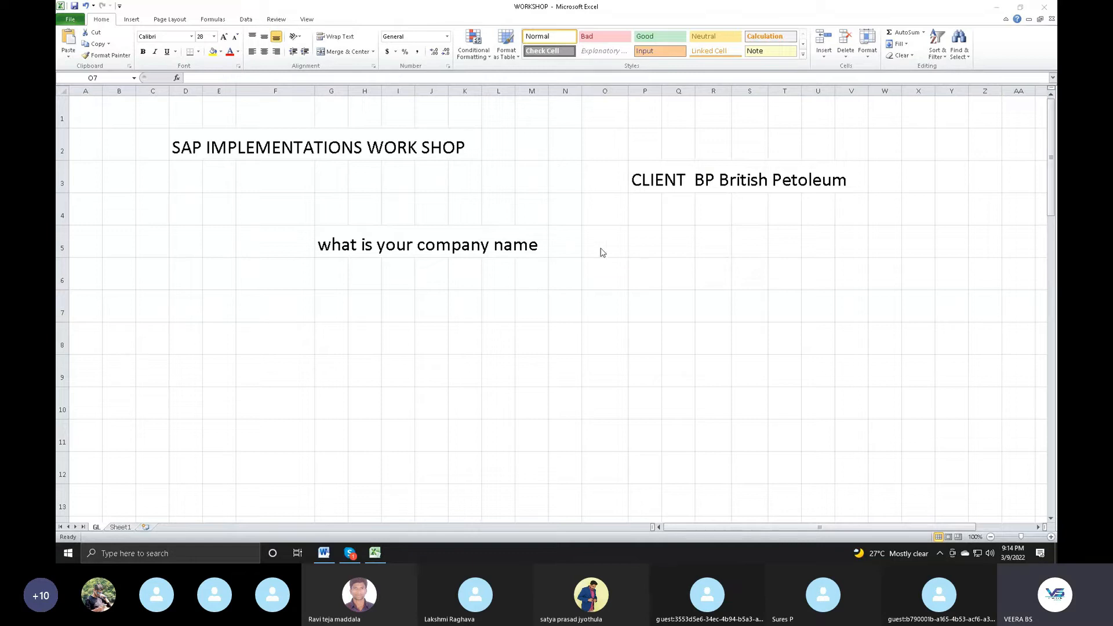
Step: Enter BP beside the company name question, briefly check Skype participants, and return to the sheet
left_click(604, 241)
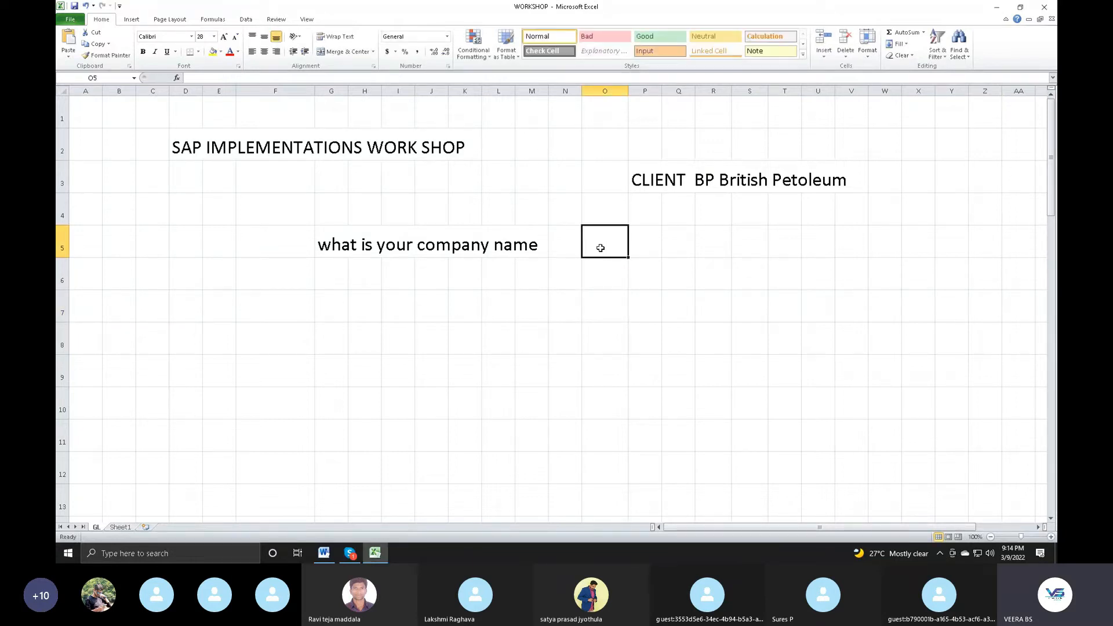
type("BP")
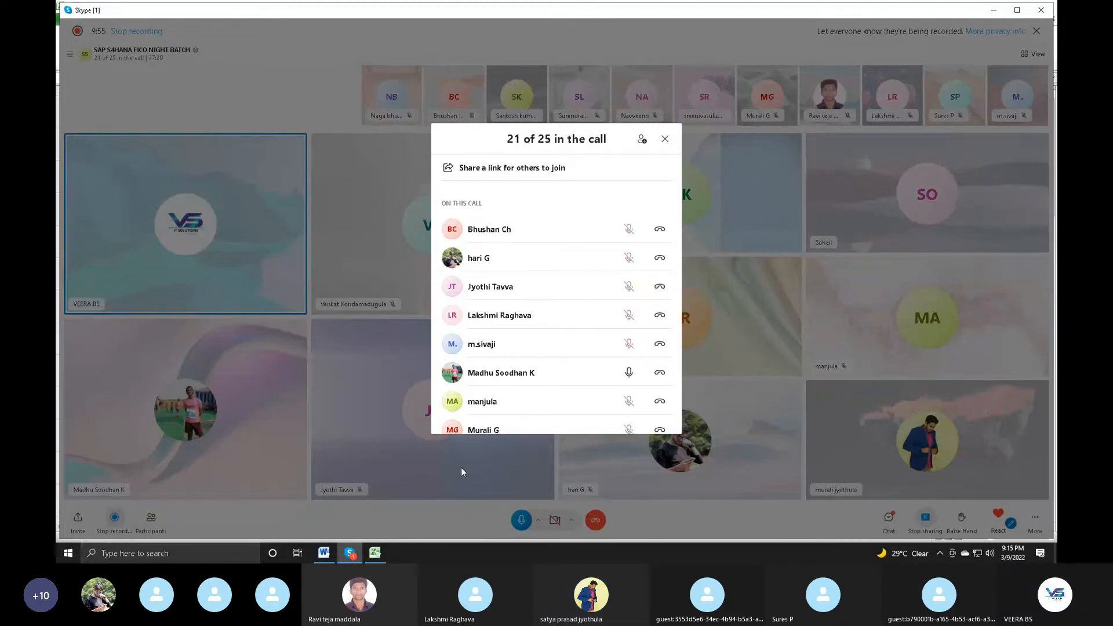
left_click(664, 138)
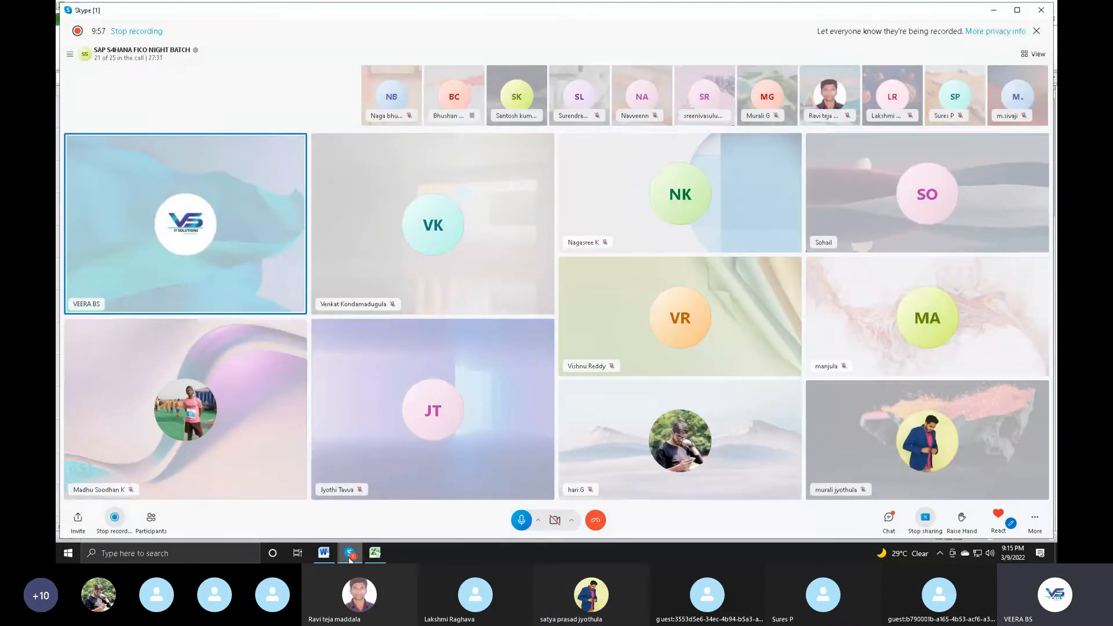
left_click(375, 553)
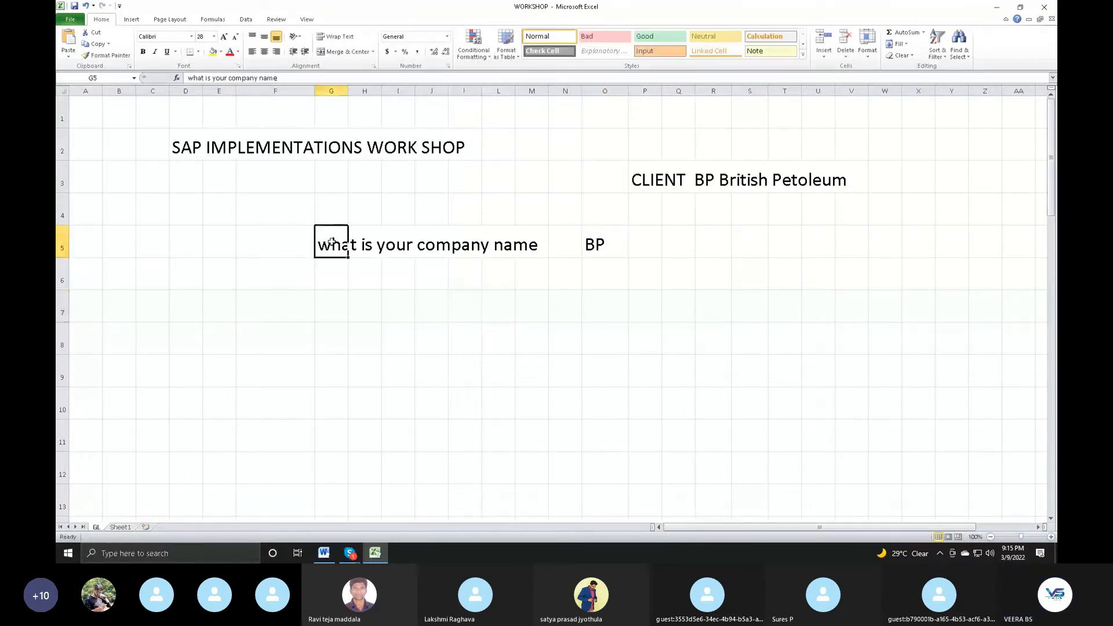
Step: Add Always to the right of BP in row 5, then move to cell H6 on the next row
left_click_drag(331, 245, 645, 245)
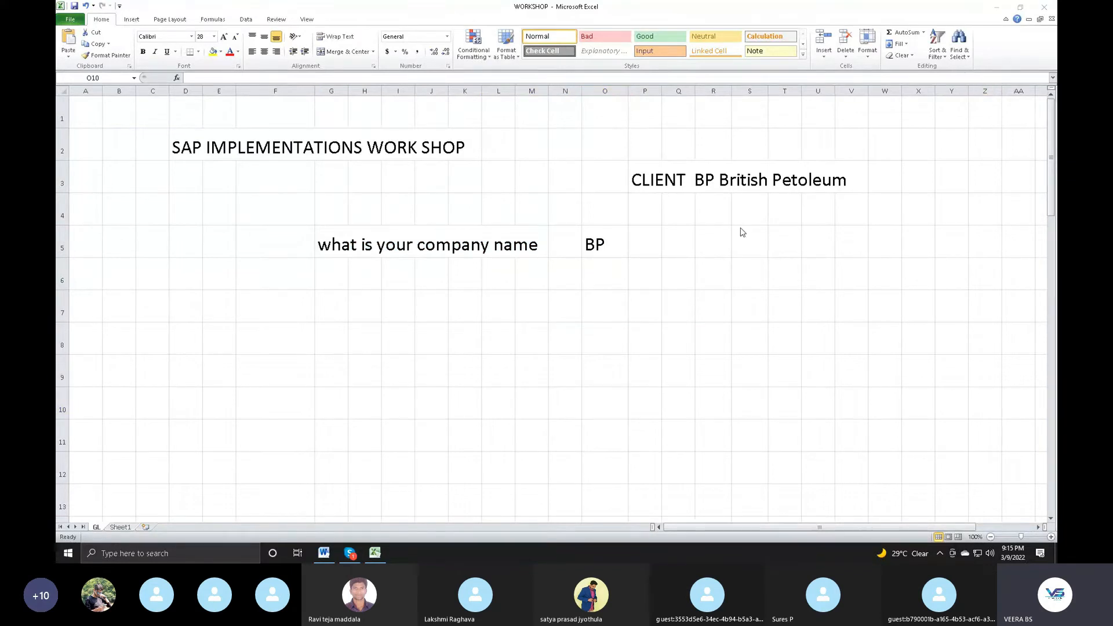
left_click(679, 244)
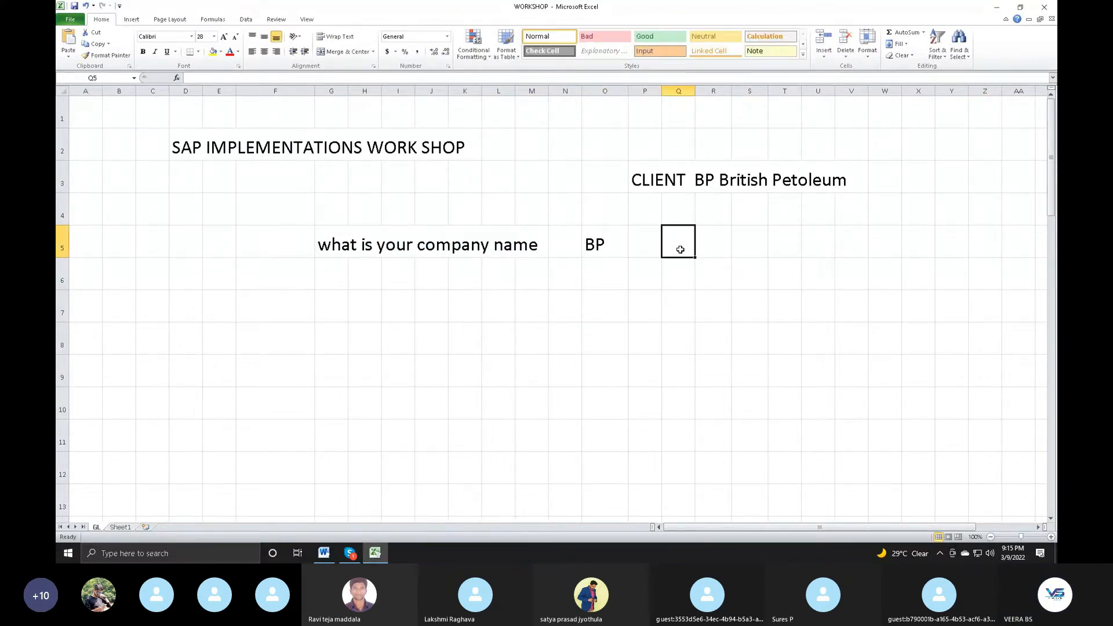
type("AL")
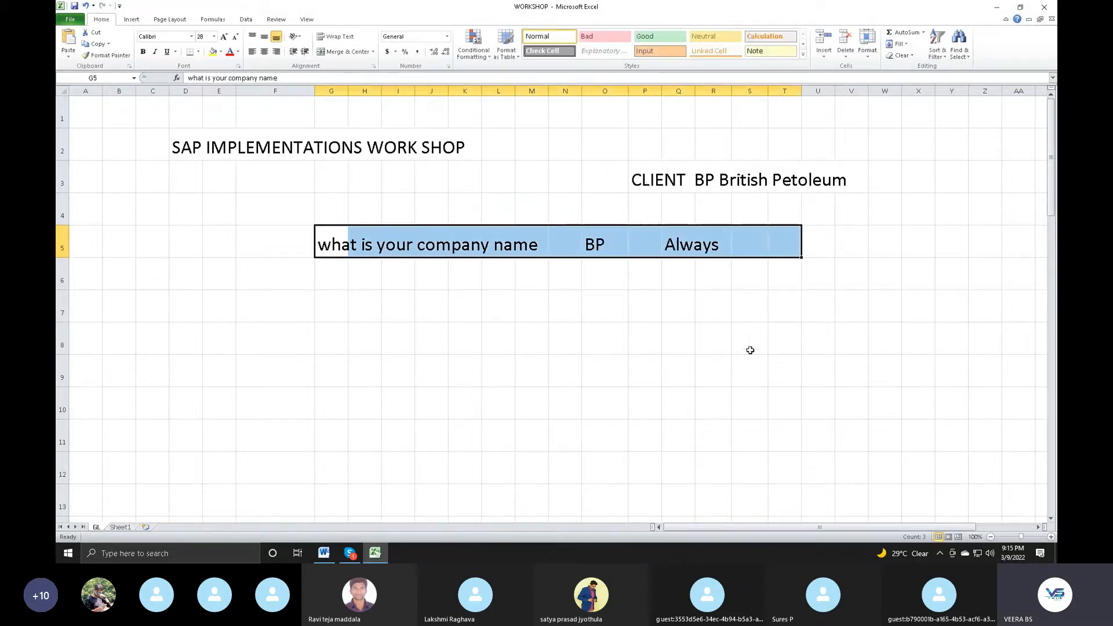
left_click(713, 370)
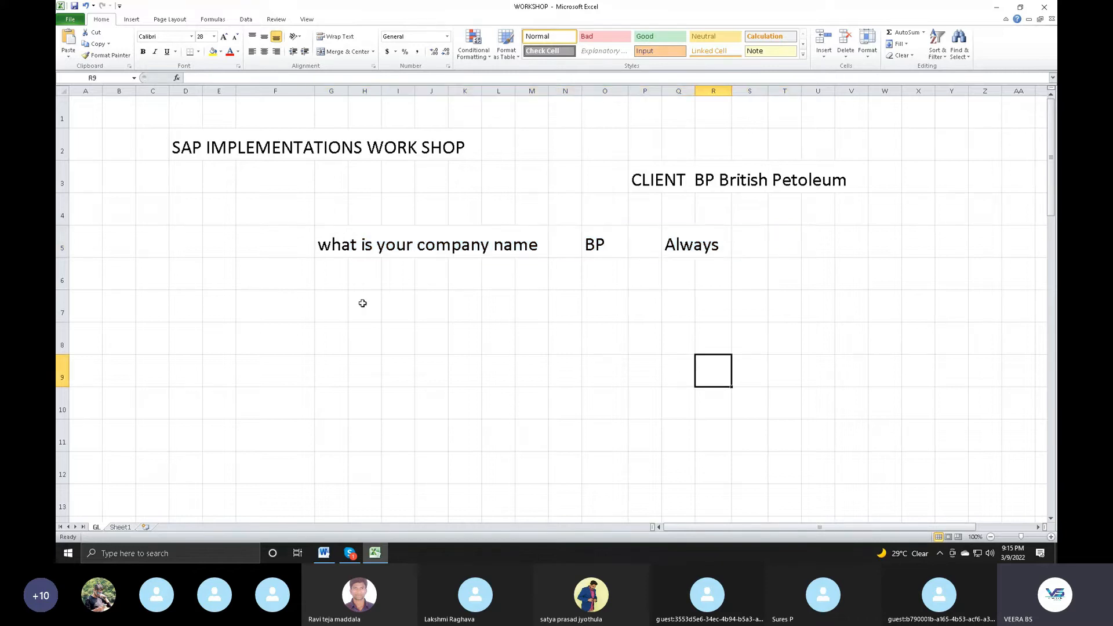
left_click(364, 274)
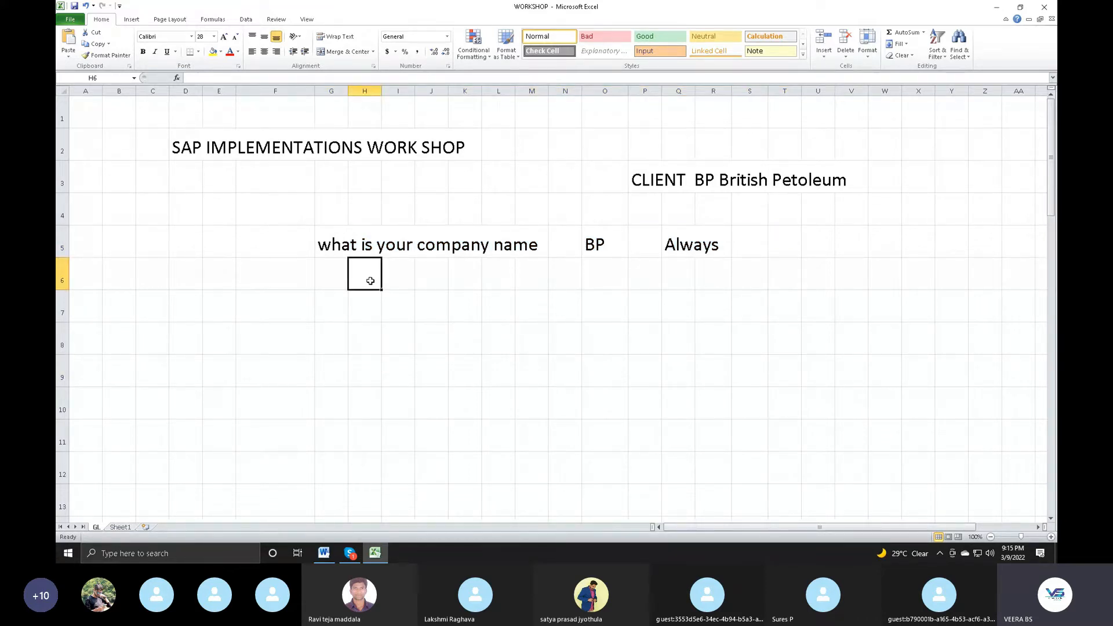
Step: Enter the locality, phone 789, address 123, Hyderabad and postal code 50001 in H6
type("amee")
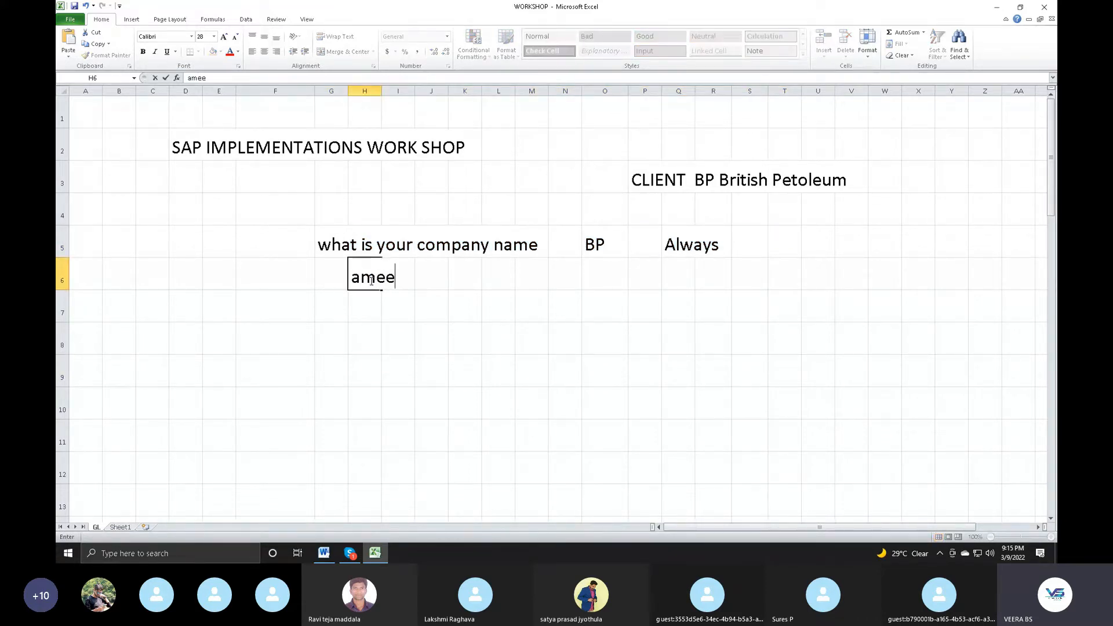
type("rp")
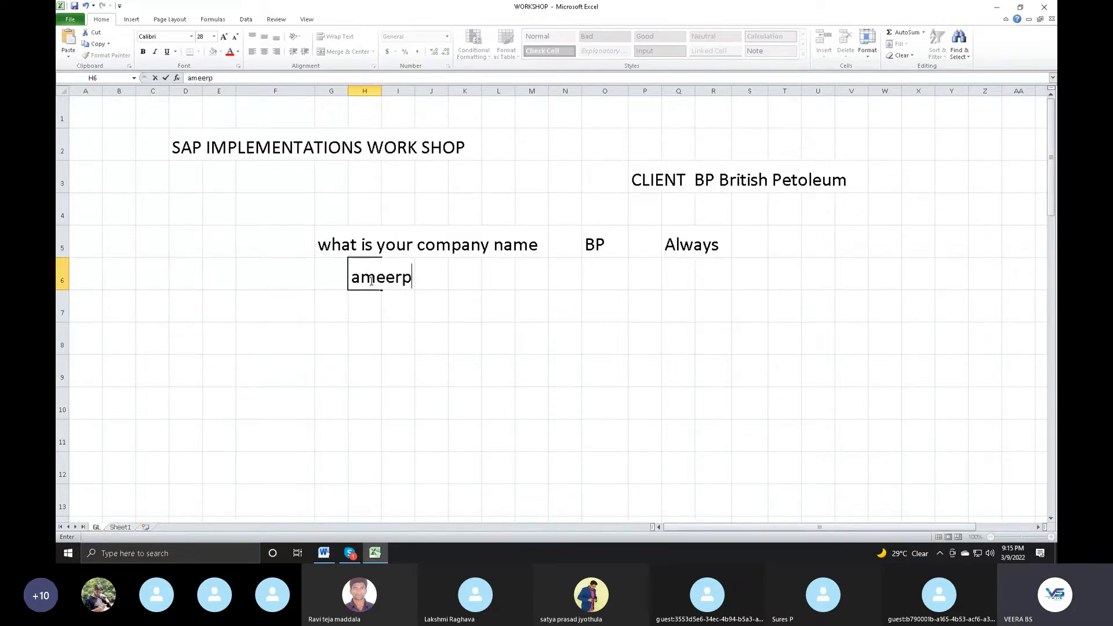
type("ter")
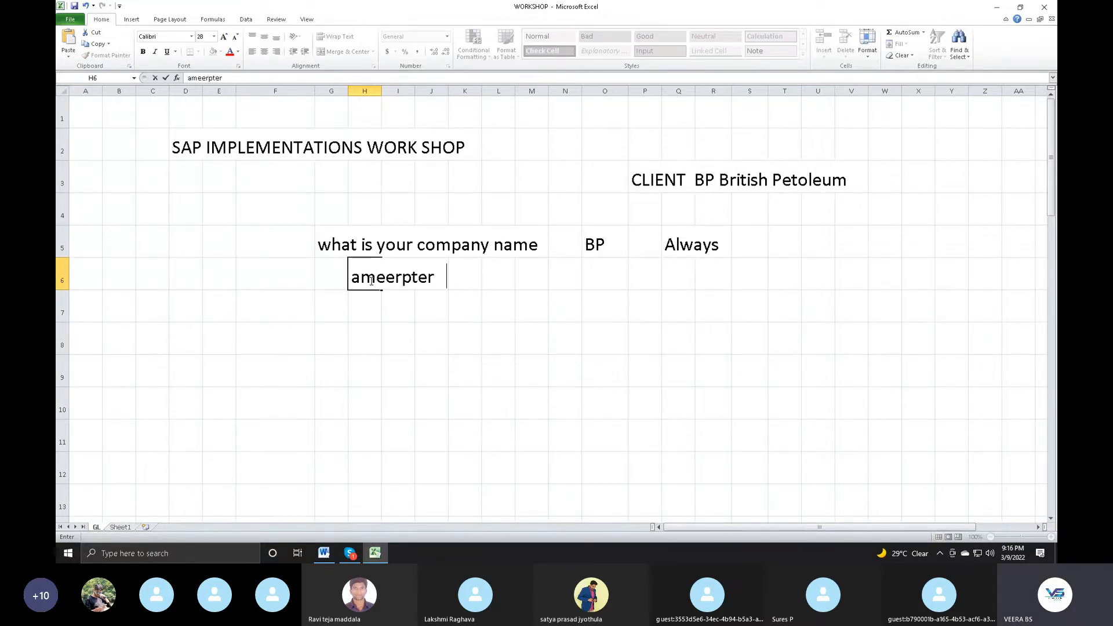
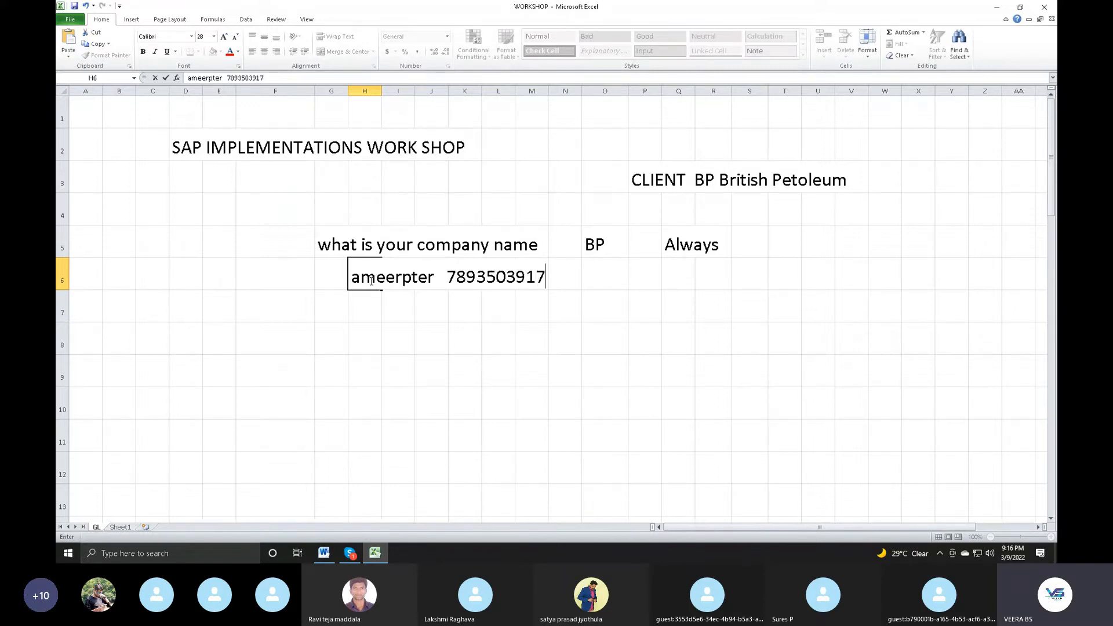
type(",")
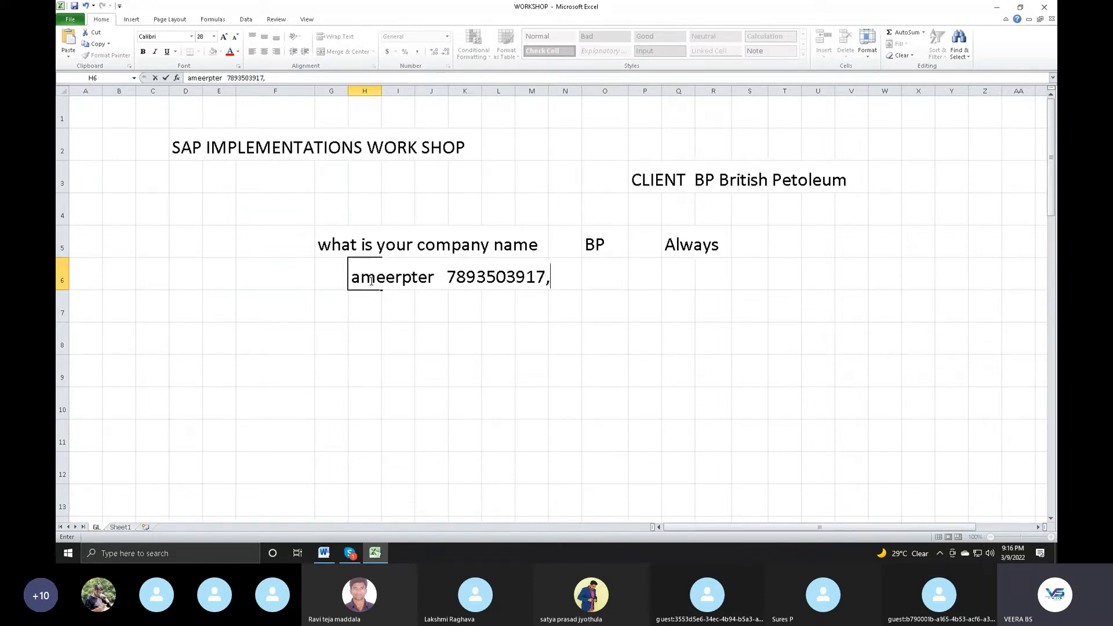
type("123")
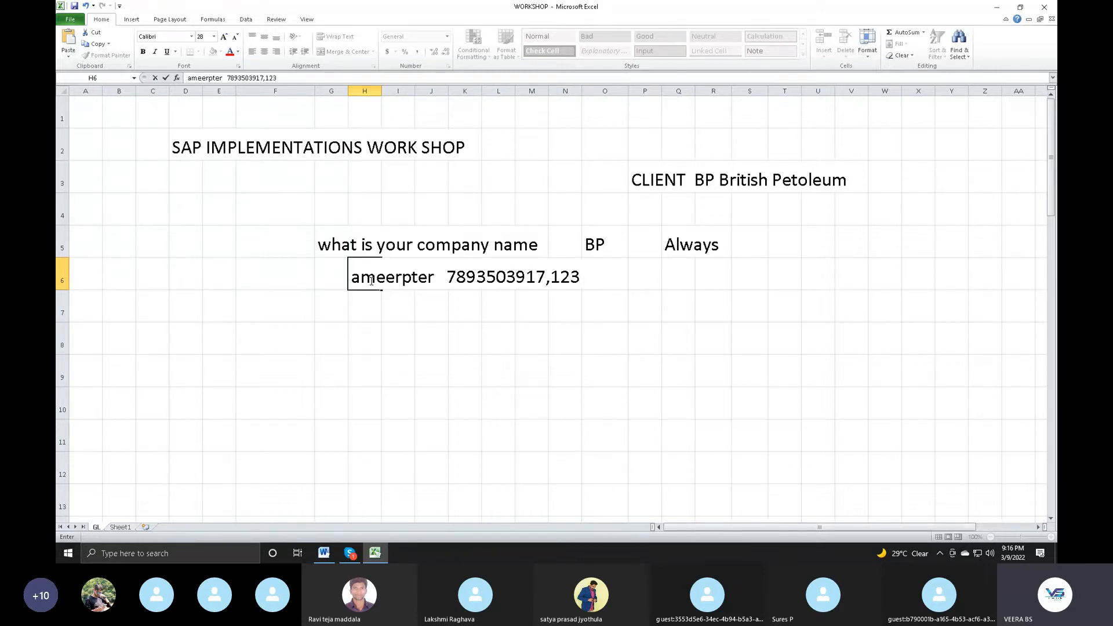
type("hyde")
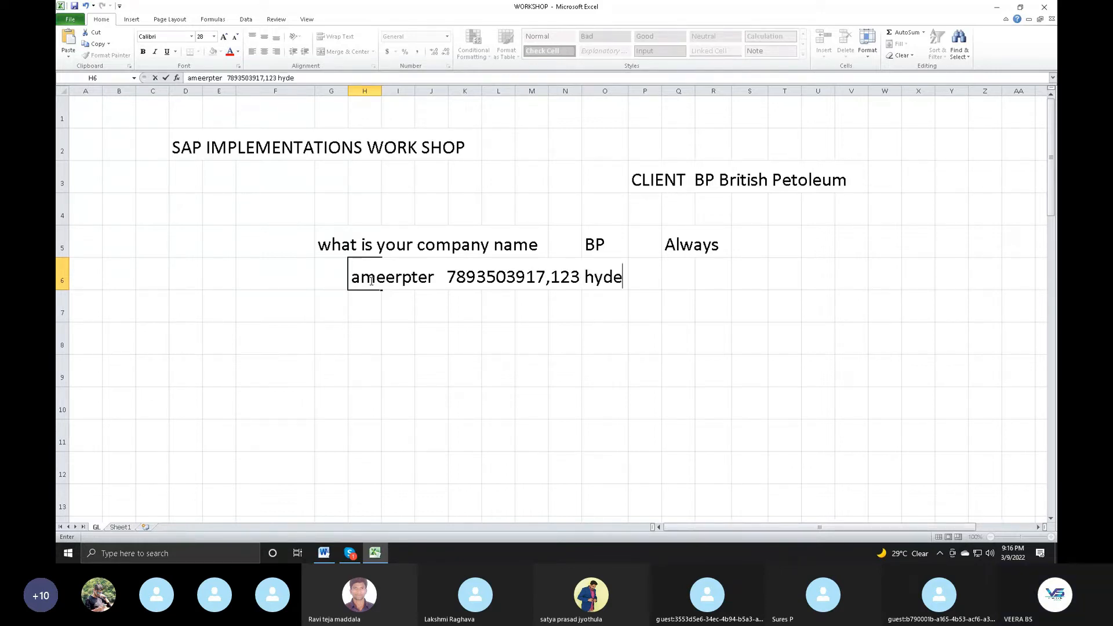
type("erabad,")
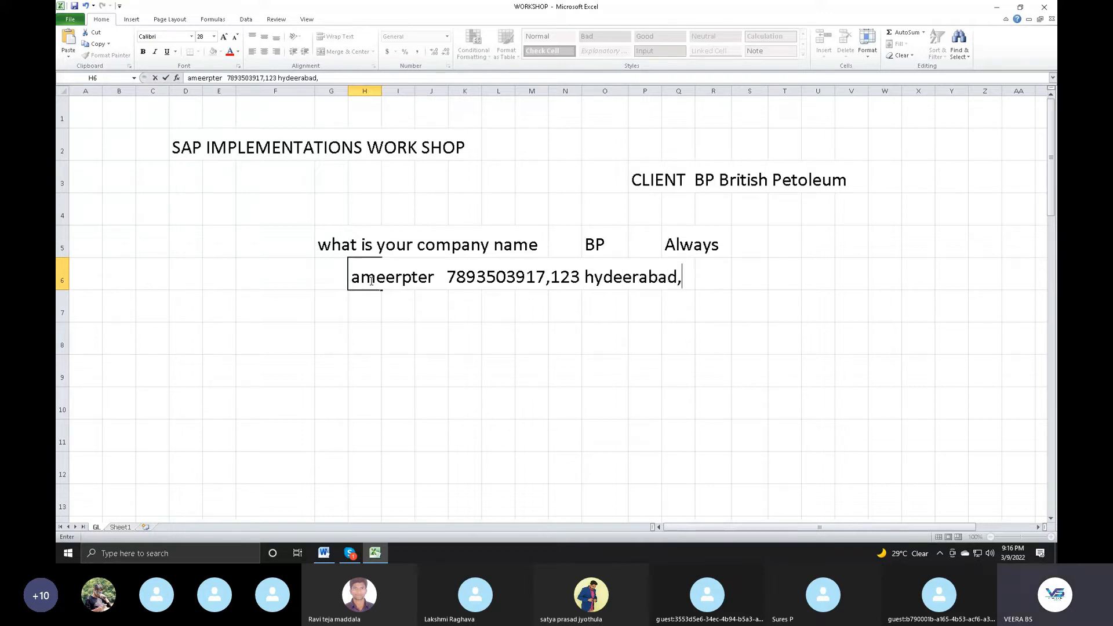
type("500016")
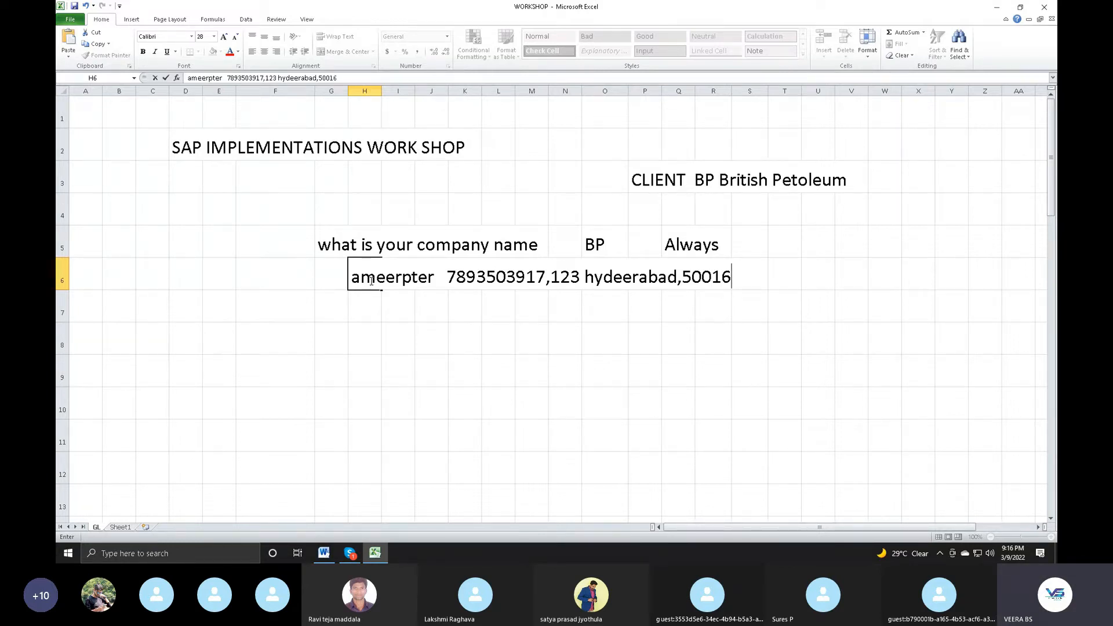
Step: Append Region TN, postal code 5001 and phone 789350 to the row 6 contact entry
type(",")
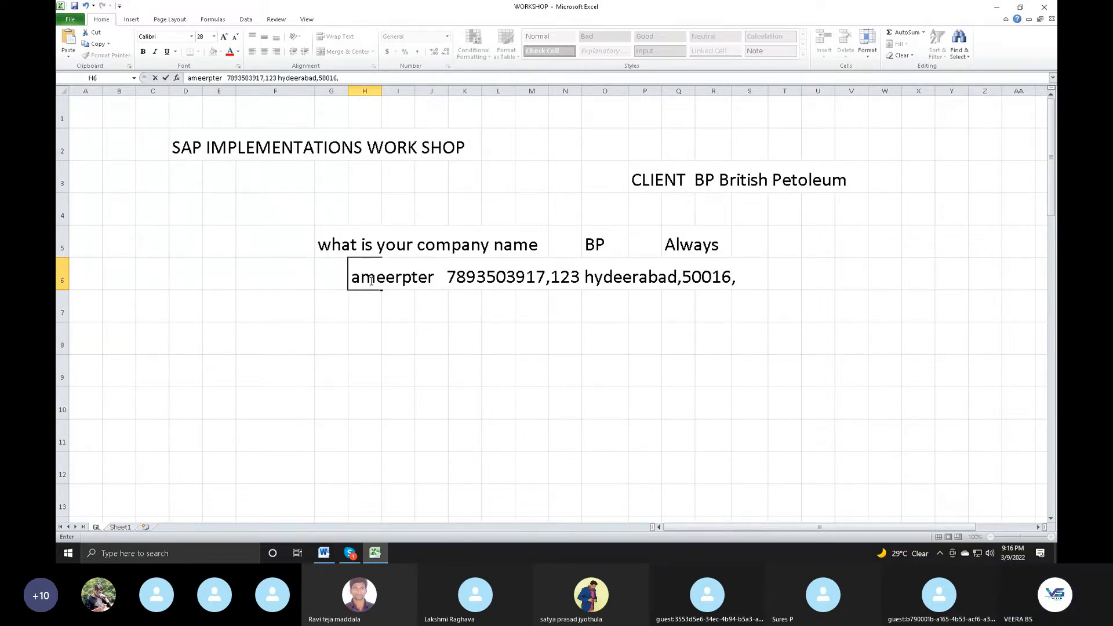
type("R")
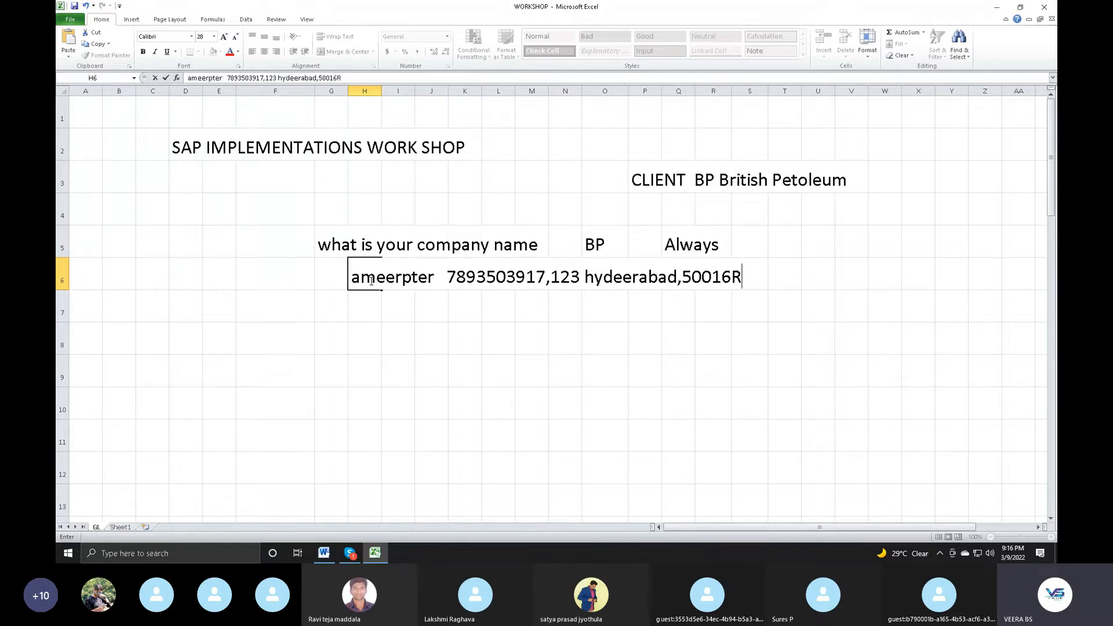
type("EGION")
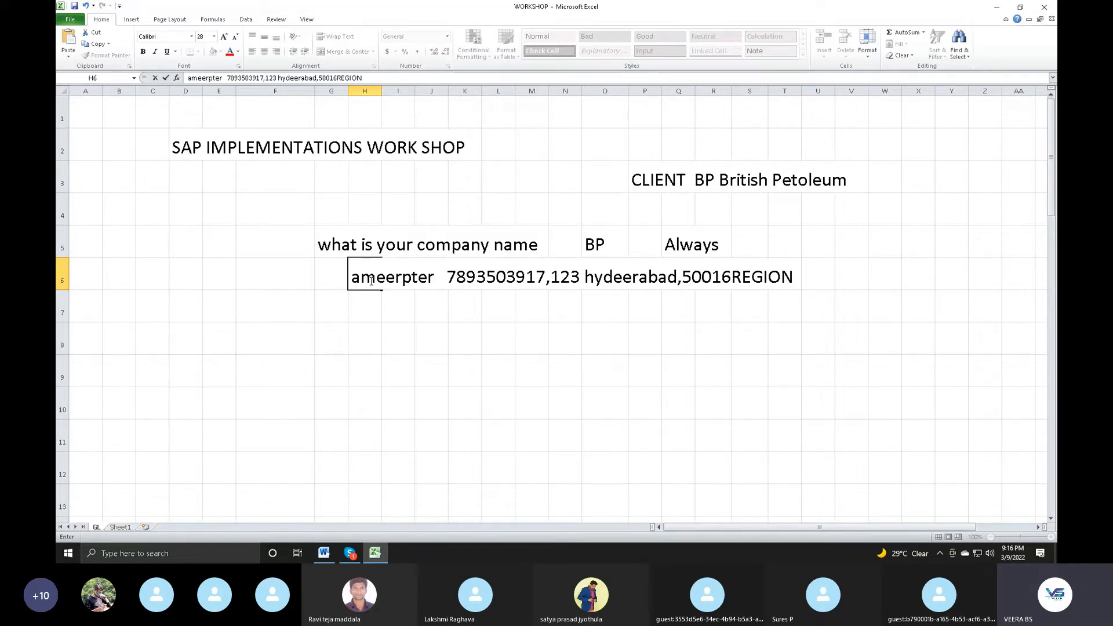
type("T")
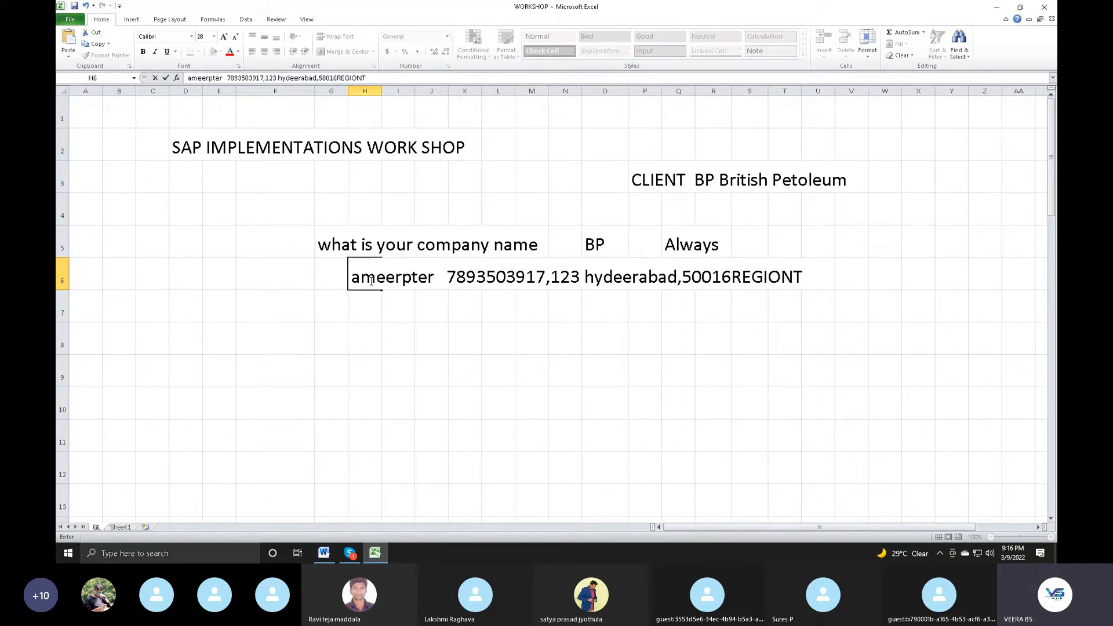
key("Backspace")
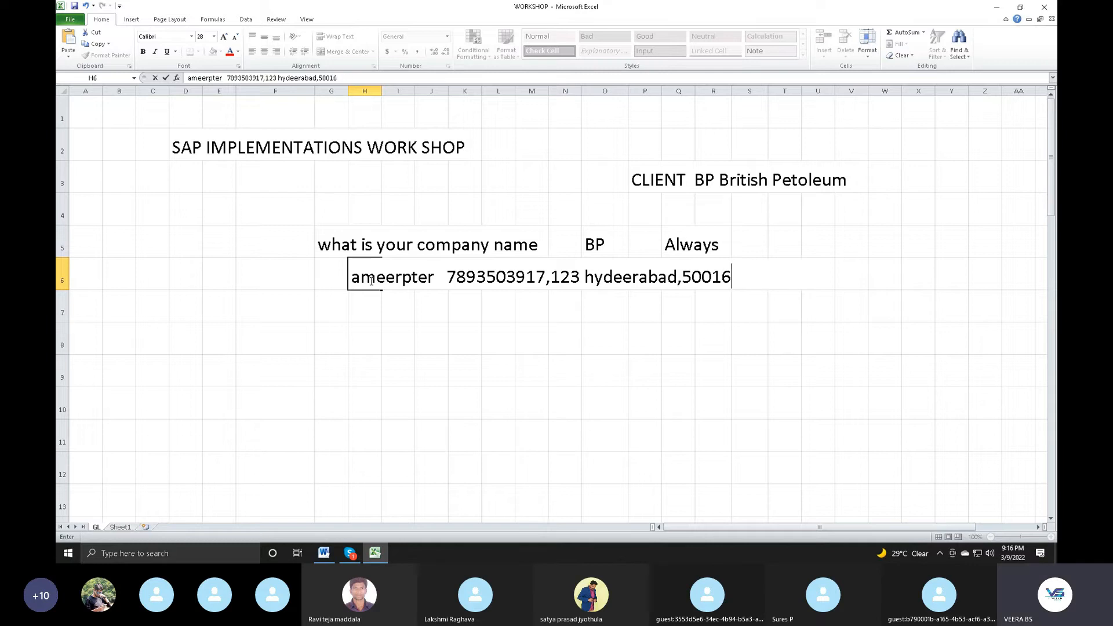
type(",")
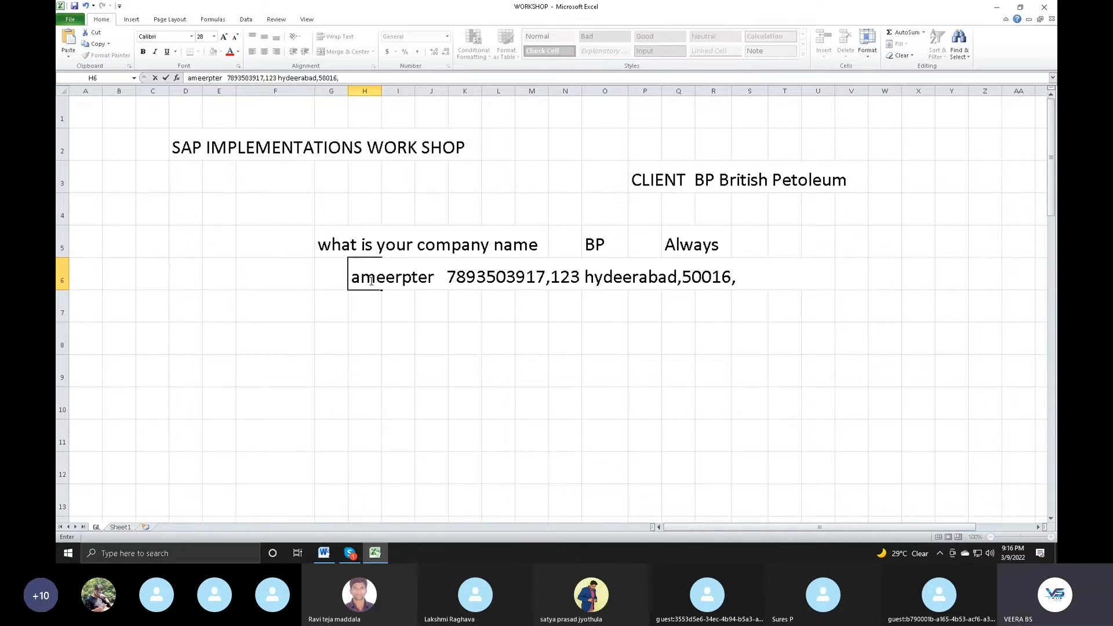
type("R")
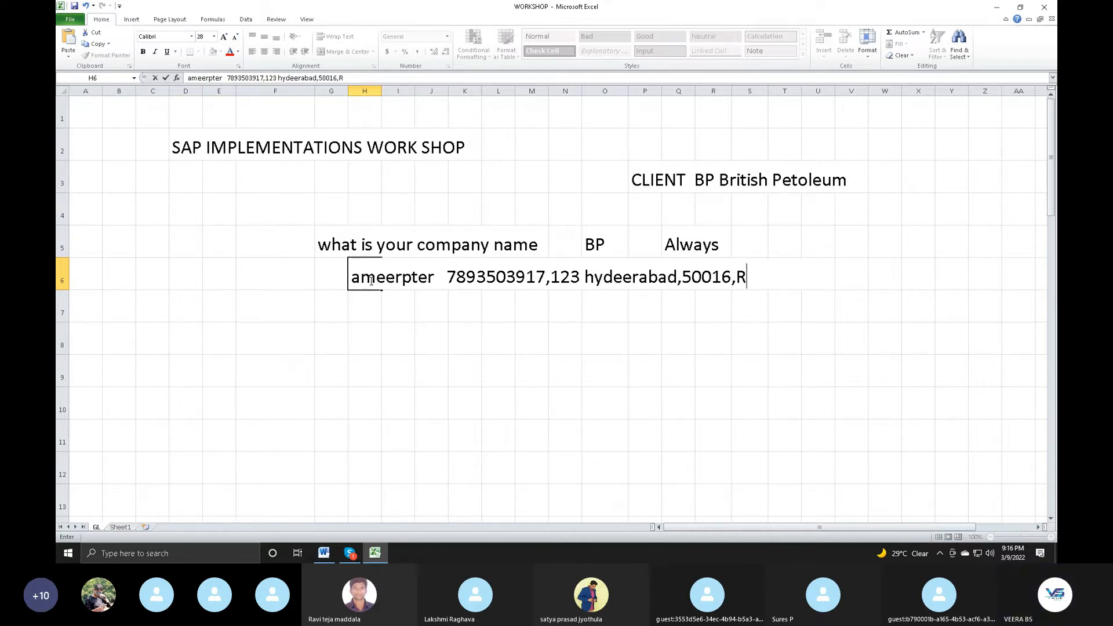
type("egion t")
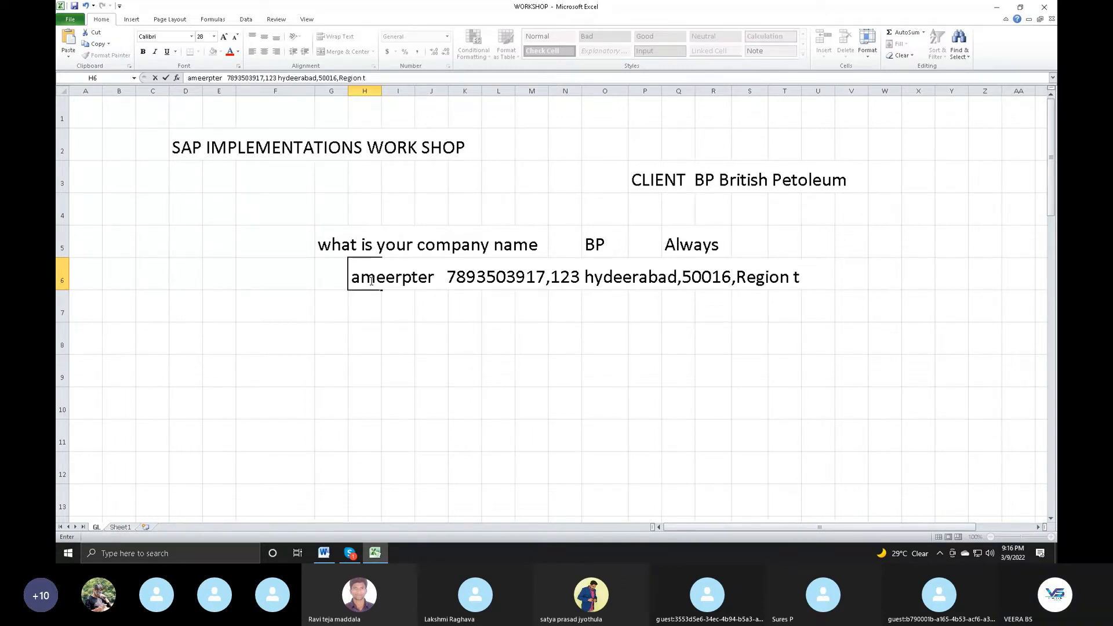
type("TN,")
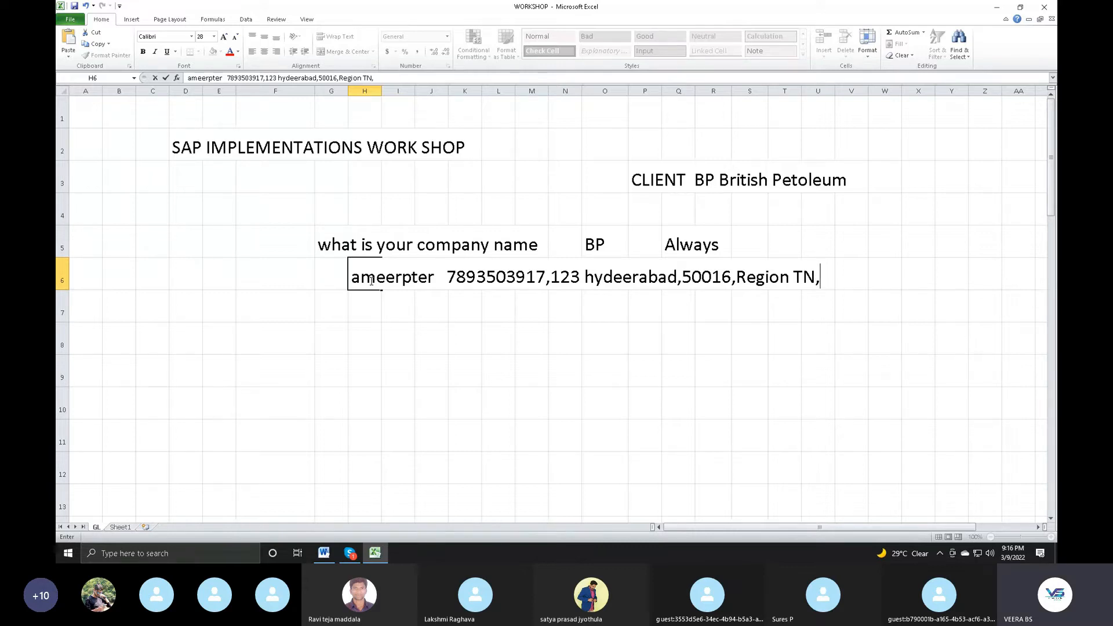
type("50016,")
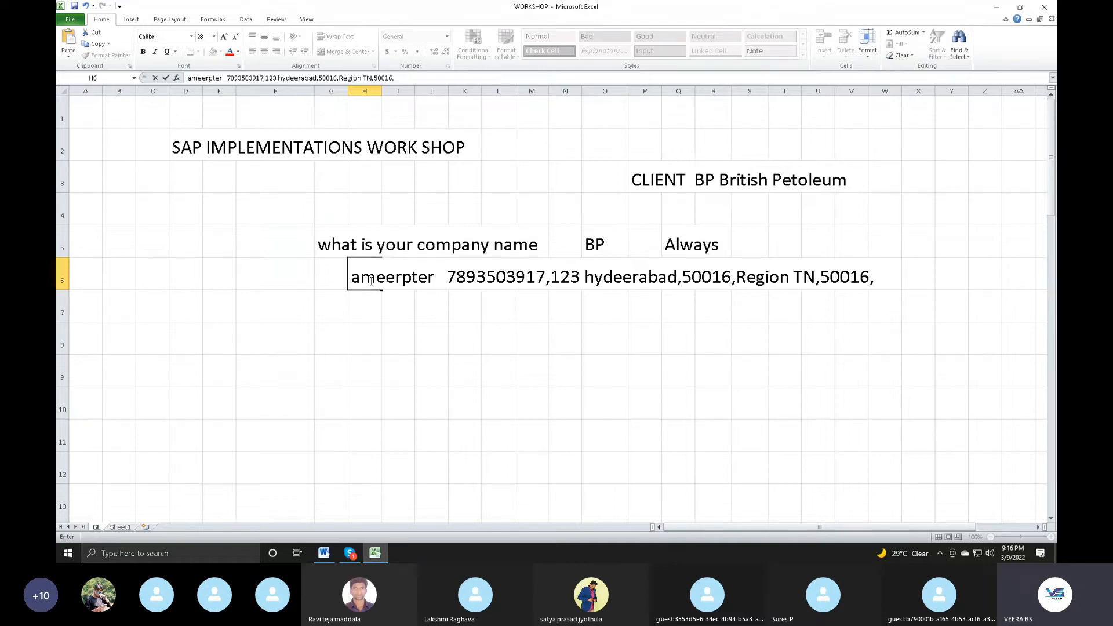
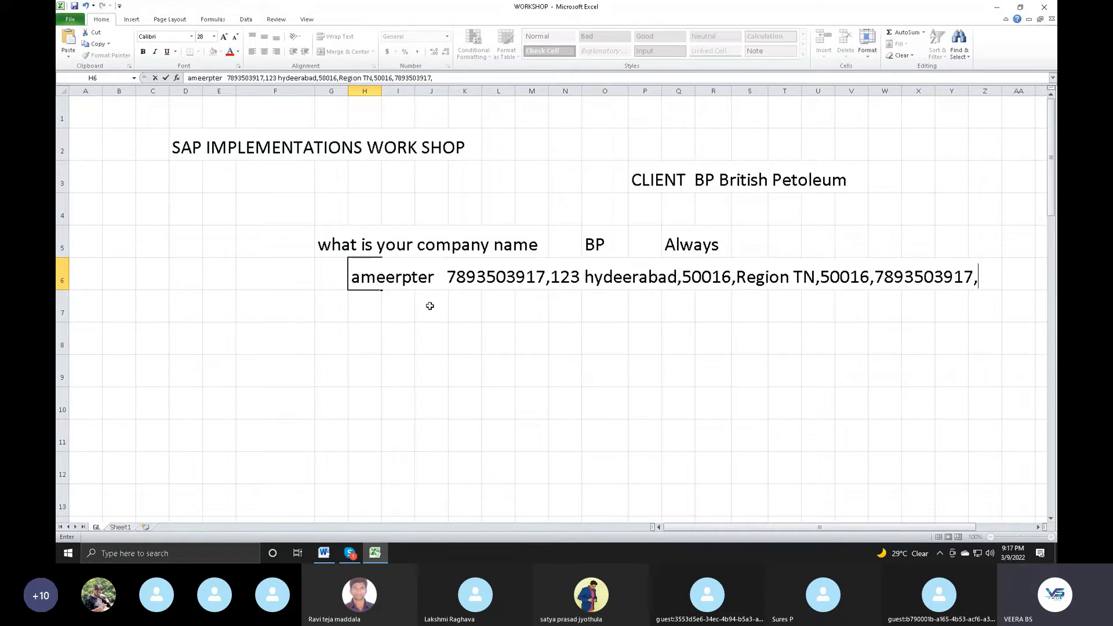
type("F")
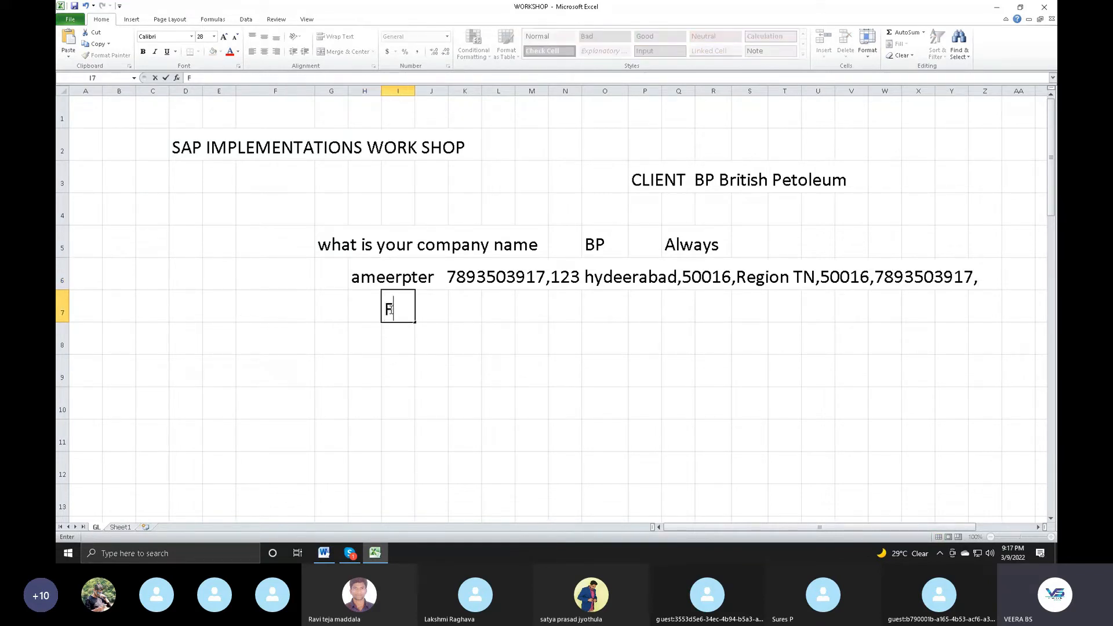
type("AX NO")
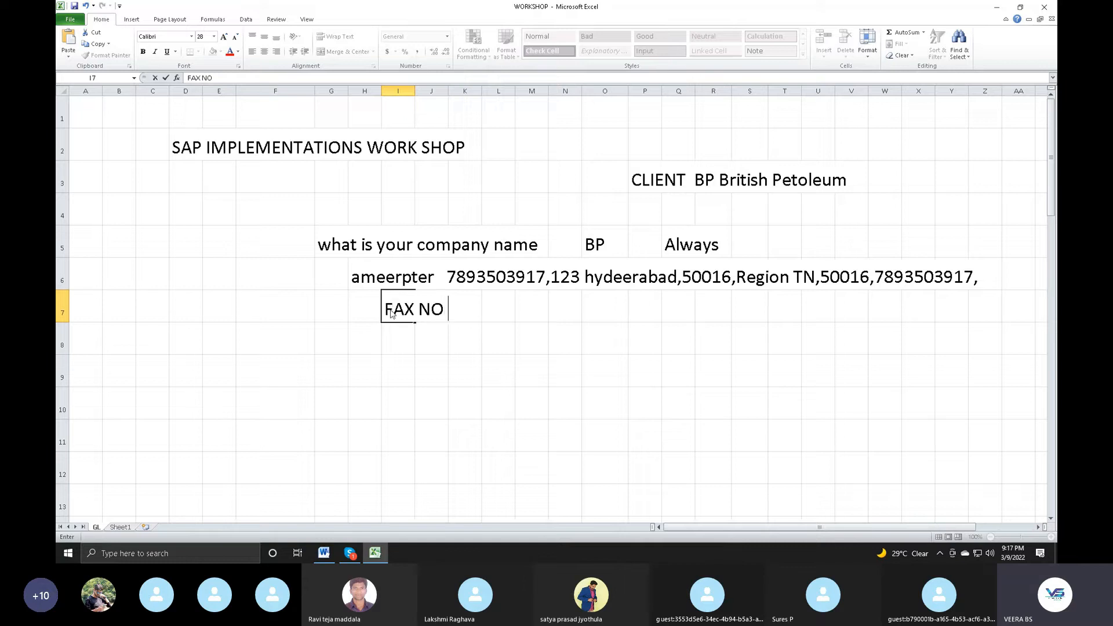
type("+9")
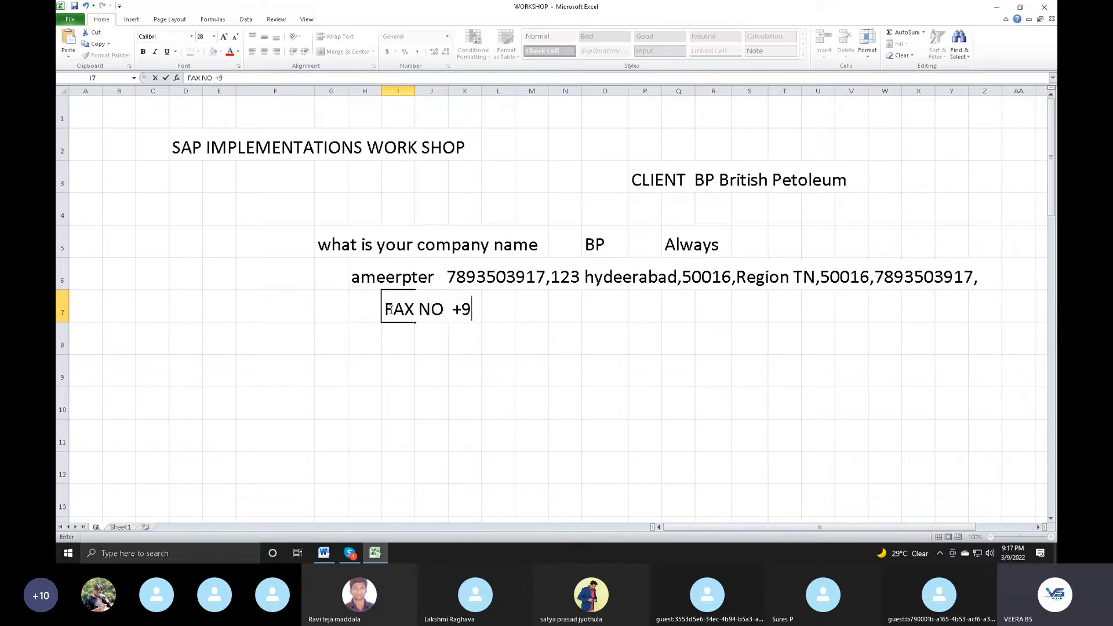
type("1 0123456")
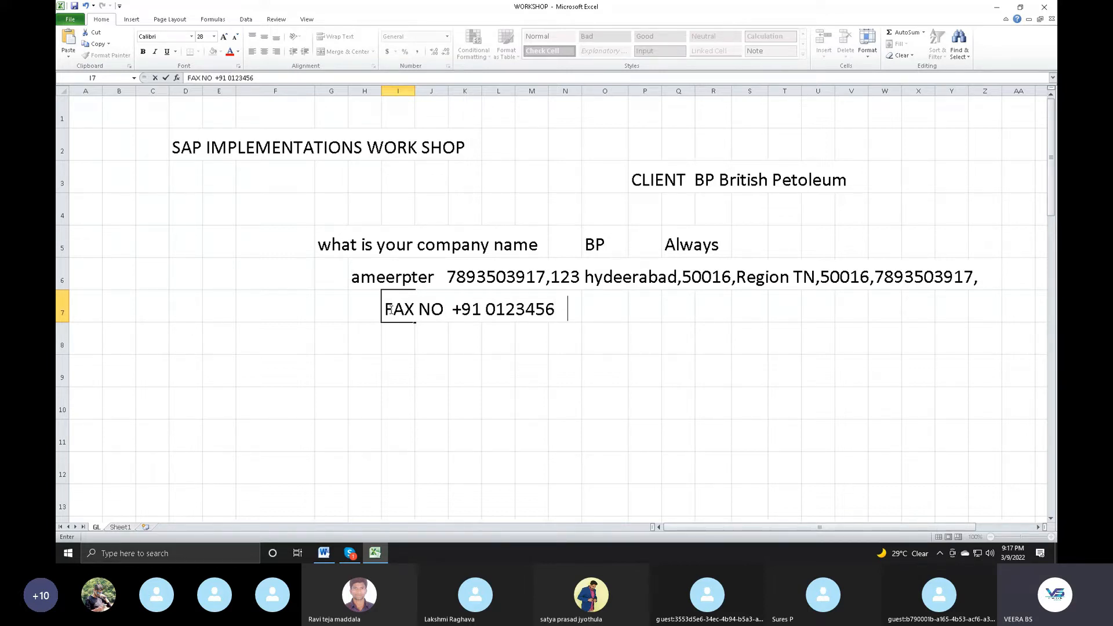
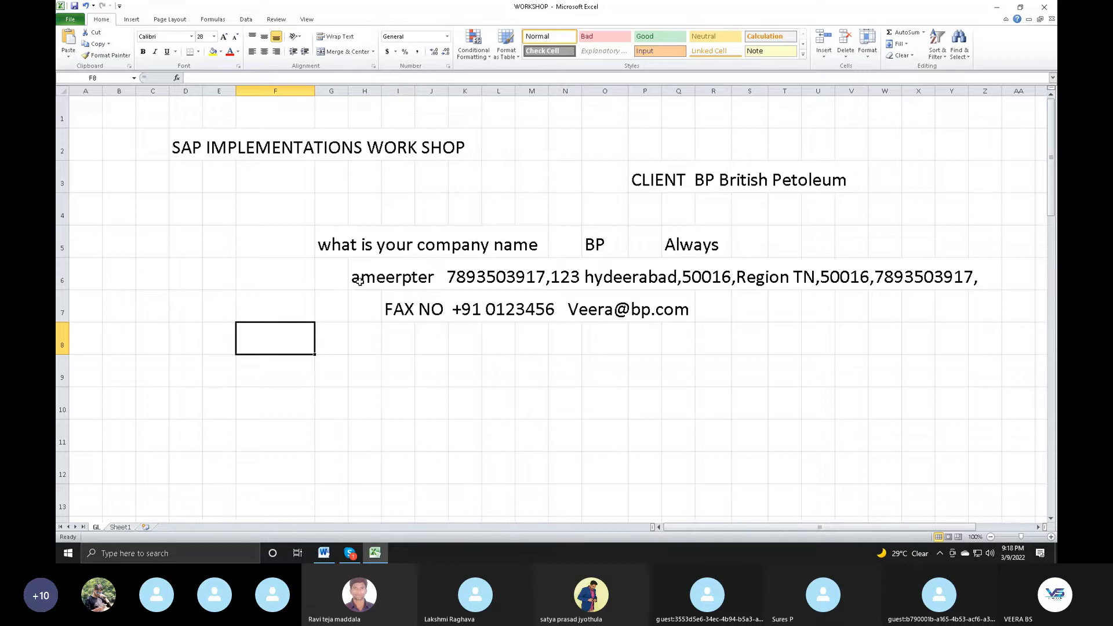
double_click(364, 277)
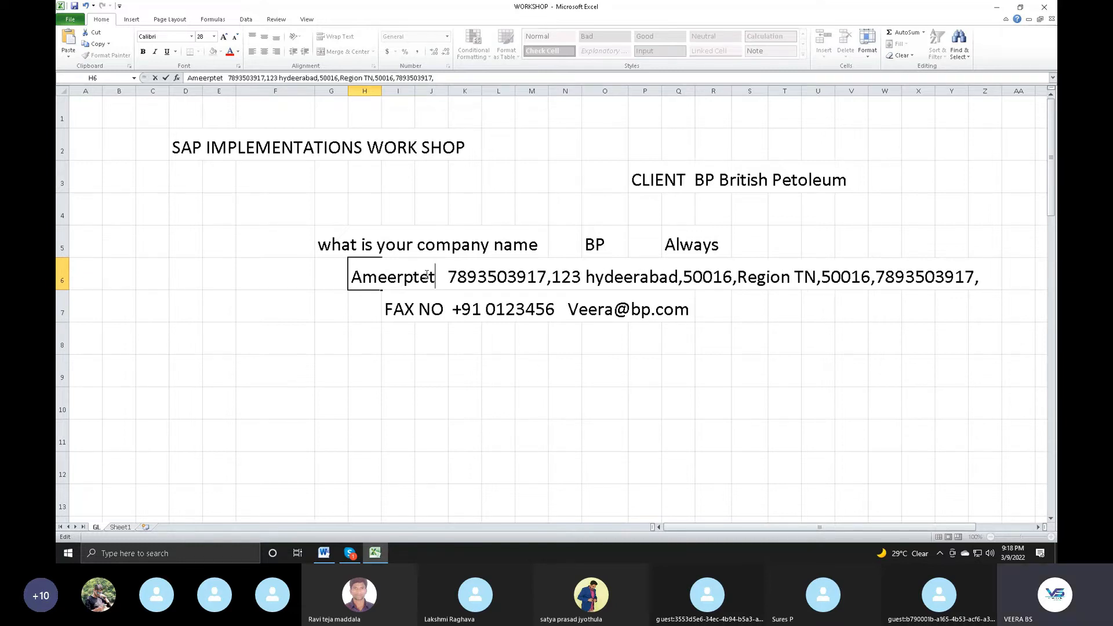
key("Backspace")
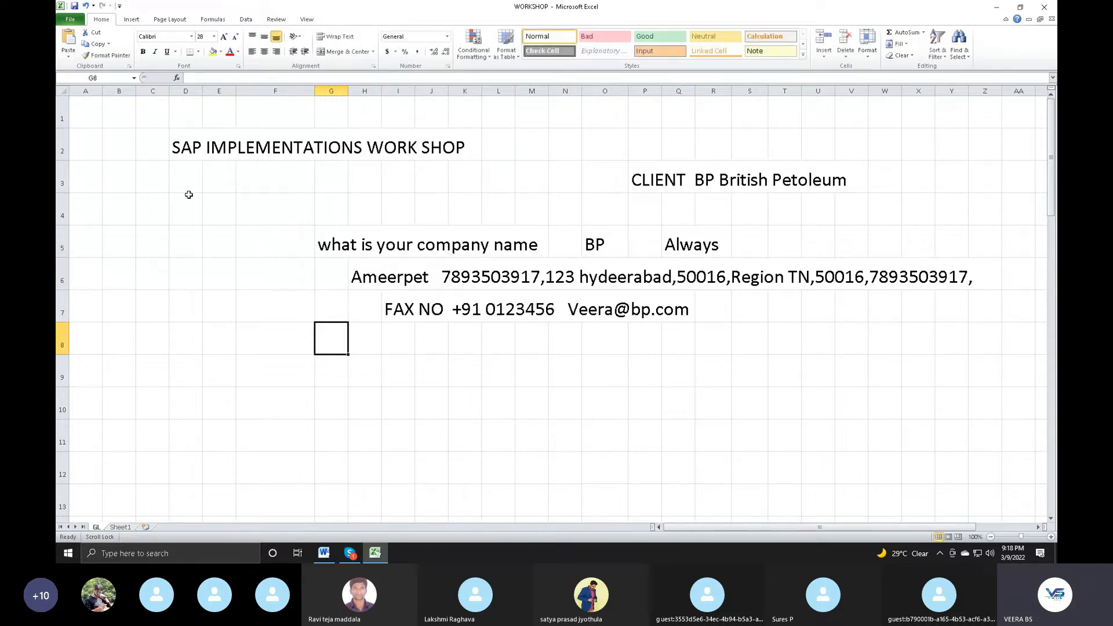
Step: Enter the heading '9th march WORKSHOP' in cell C4 and commit it
left_click(152, 208)
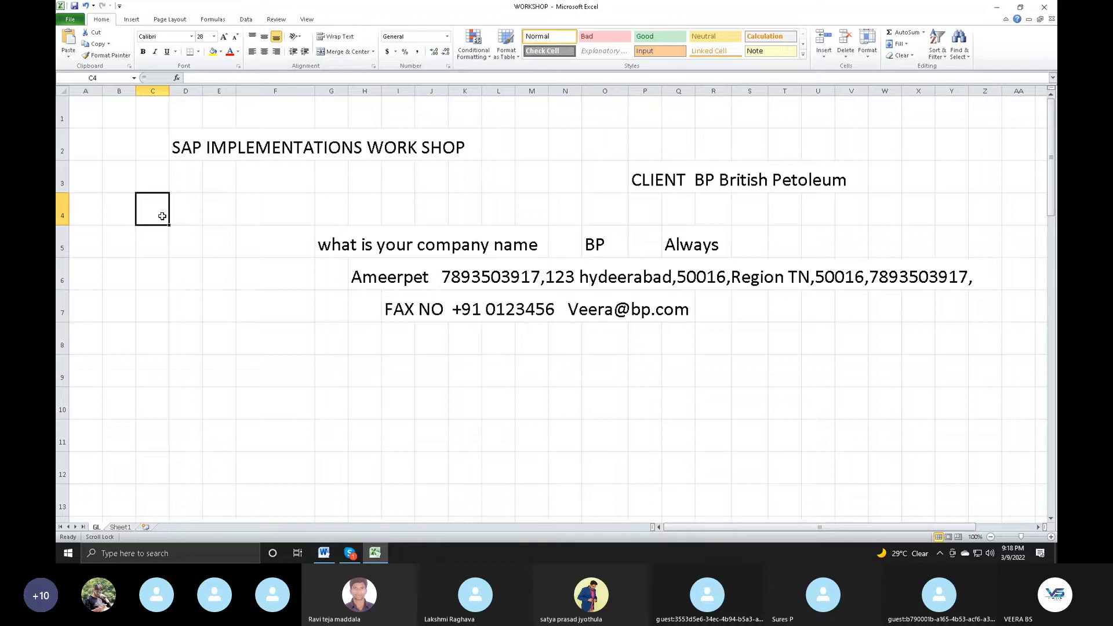
type("9")
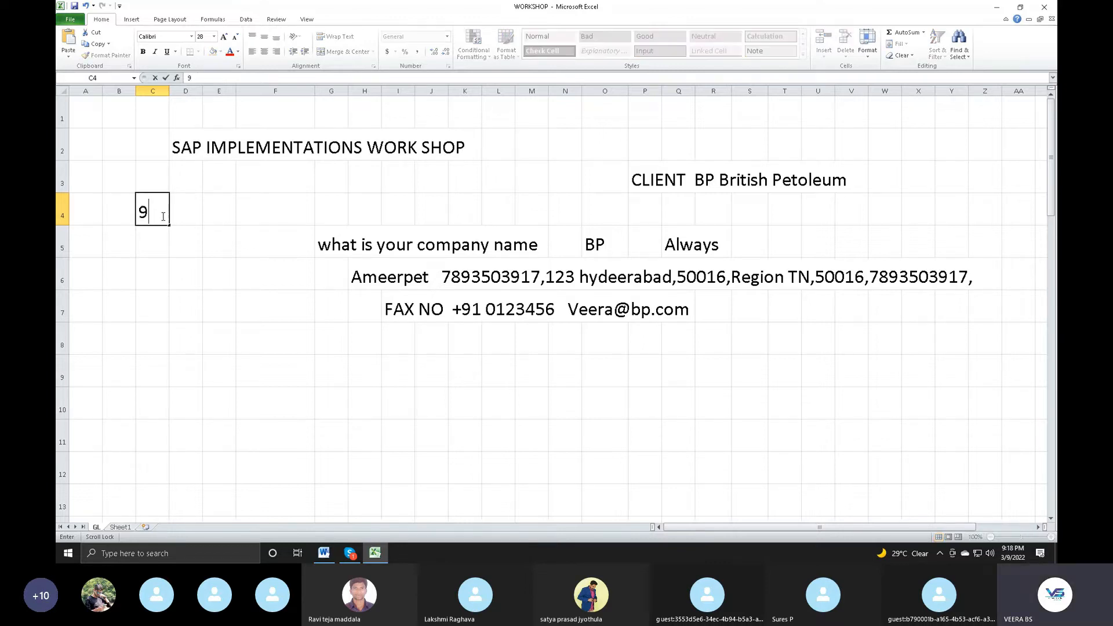
type("th march")
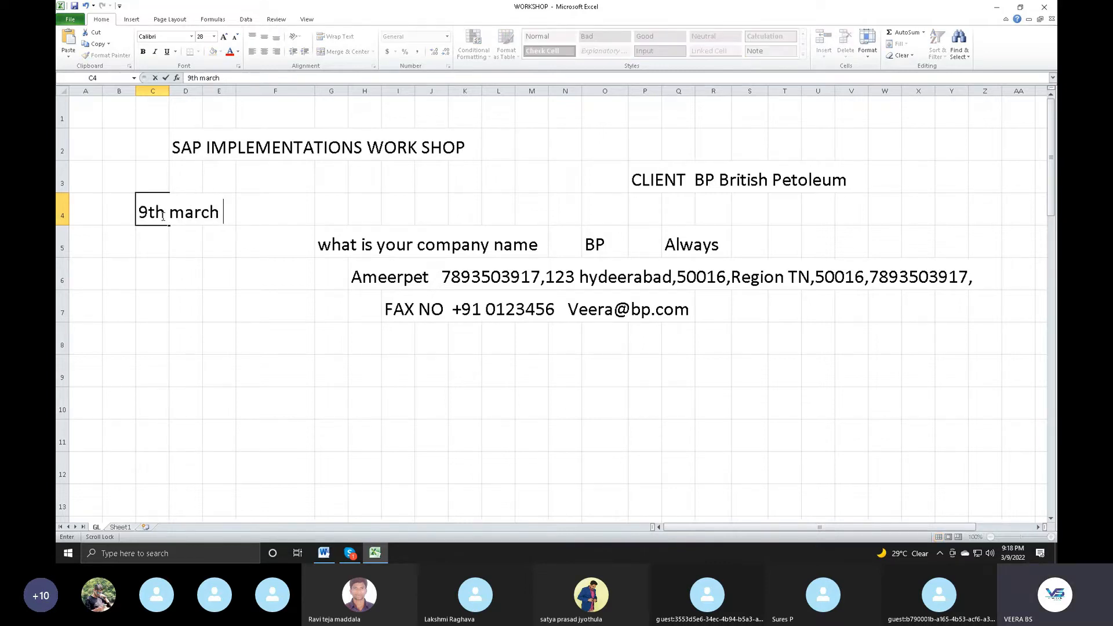
type("WOR")
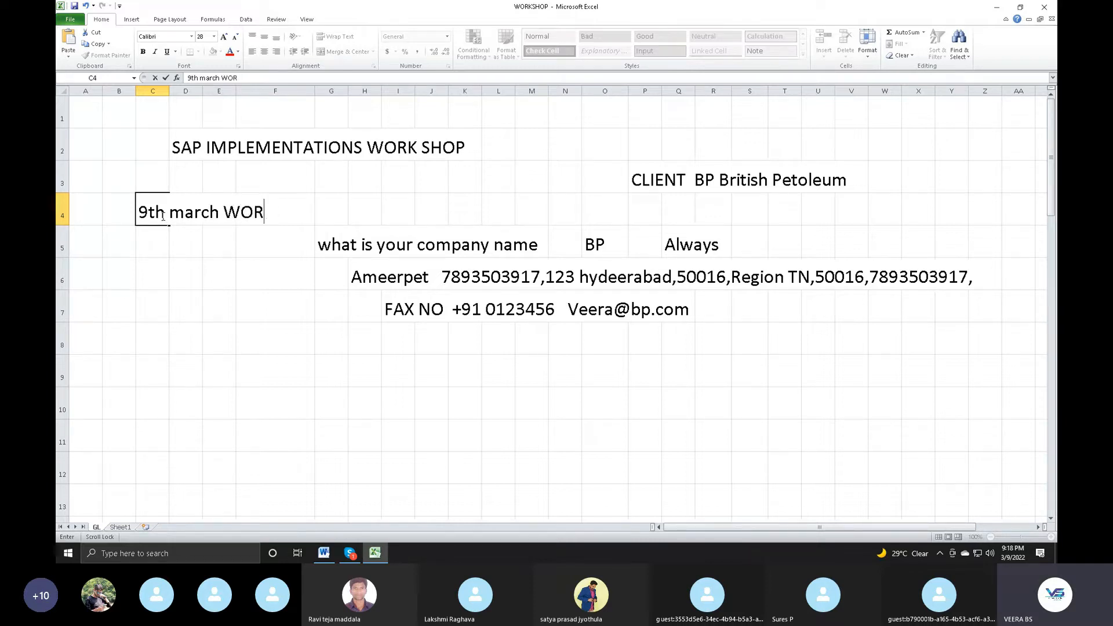
type("KSHOP")
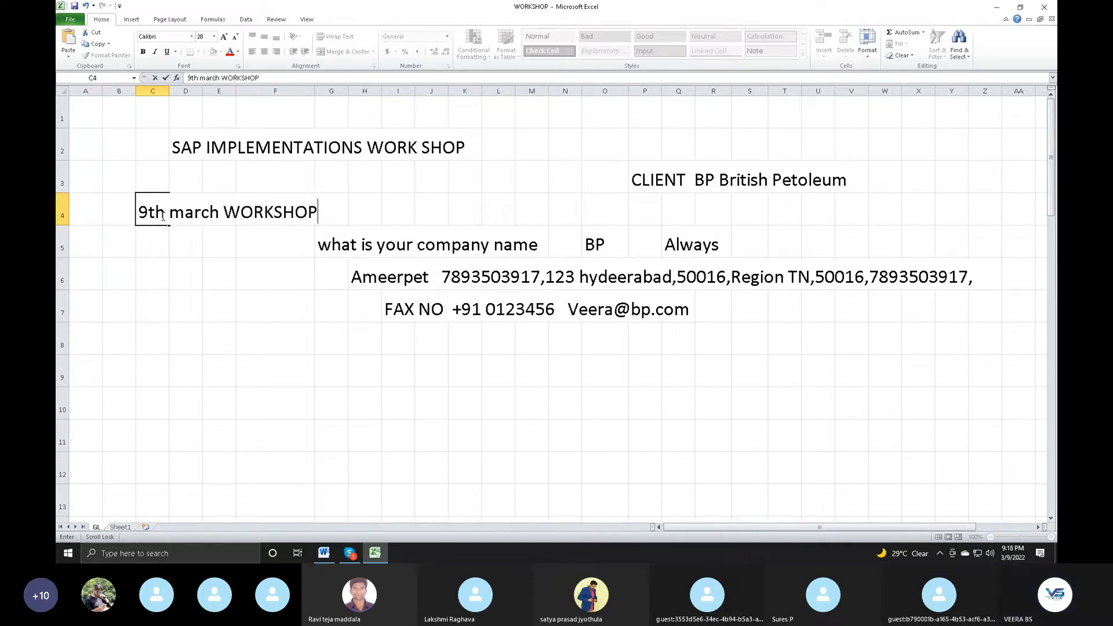
left_click(330, 339)
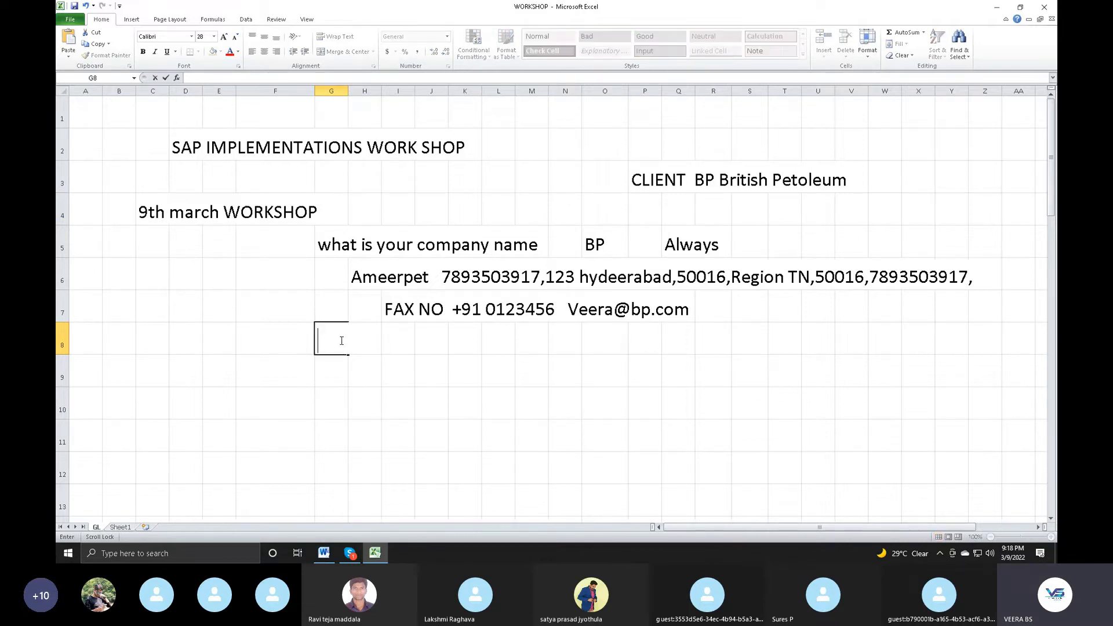
Step: Enter 'How many company you have 1 company code BP1' in cell G8
type("How many")
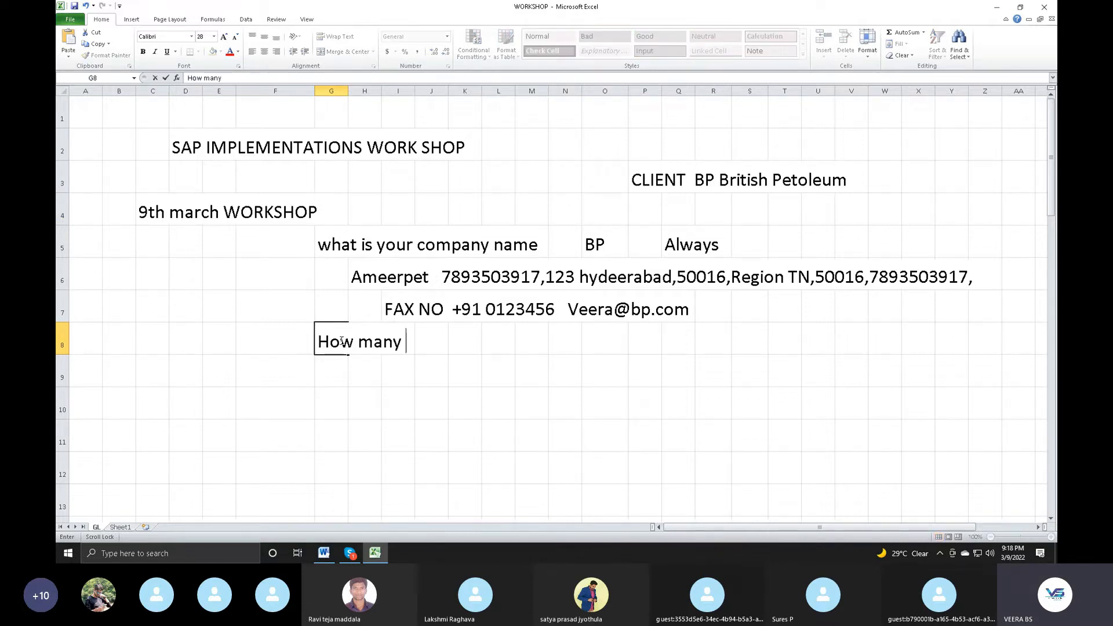
type("com")
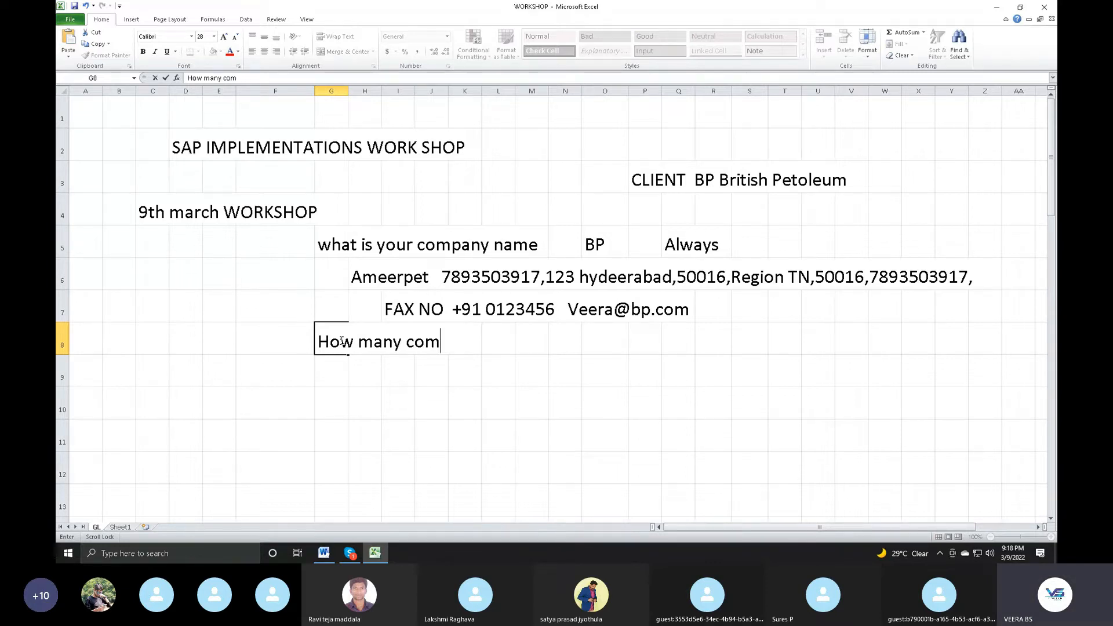
type("pany")
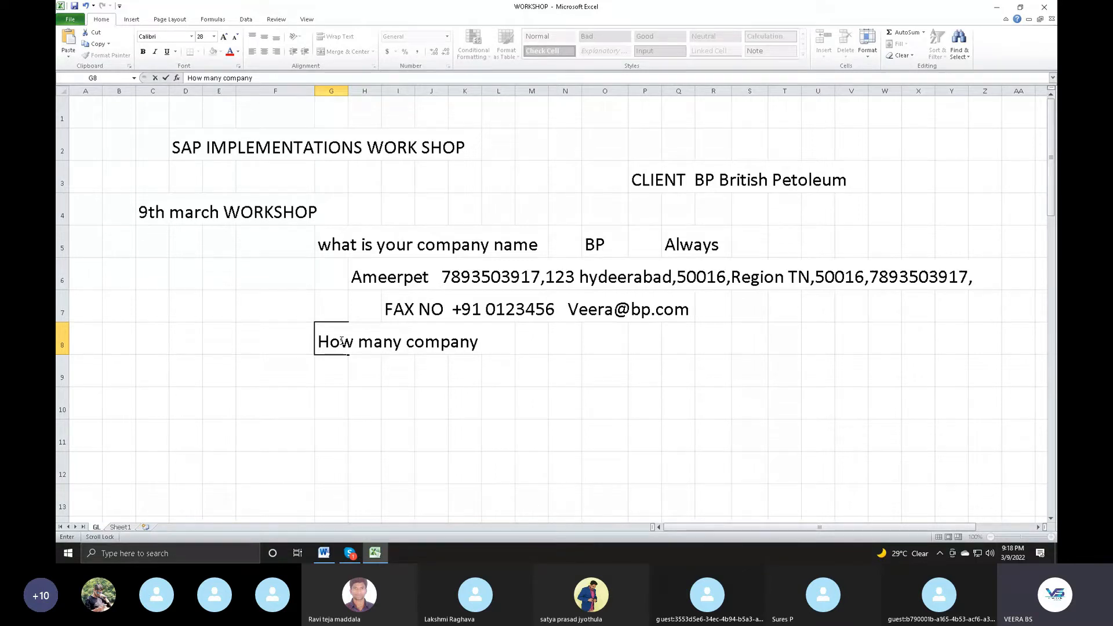
type("\" \"")
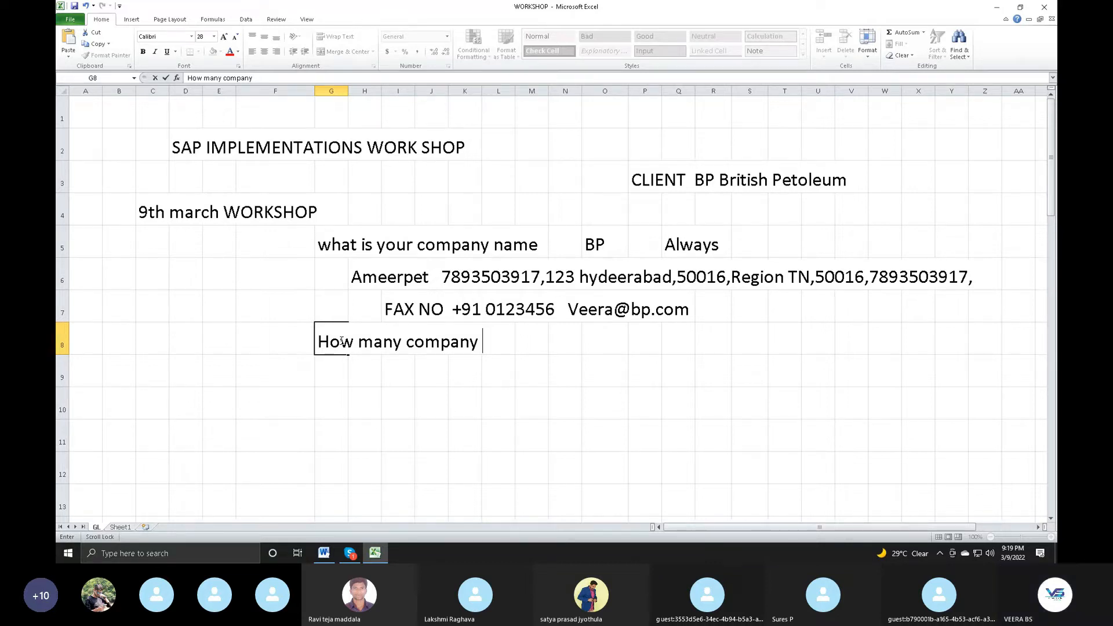
type("you have   1")
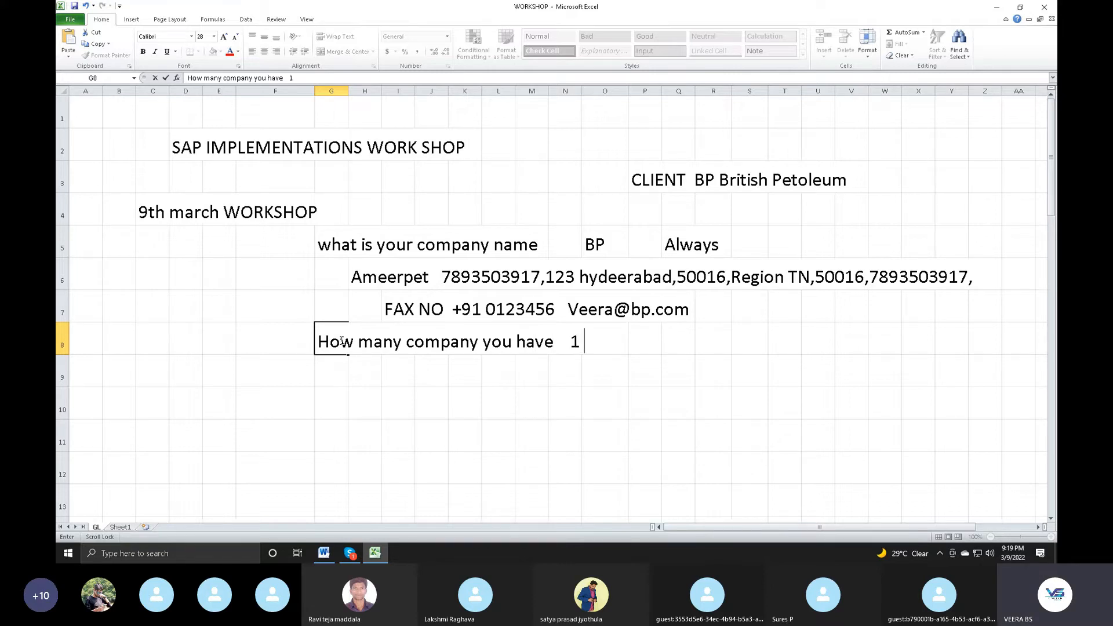
key("Backspace")
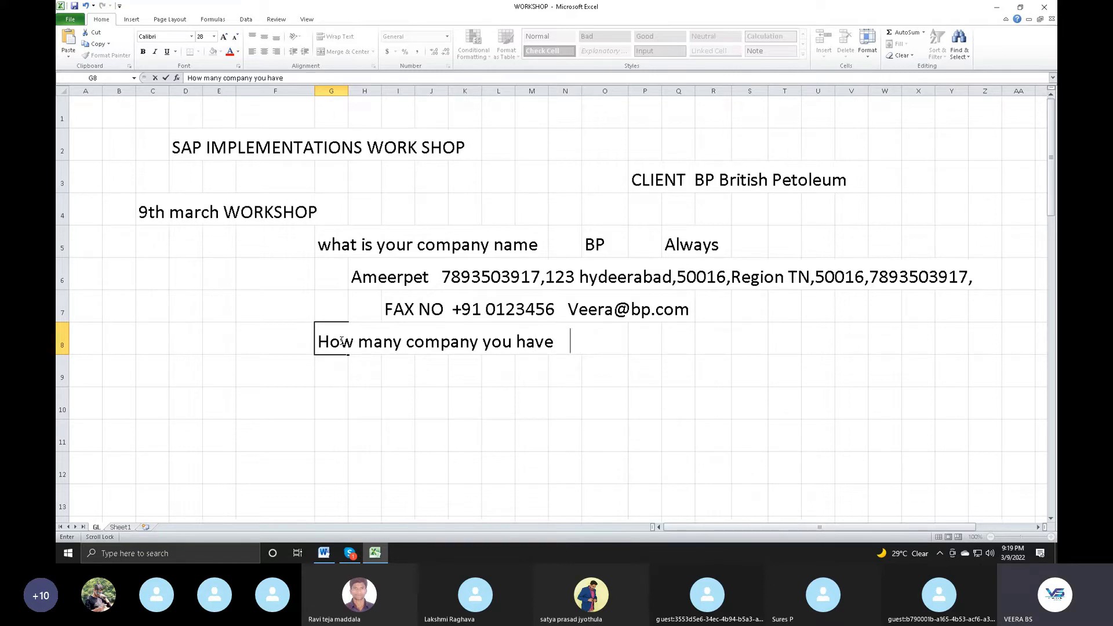
type("1 comap")
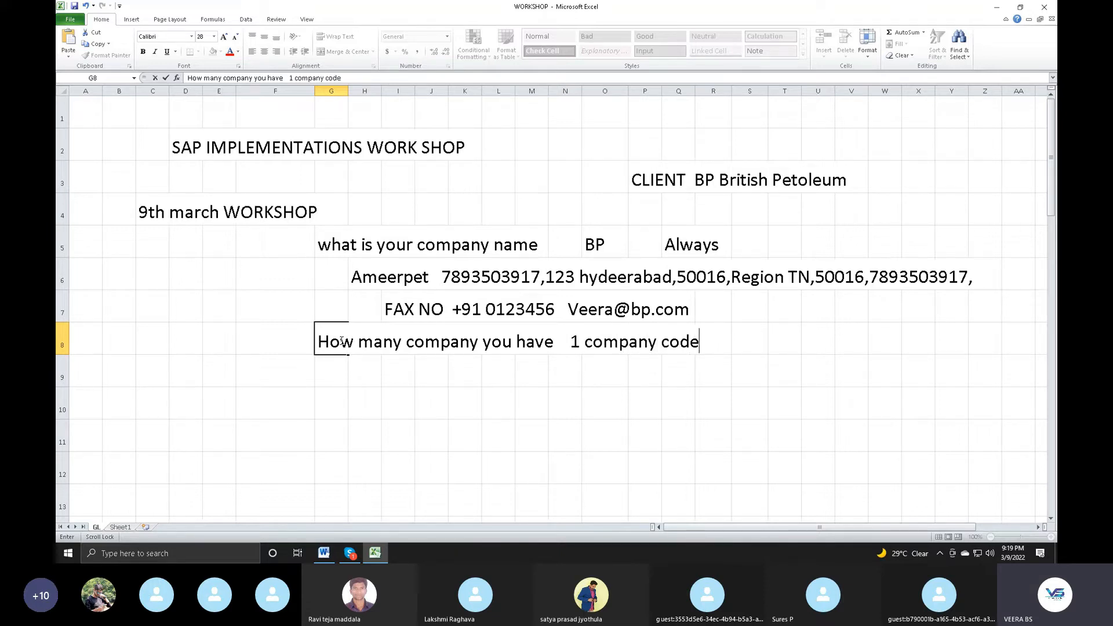
type("BP")
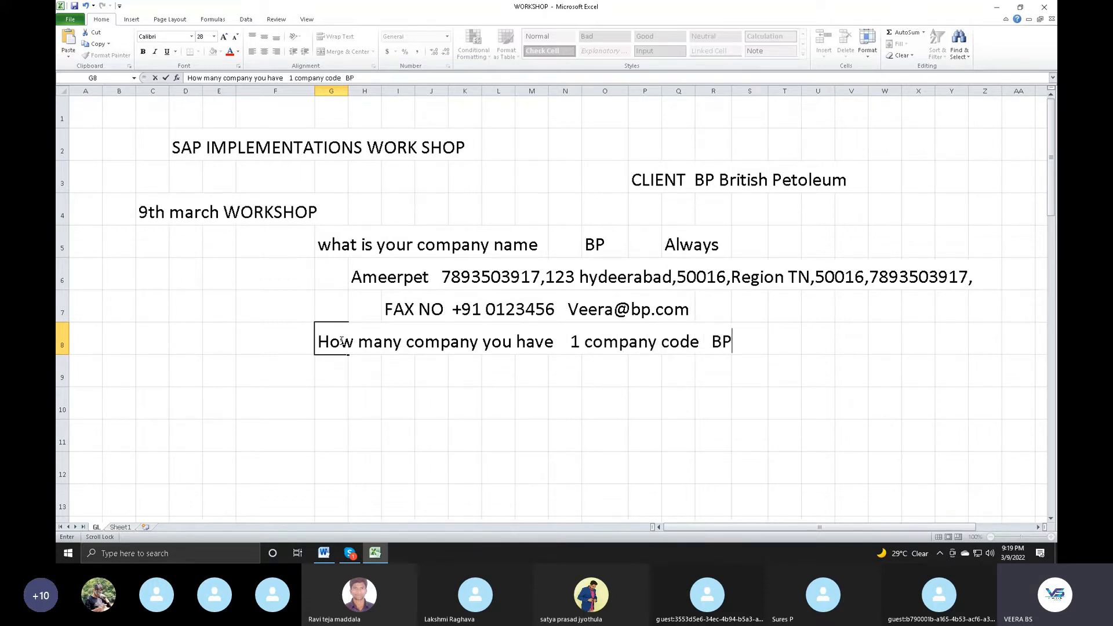
type("1")
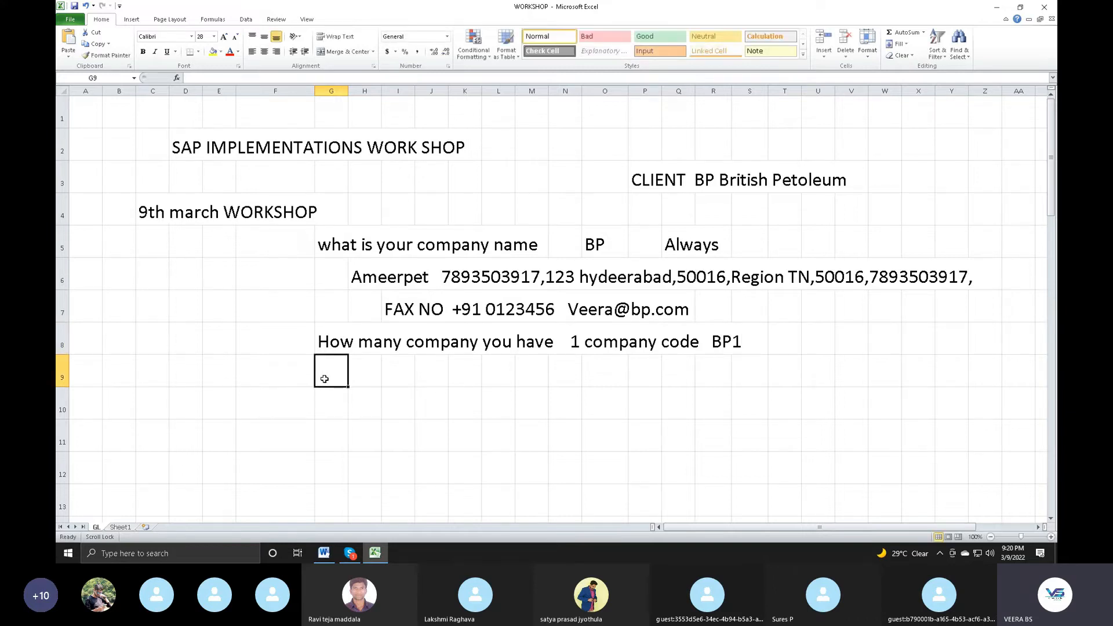
Step: Enter Ameerpet, 123, postcode 5001, phone 7789350 and region TN in G9
type("AM")
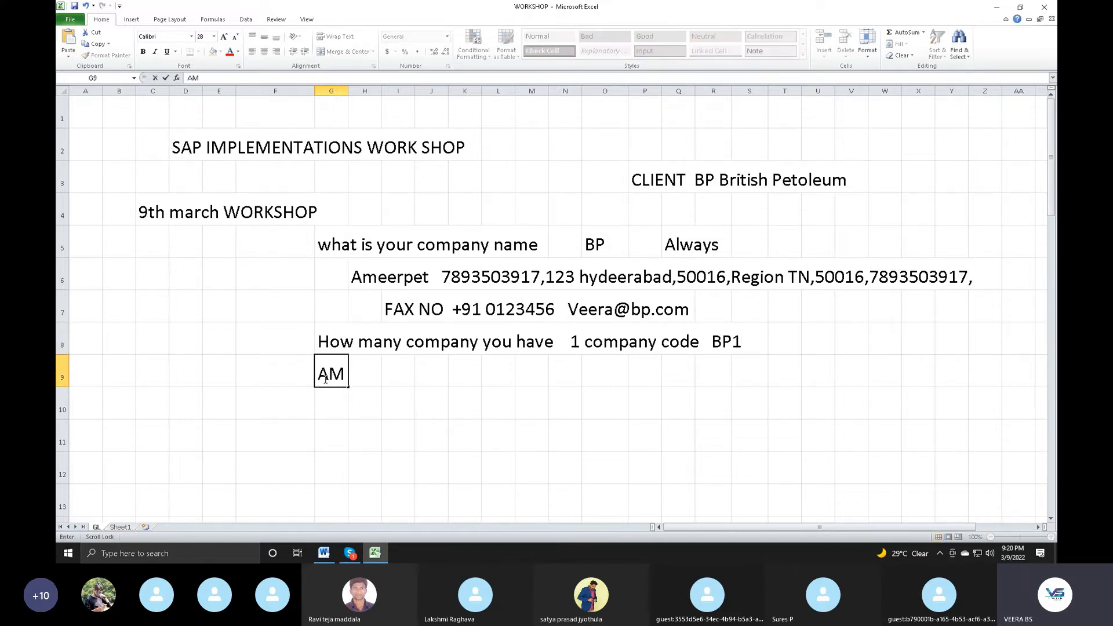
type("e")
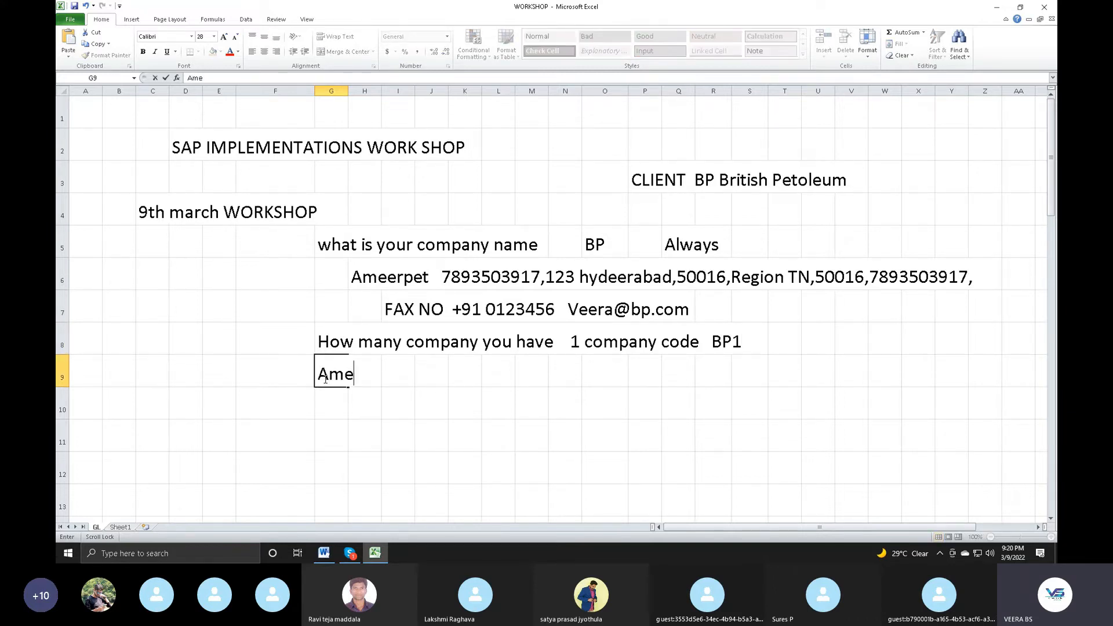
type("erpet")
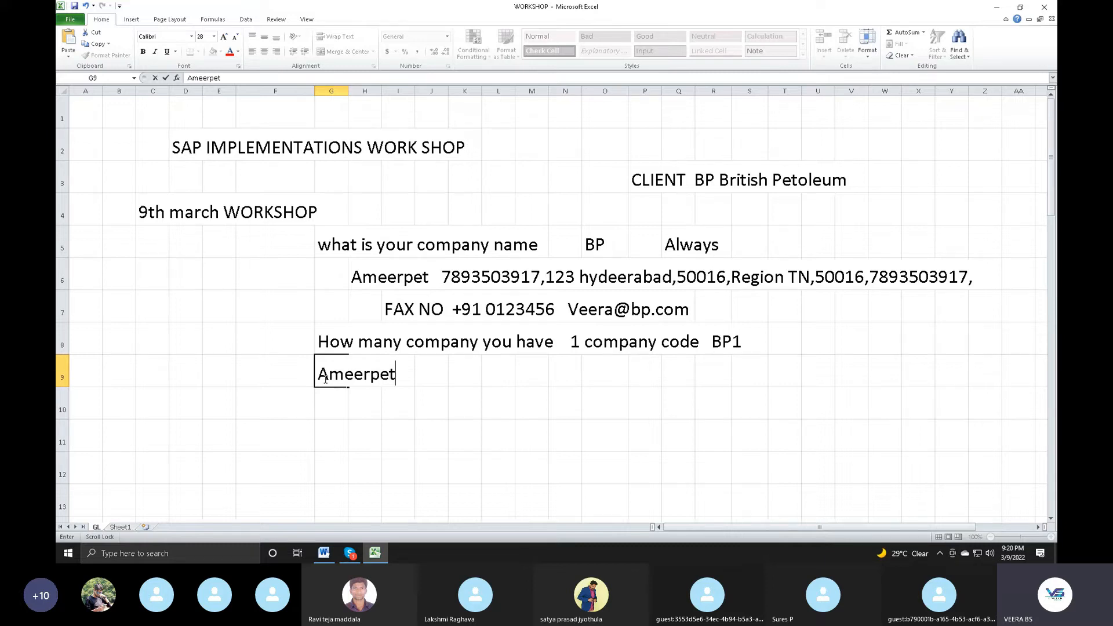
type(",1")
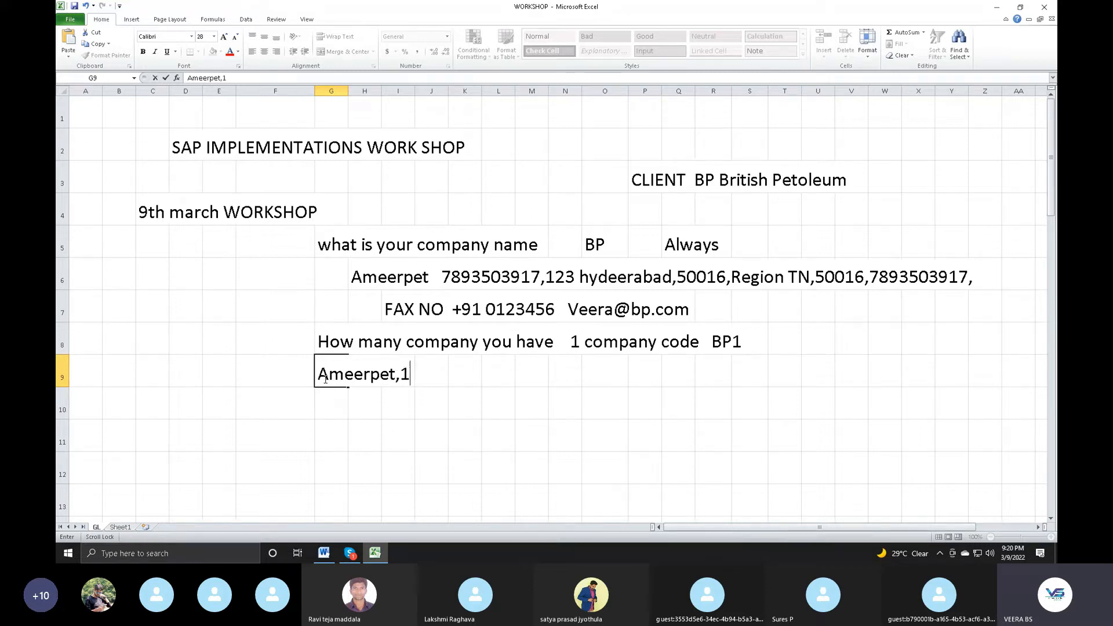
type("23,")
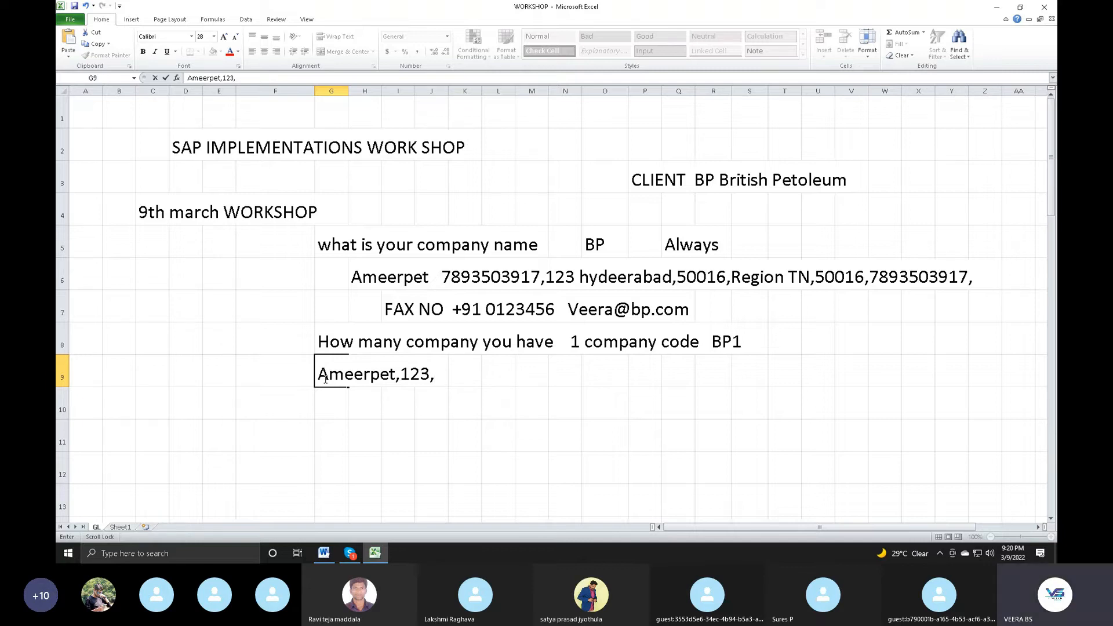
type("50016,")
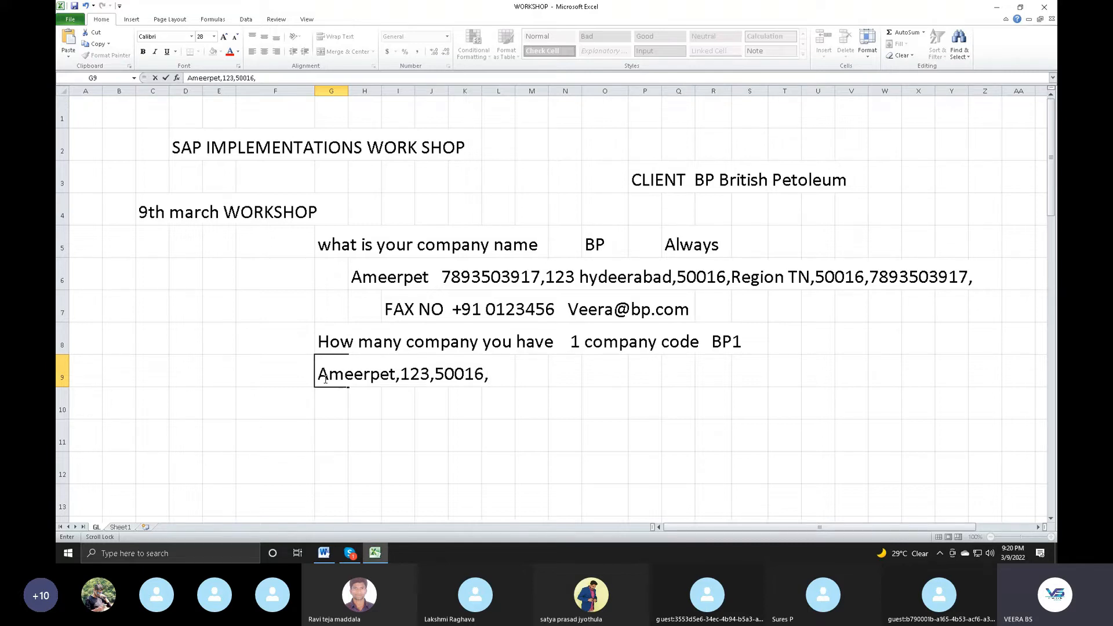
type("7")
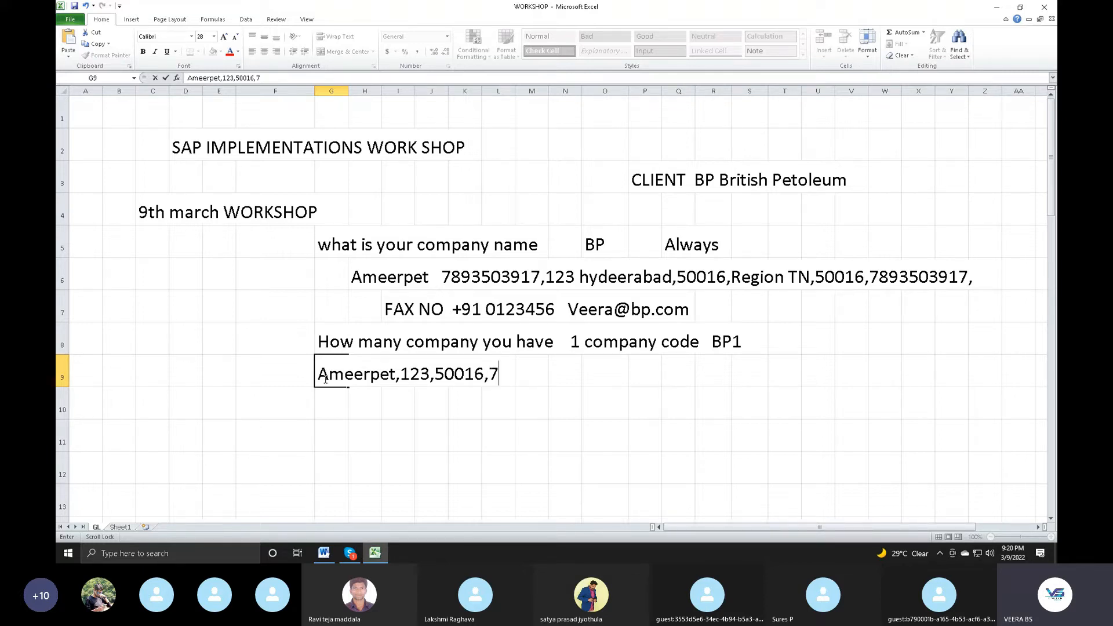
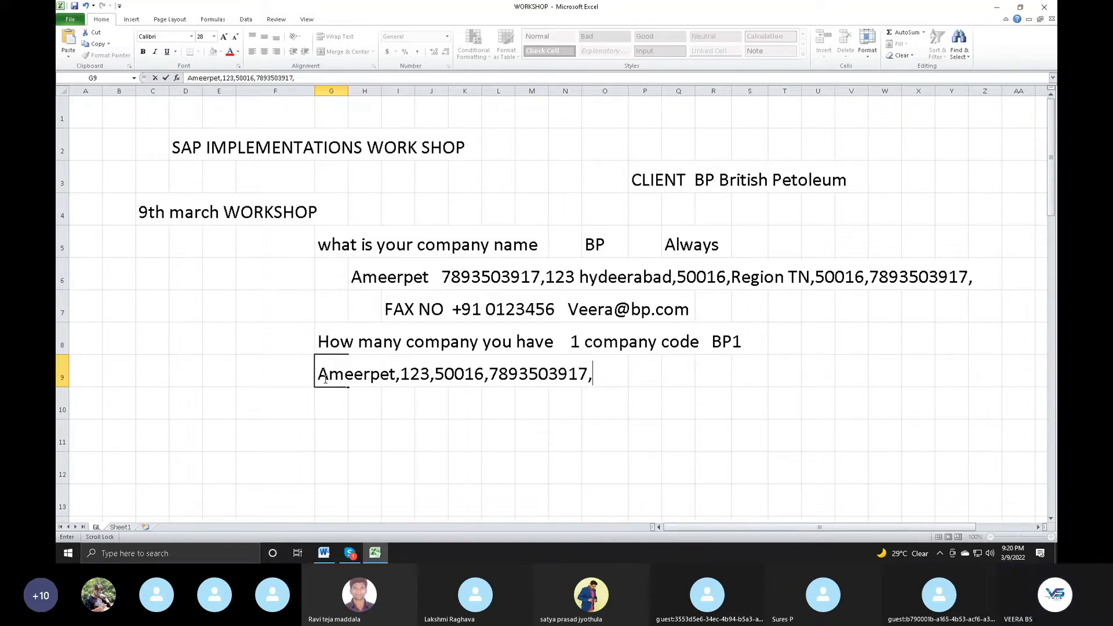
type("TN")
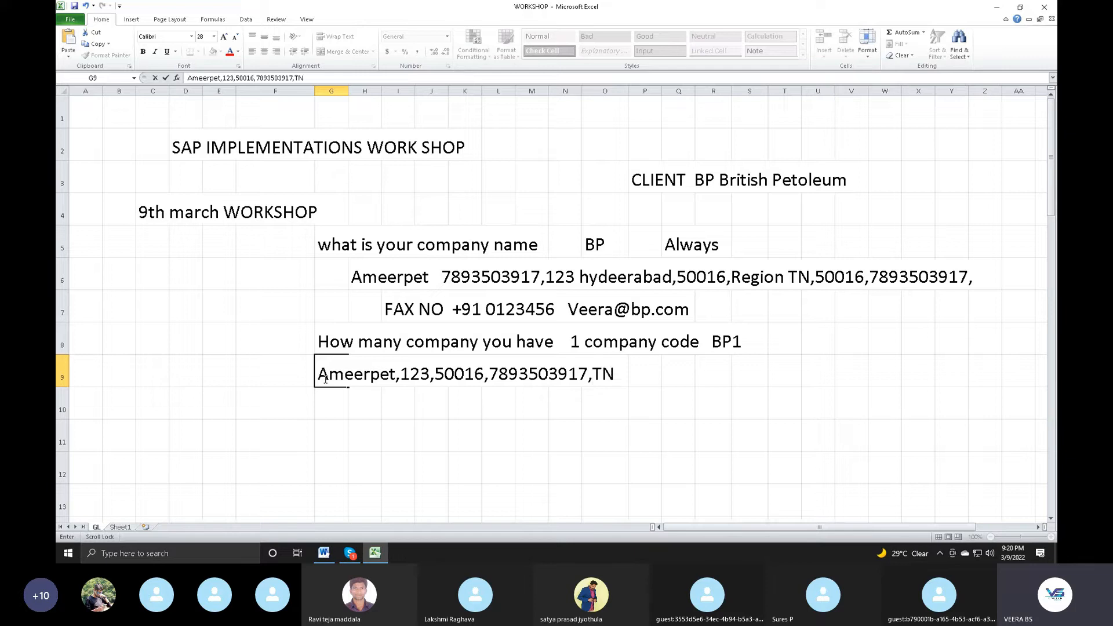
type(",")
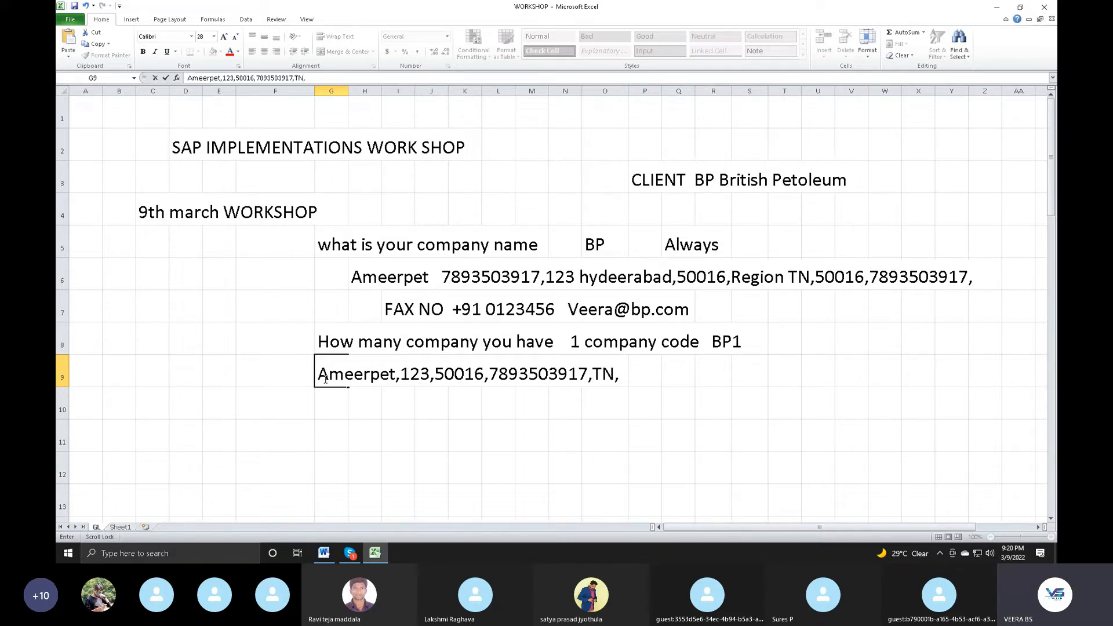
type("+01")
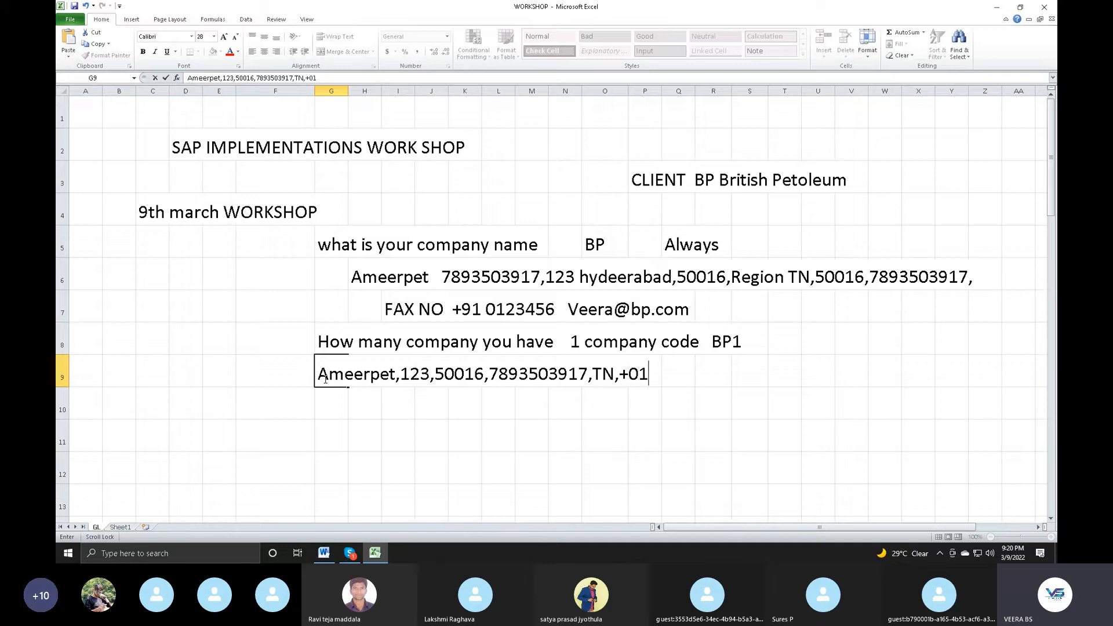
key("Backspace")
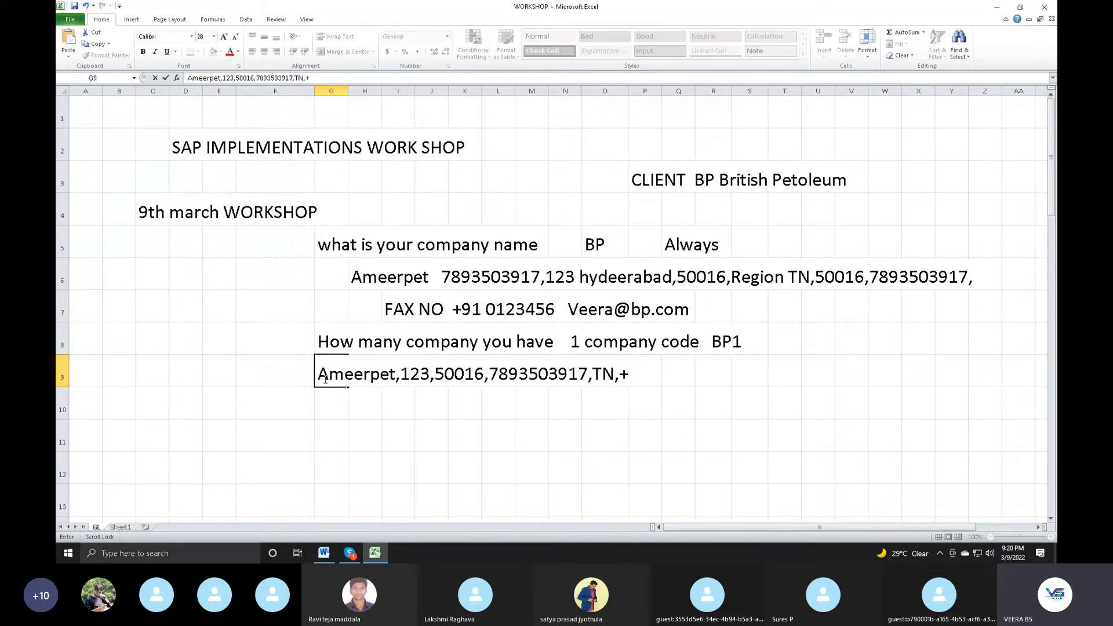
type("(")
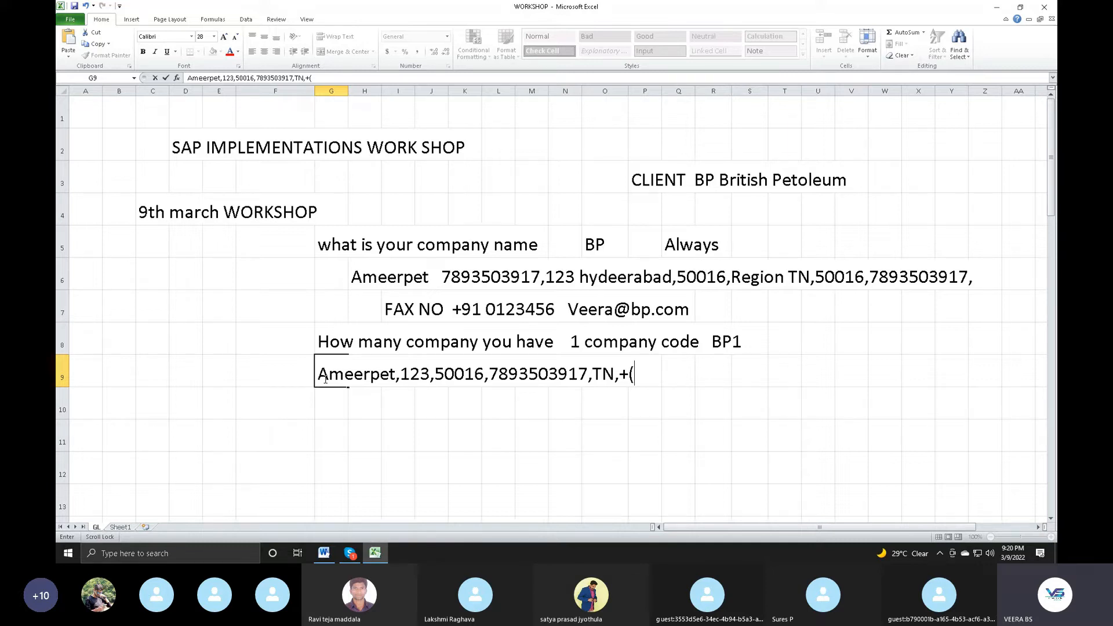
key("Backspace")
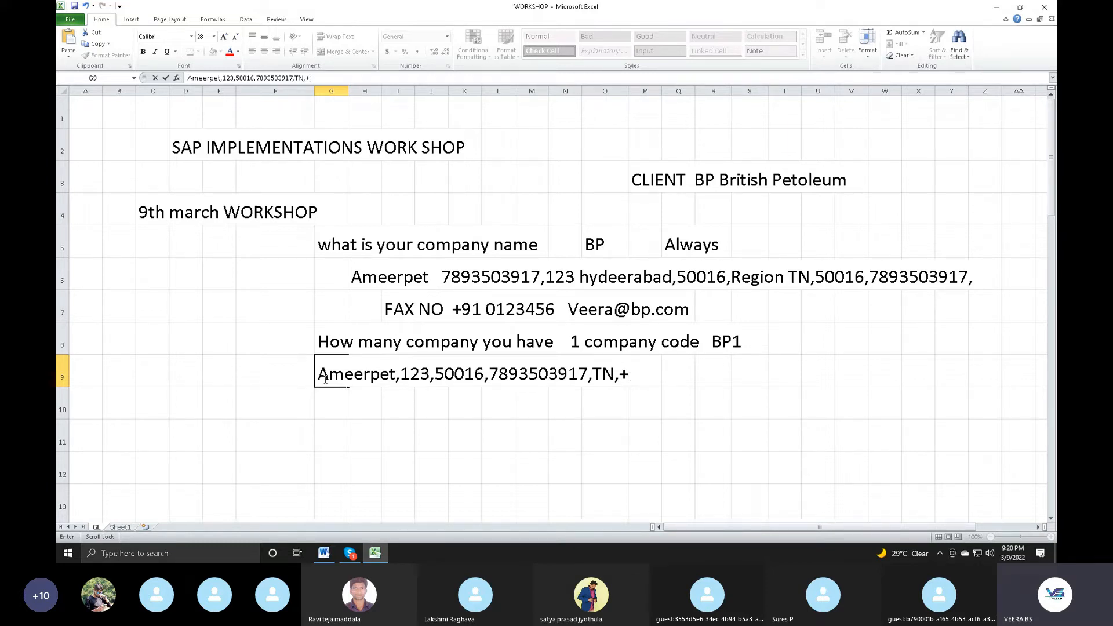
type("91")
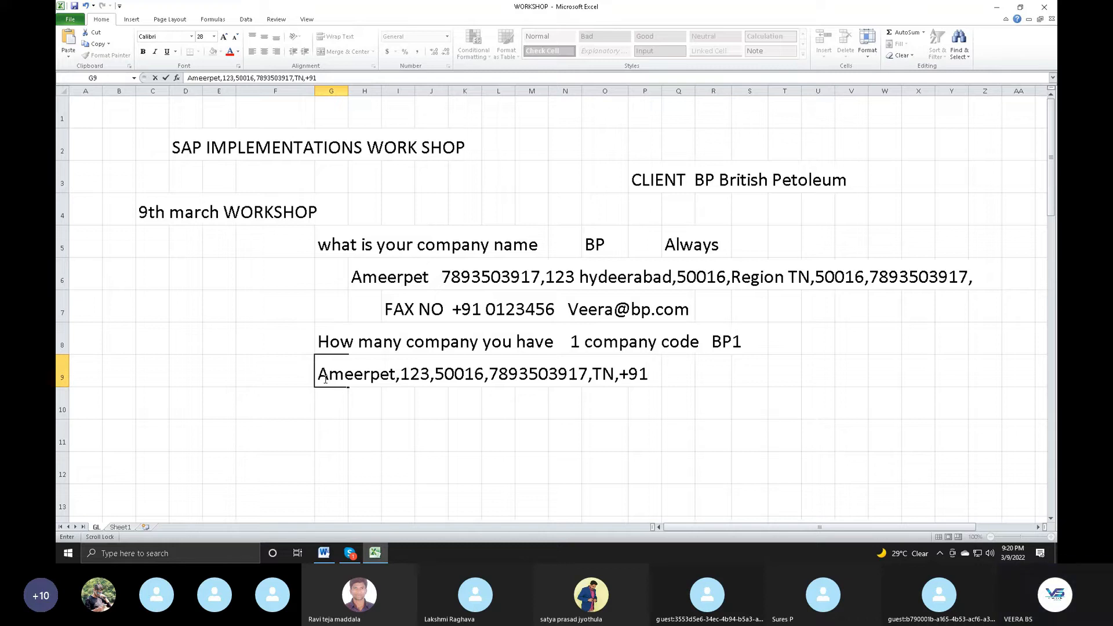
type("0123456")
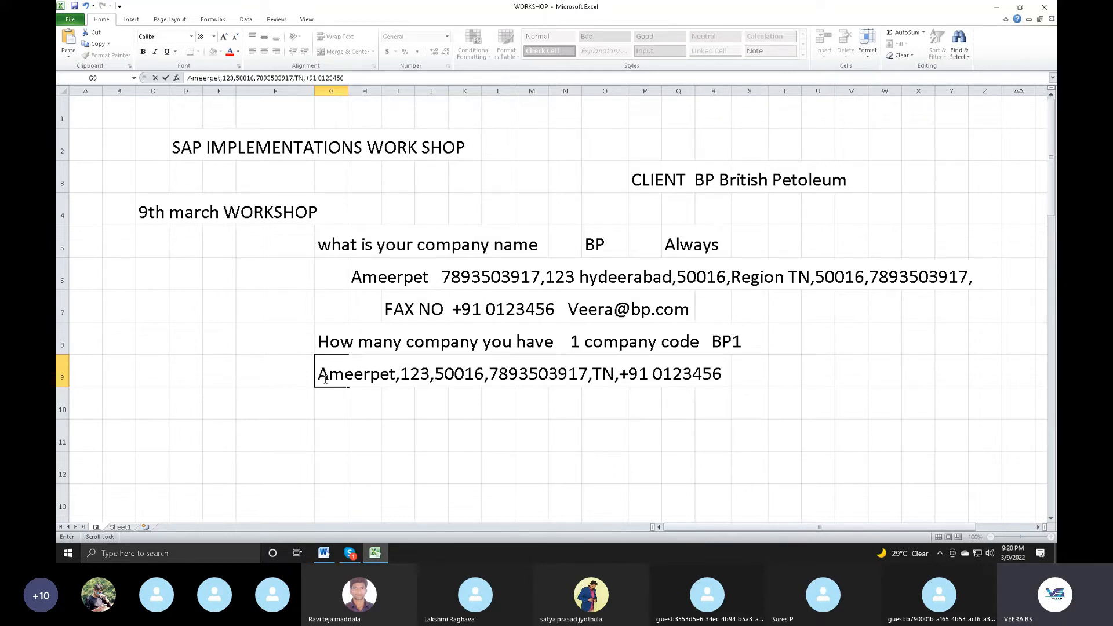
type(",")
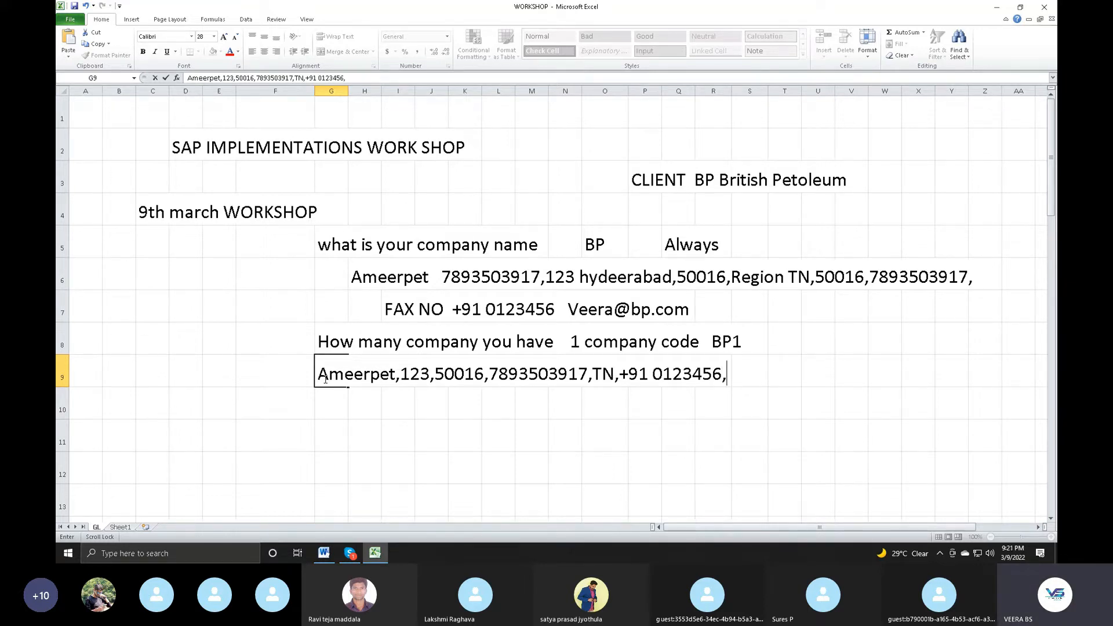
type("12")
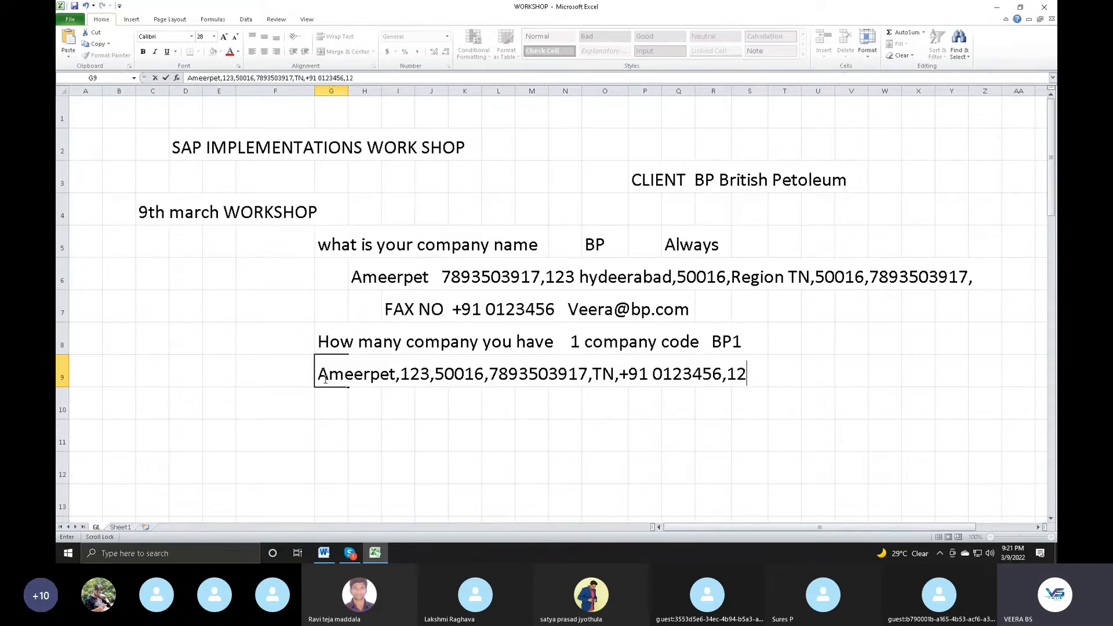
type("3456789")
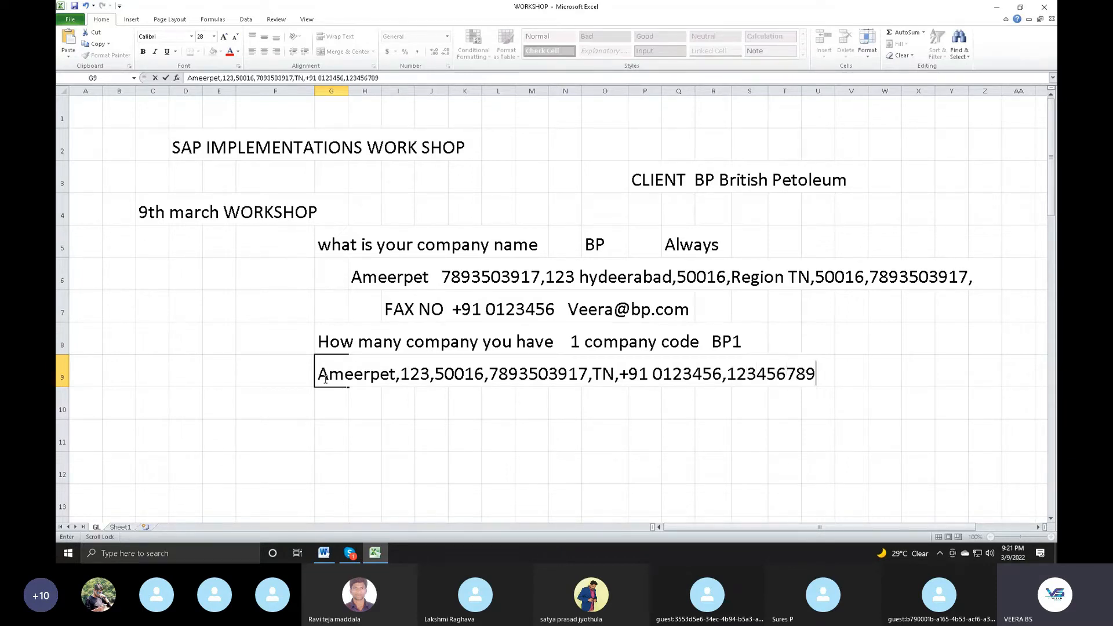
key("BackSpace")
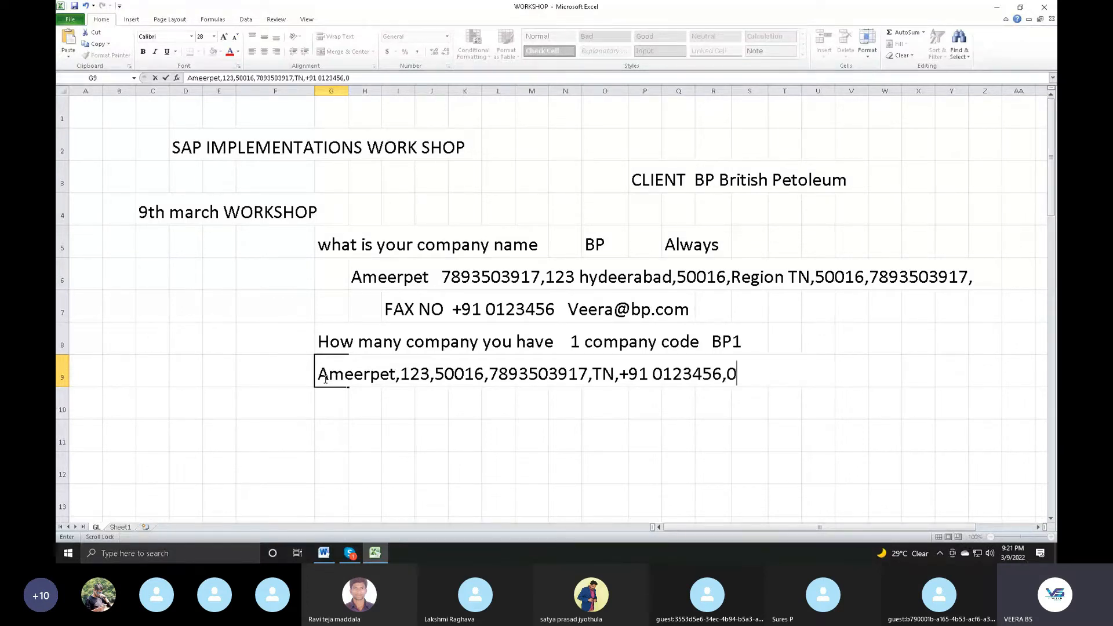
type("40-1")
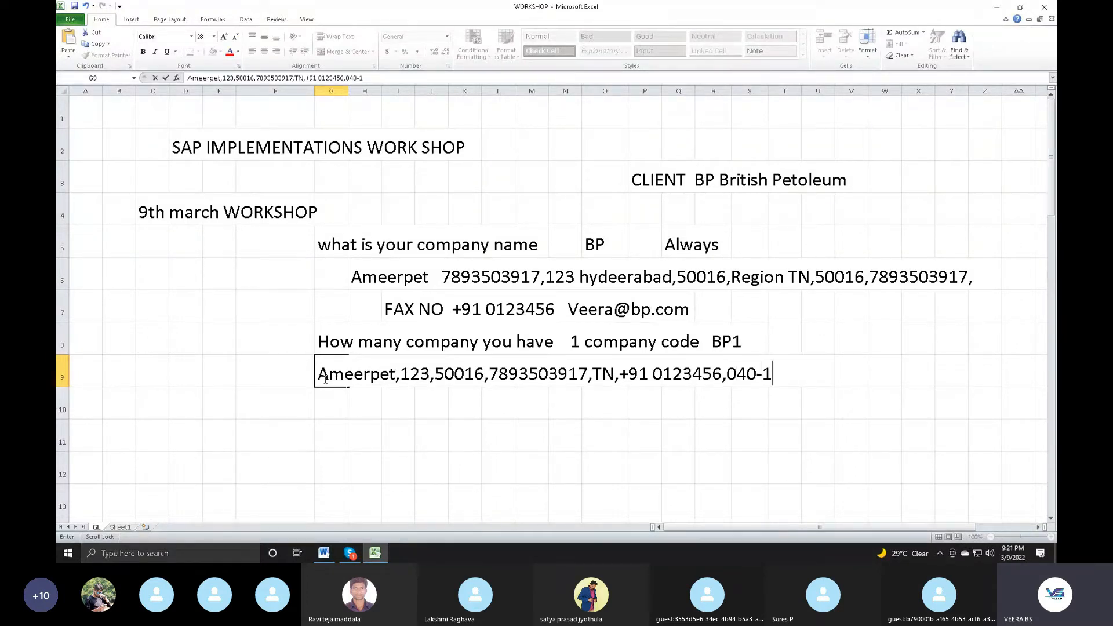
type("23456")
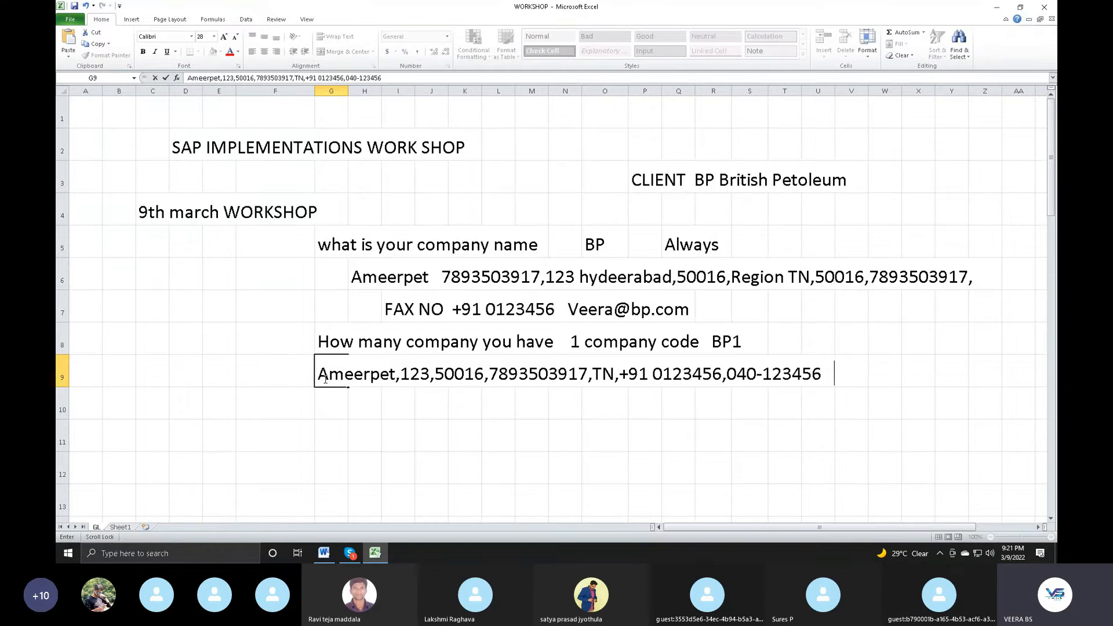
type("123")
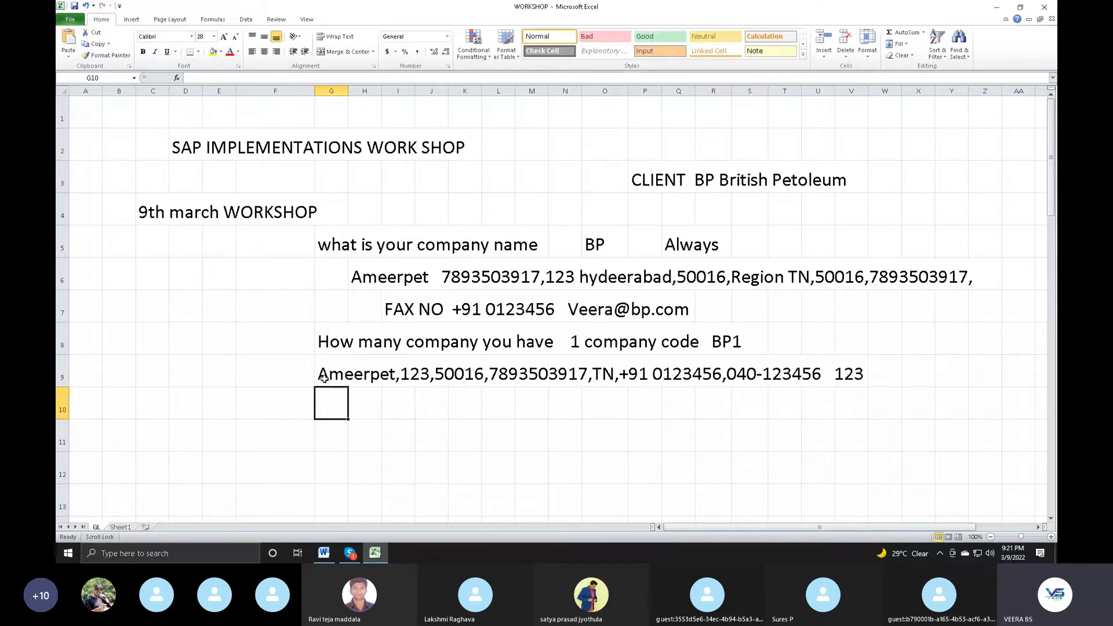
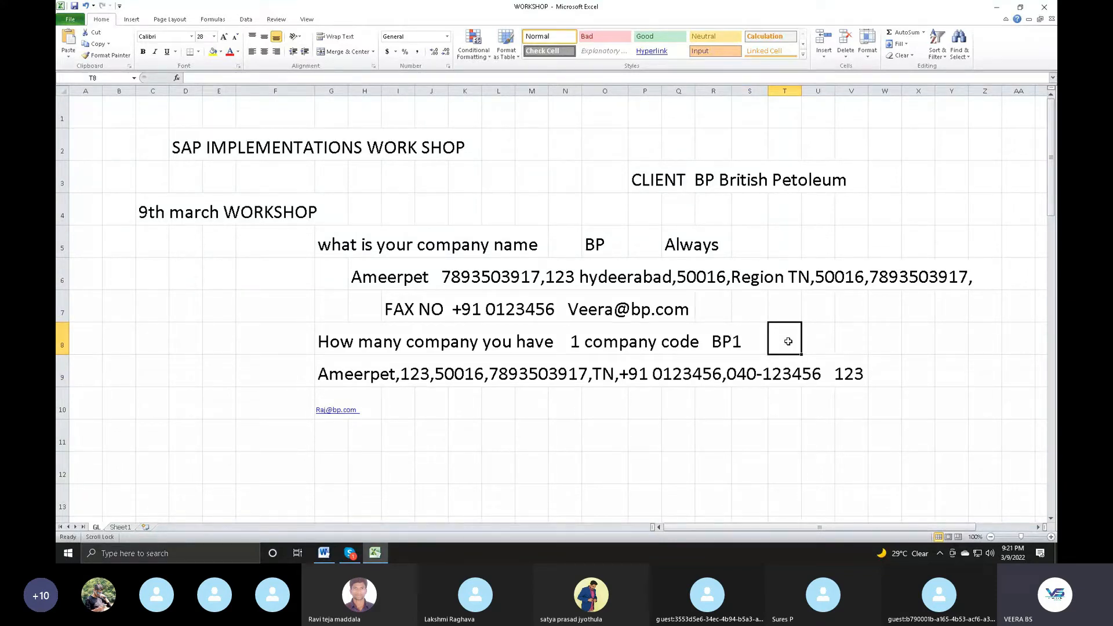
mouse_move(790, 358)
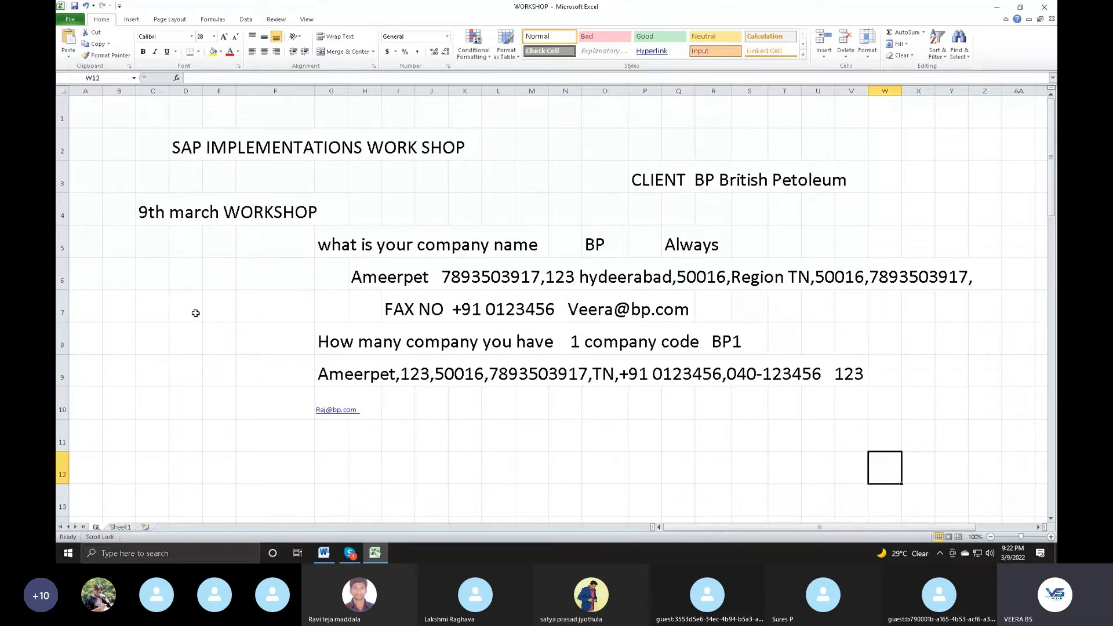
mouse_move(773, 249)
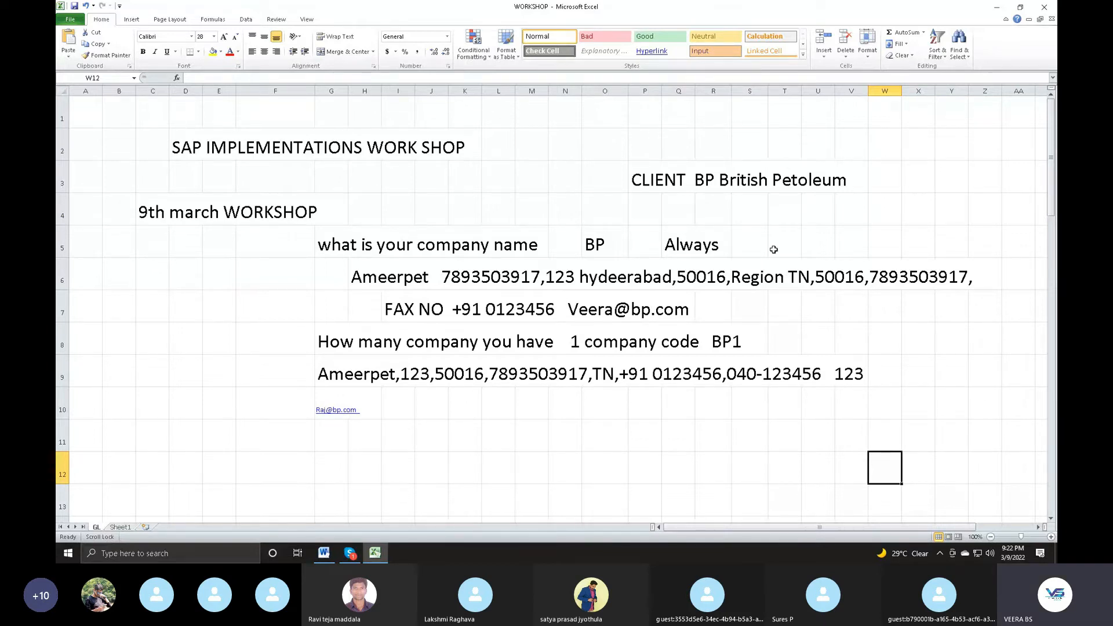
mouse_move(318, 416)
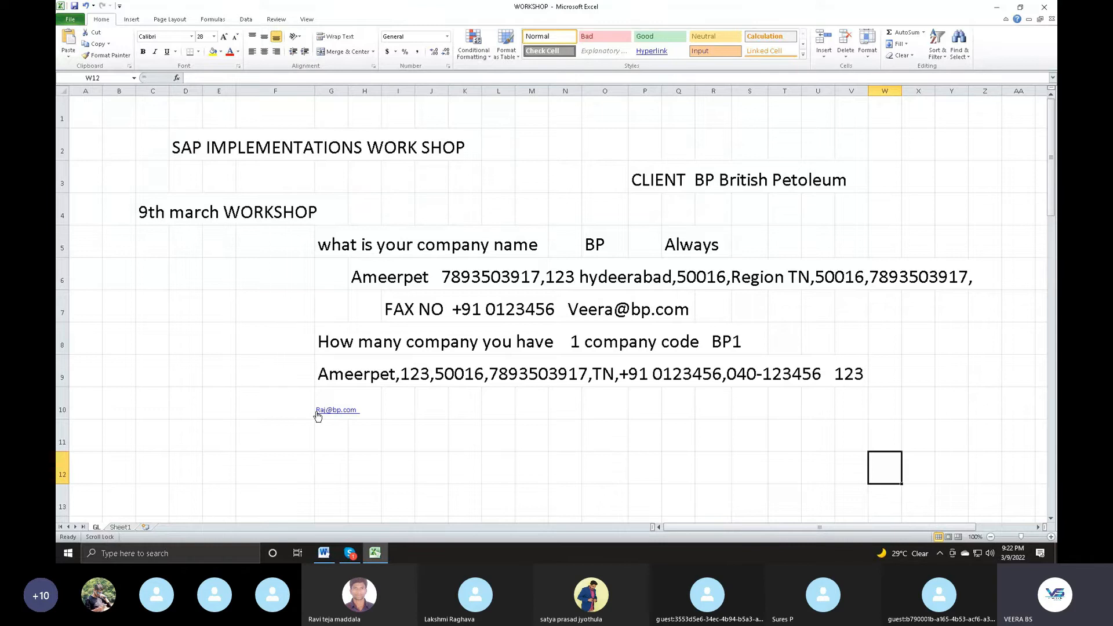
mouse_move(909, 327)
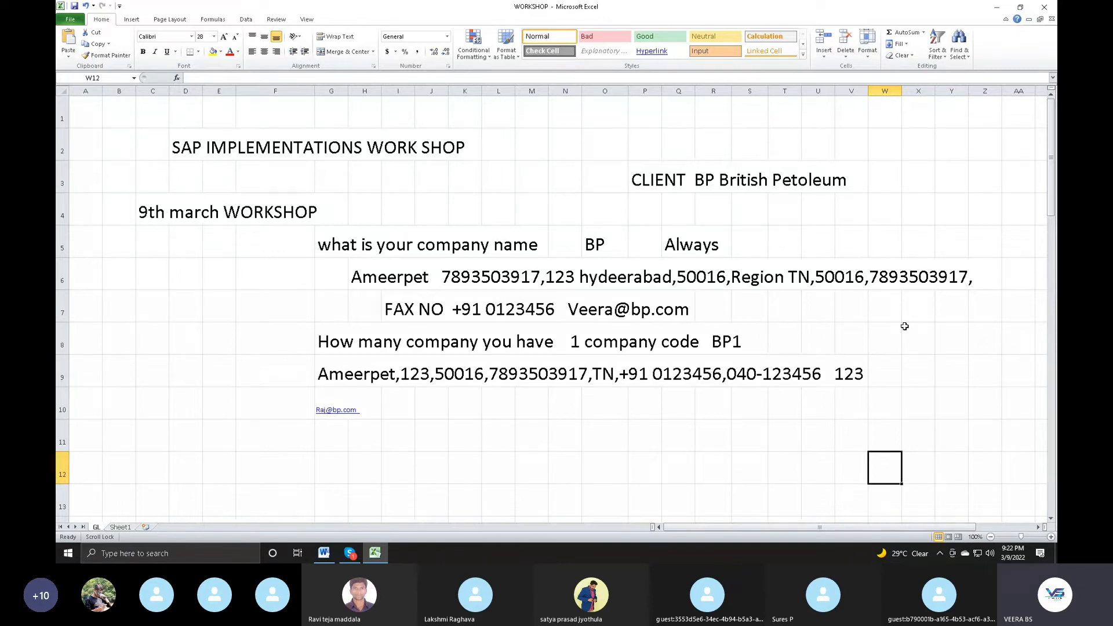
mouse_move(428, 376)
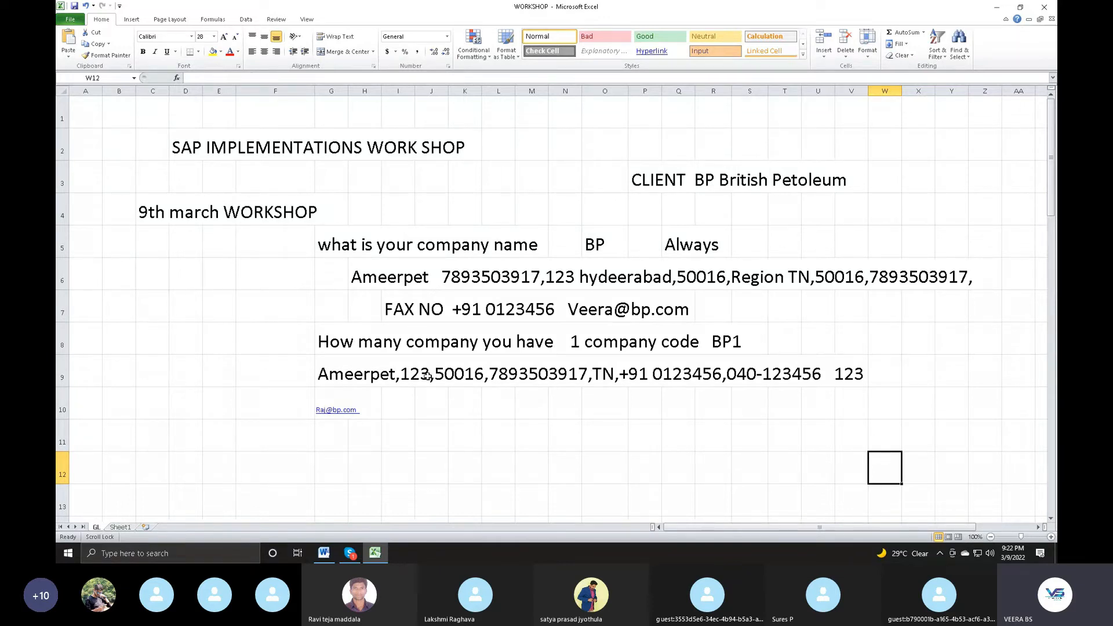
left_click(330, 244)
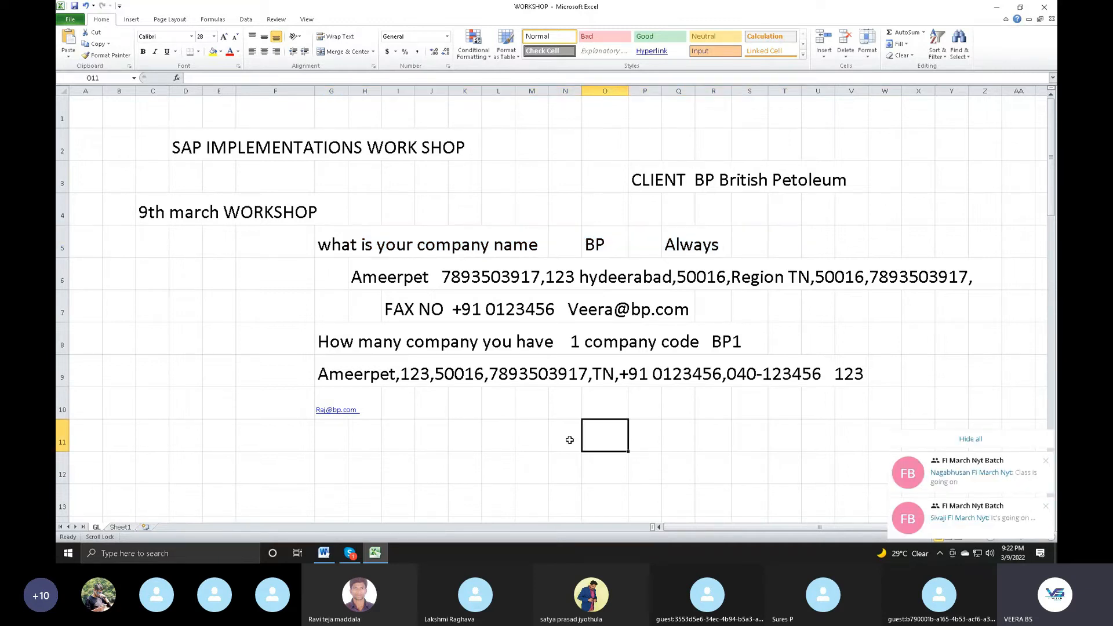
left_click(382, 341)
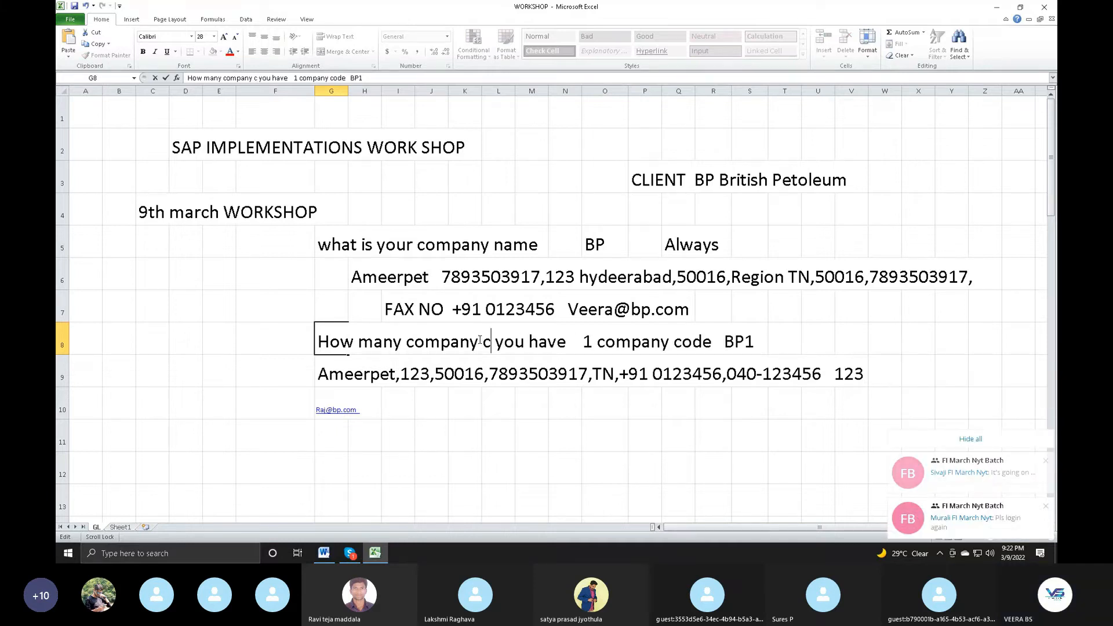
type("odes")
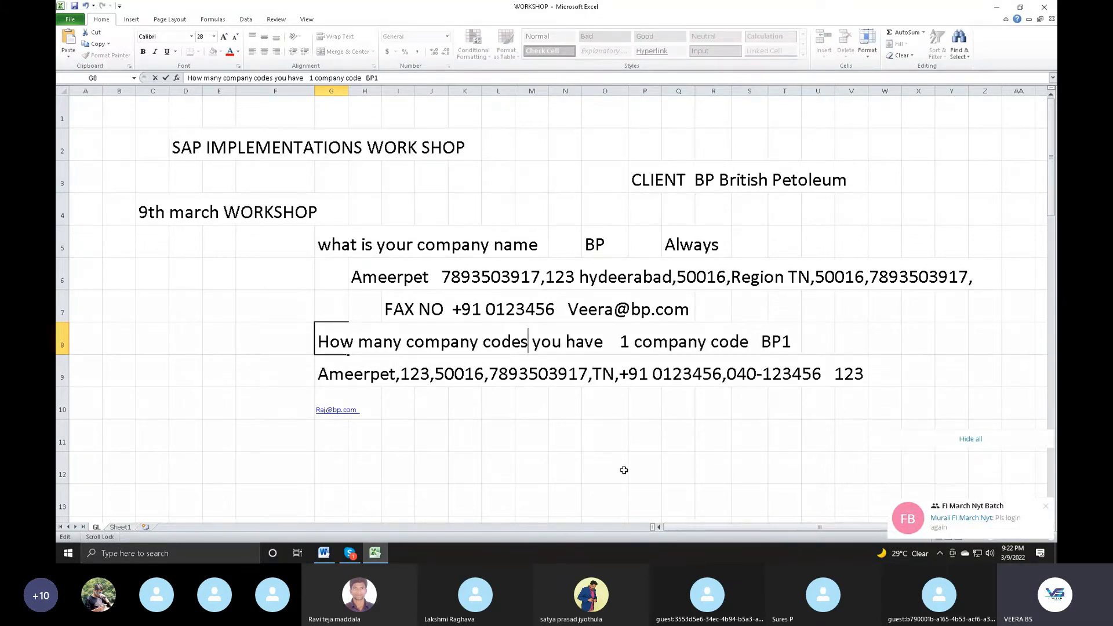
left_click(604, 467)
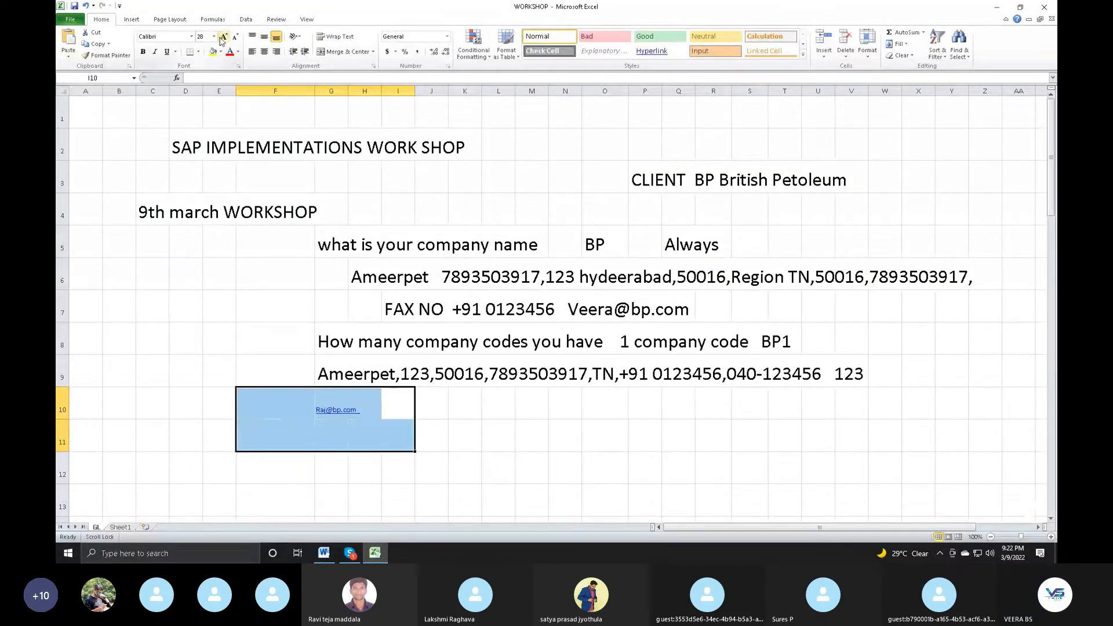
left_click(211, 36)
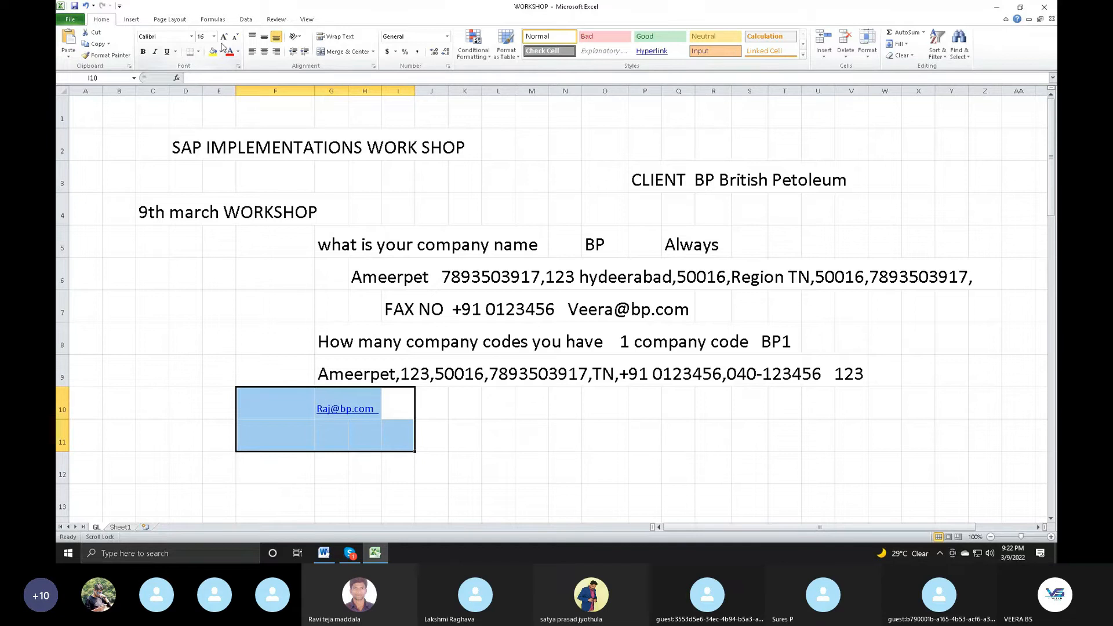
left_click(214, 36)
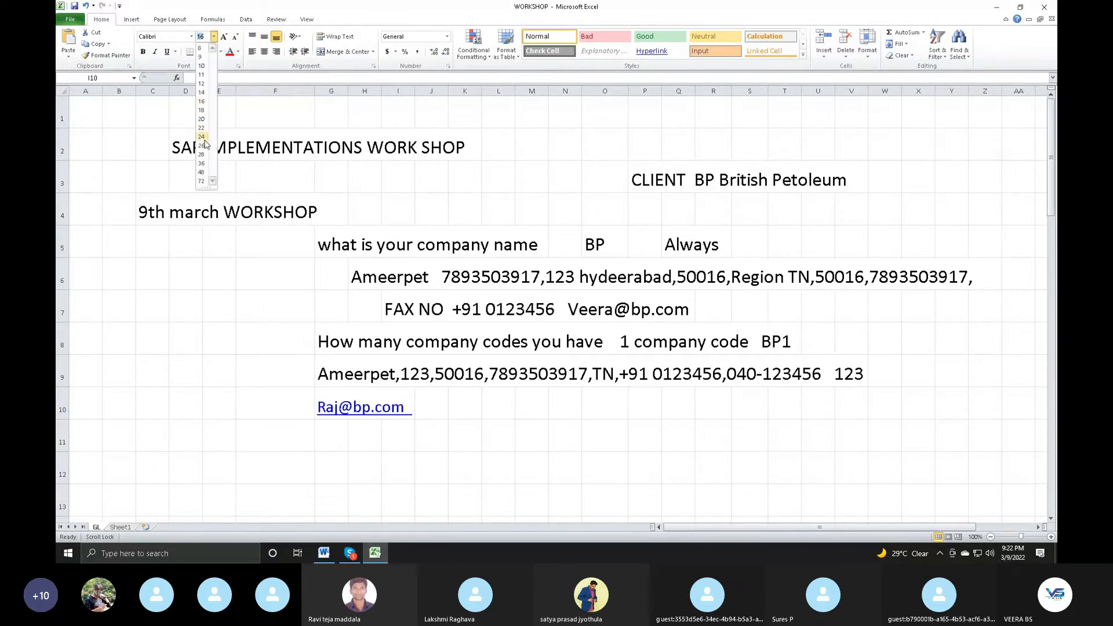
left_click(201, 154)
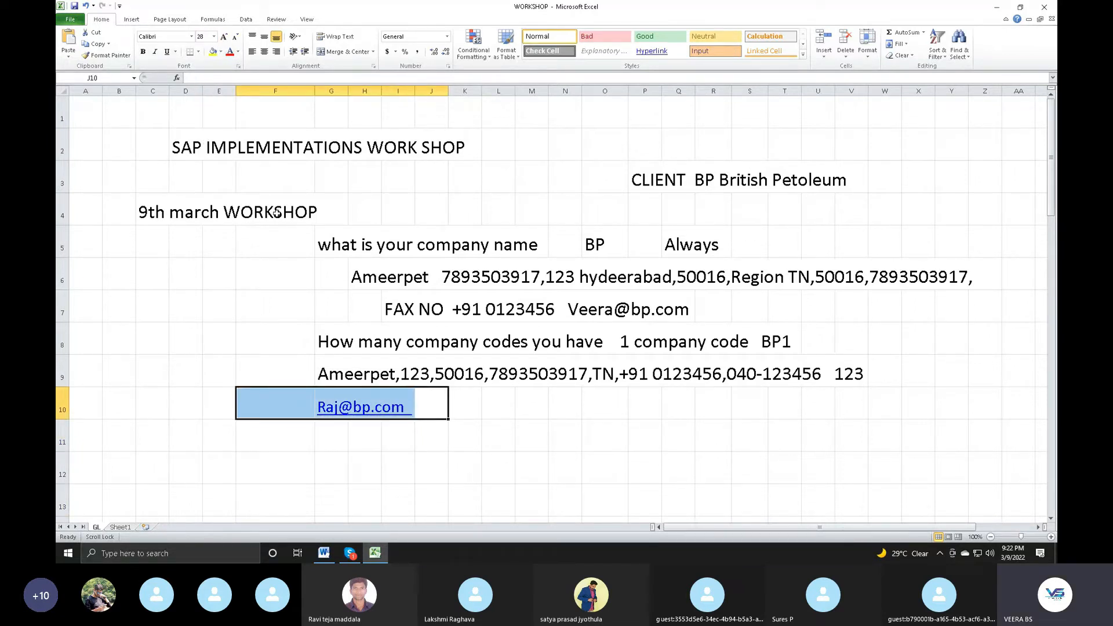
left_click(238, 52)
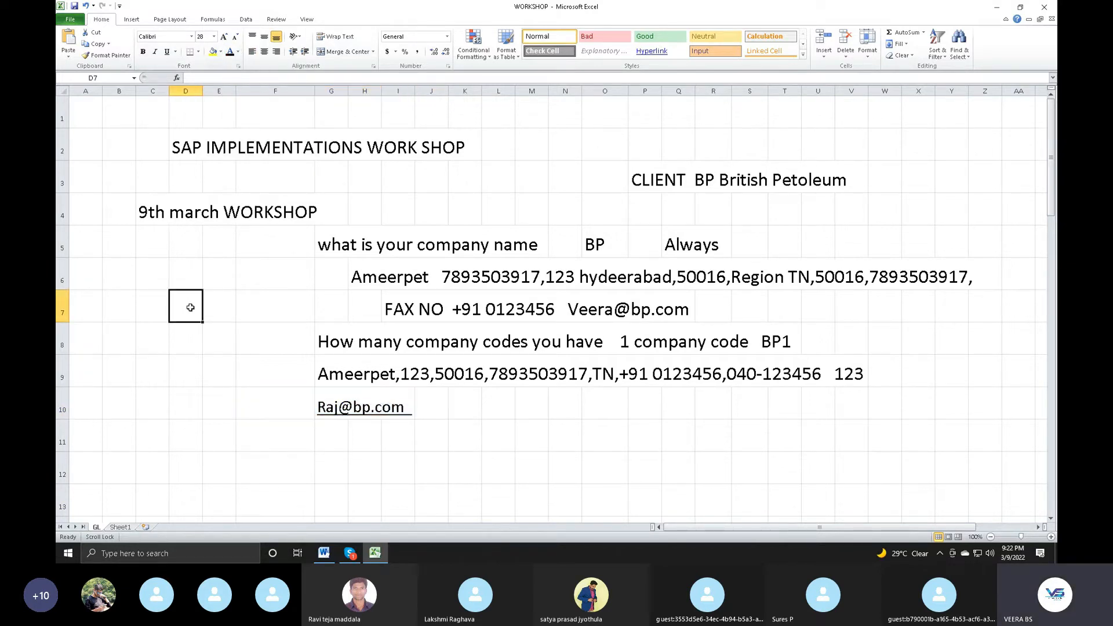
mouse_move(545, 256)
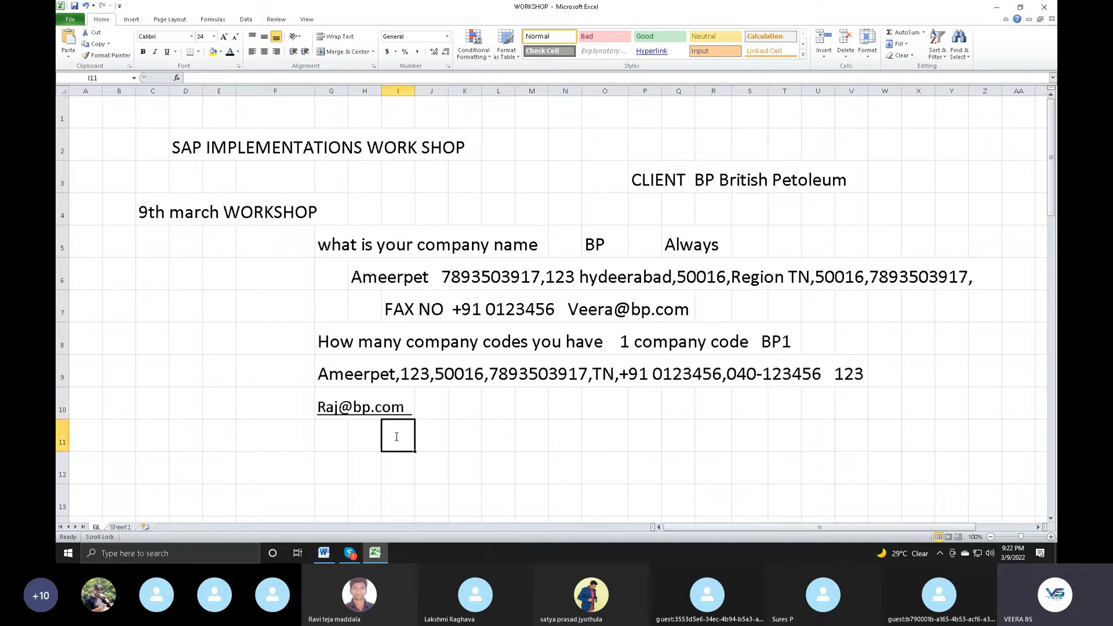
Step: Enter the heading 'Credit control area' in cell I11 and commit it
type("Credit c")
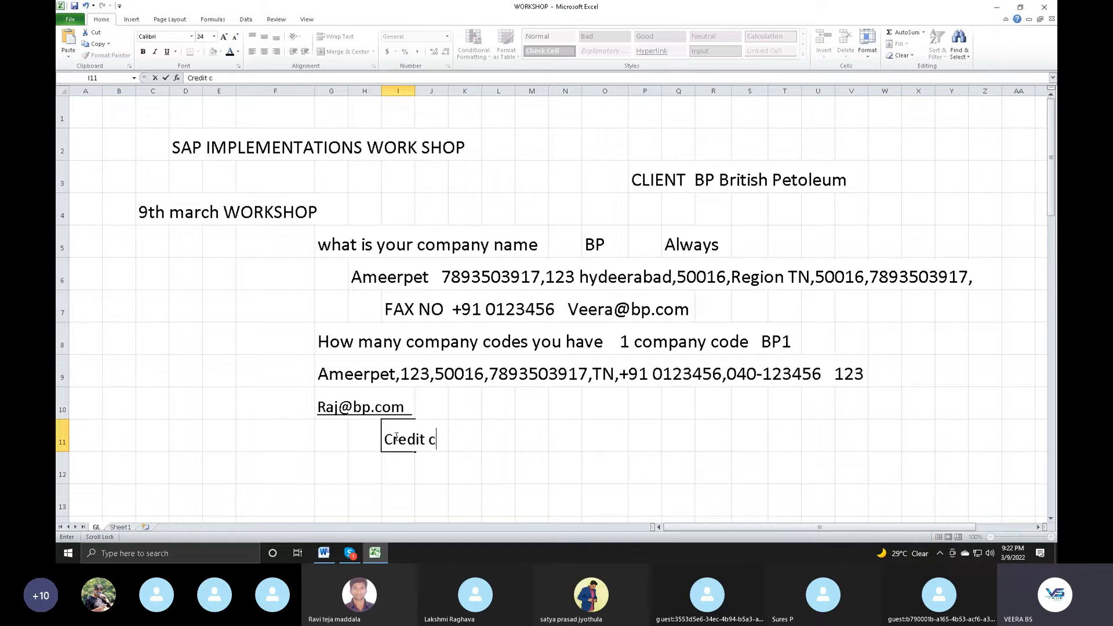
type("ontrol area")
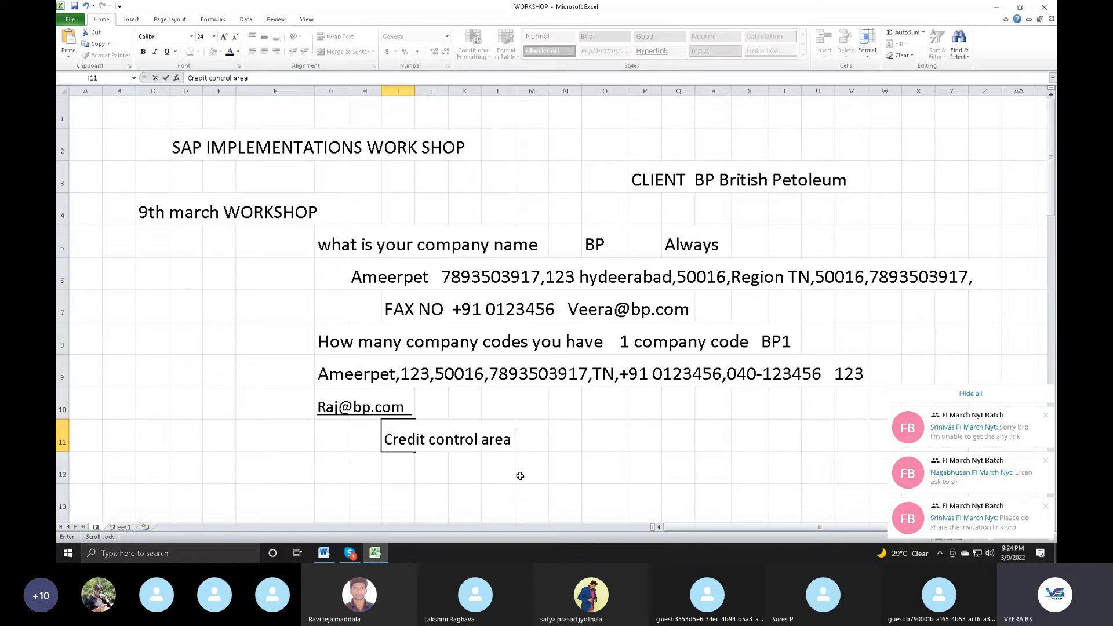
left_click(531, 467)
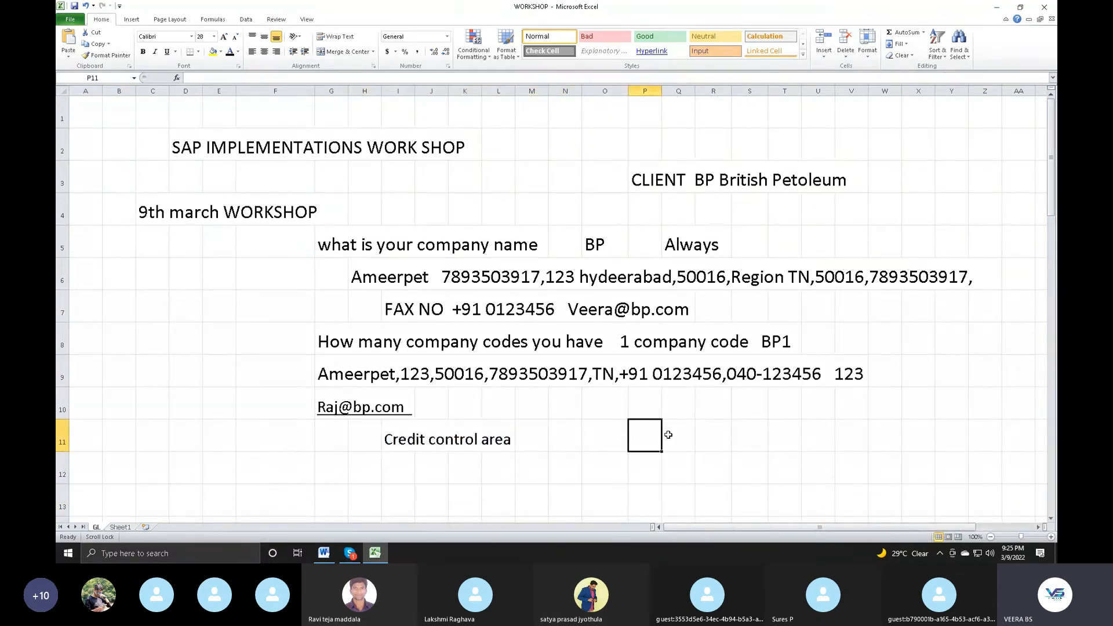
left_click(677, 435)
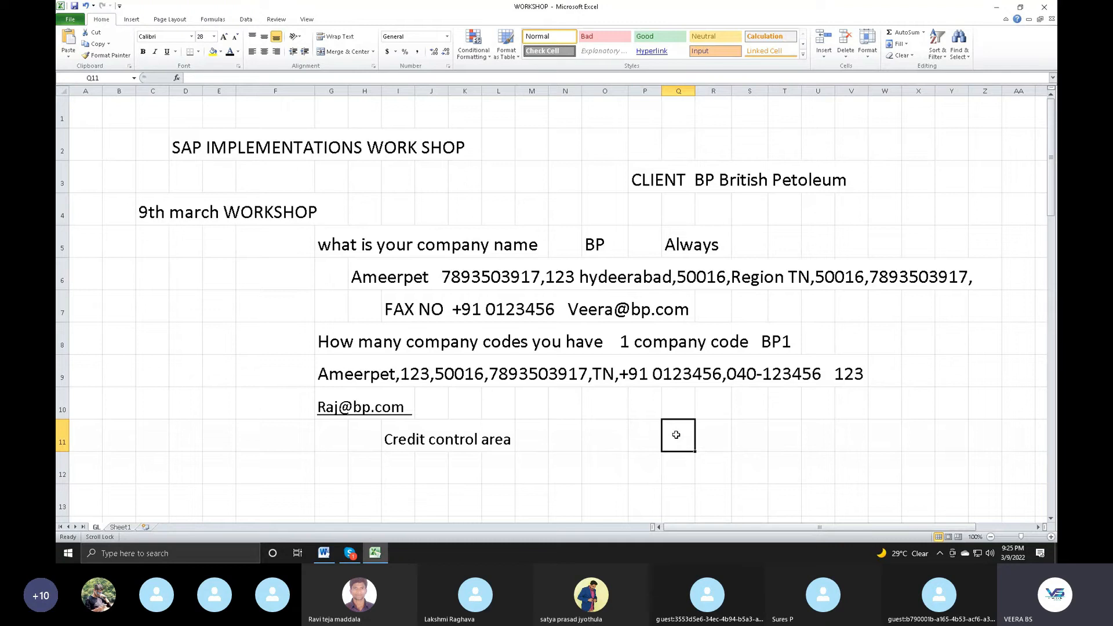
left_click(604, 435)
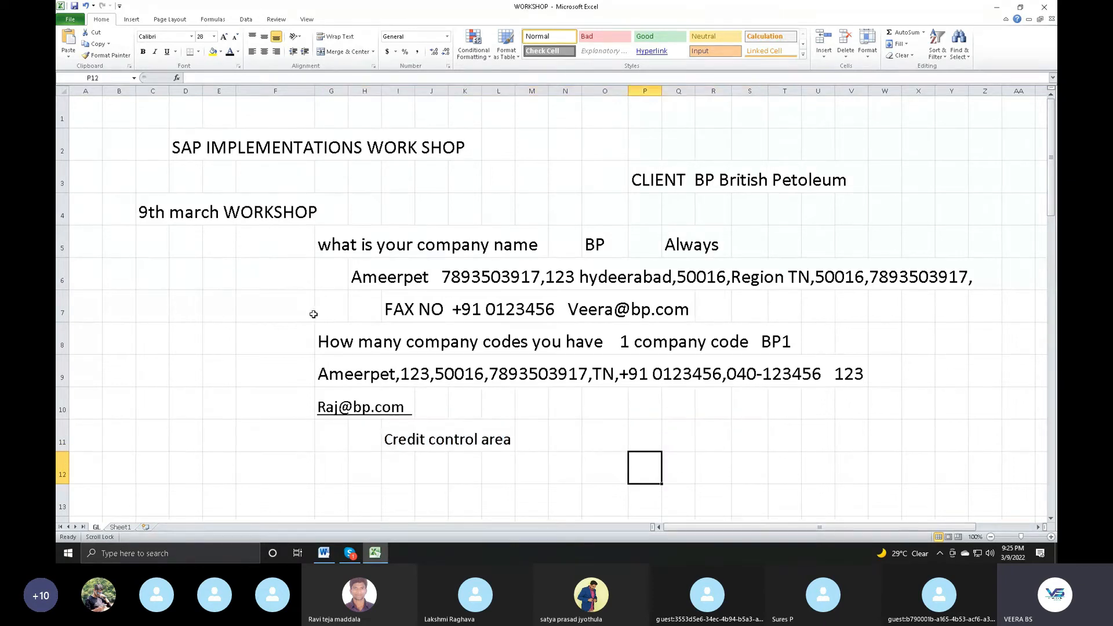
left_click(749, 468)
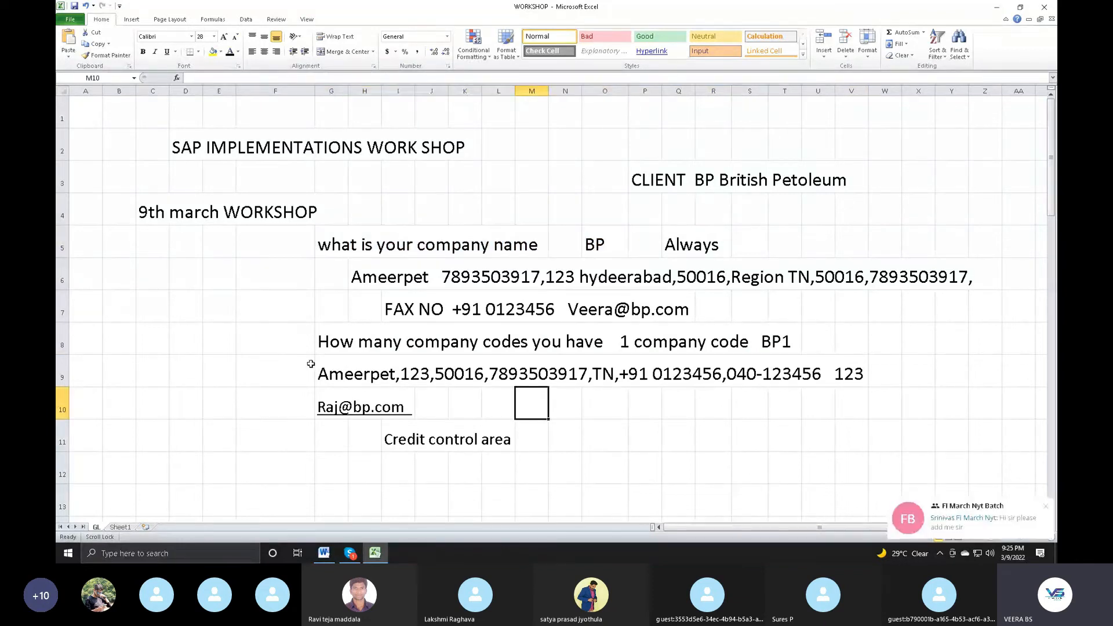
left_click_drag(330, 341, 884, 438)
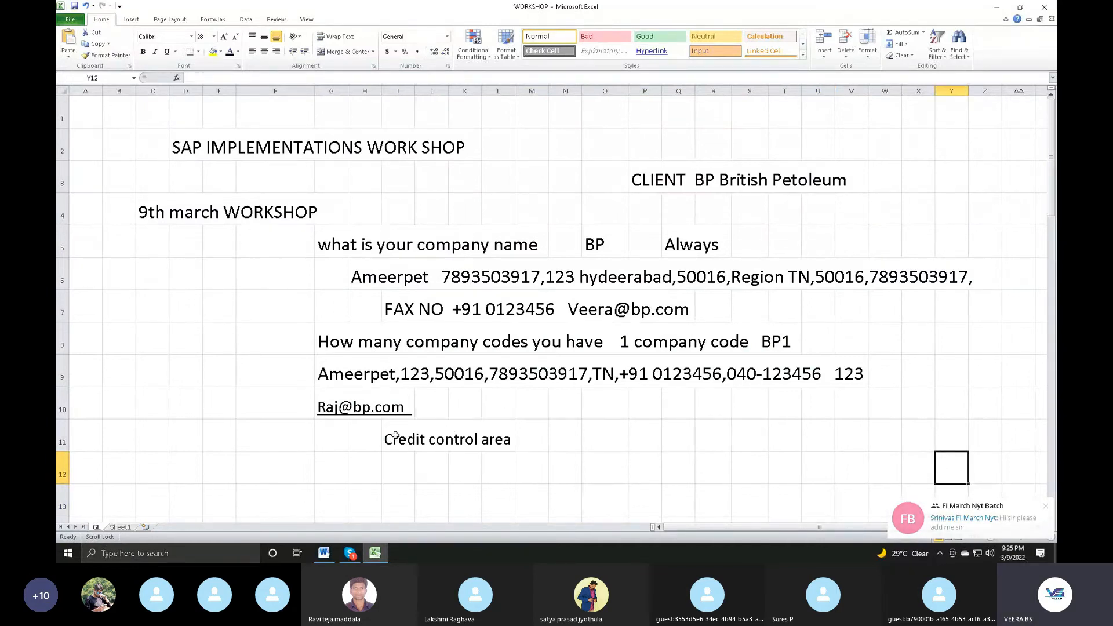
left_click(445, 438)
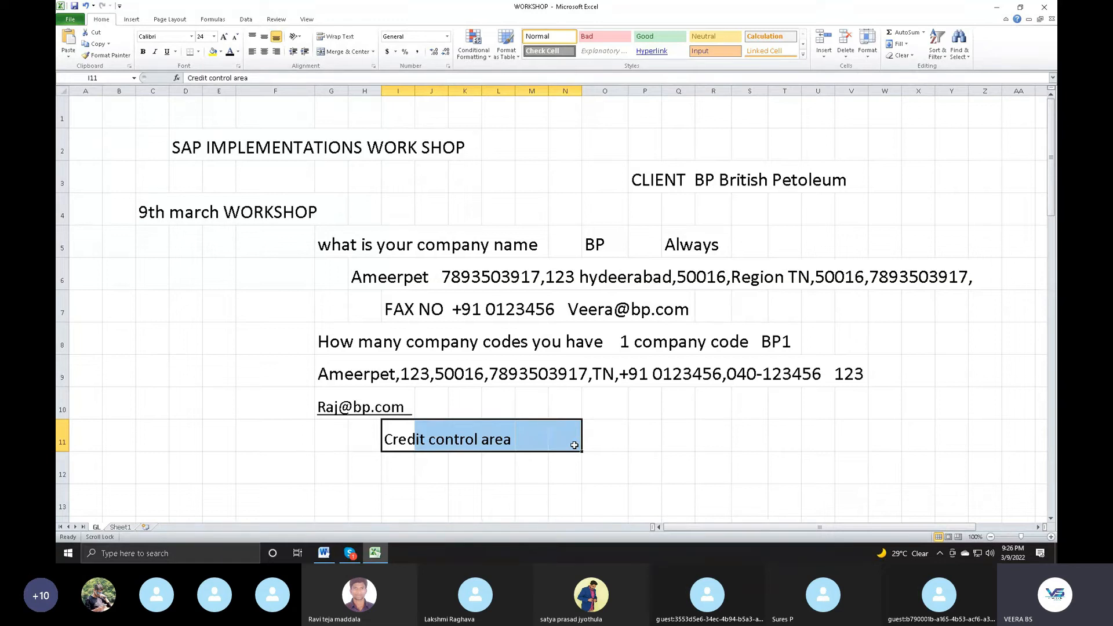
mouse_move(472, 493)
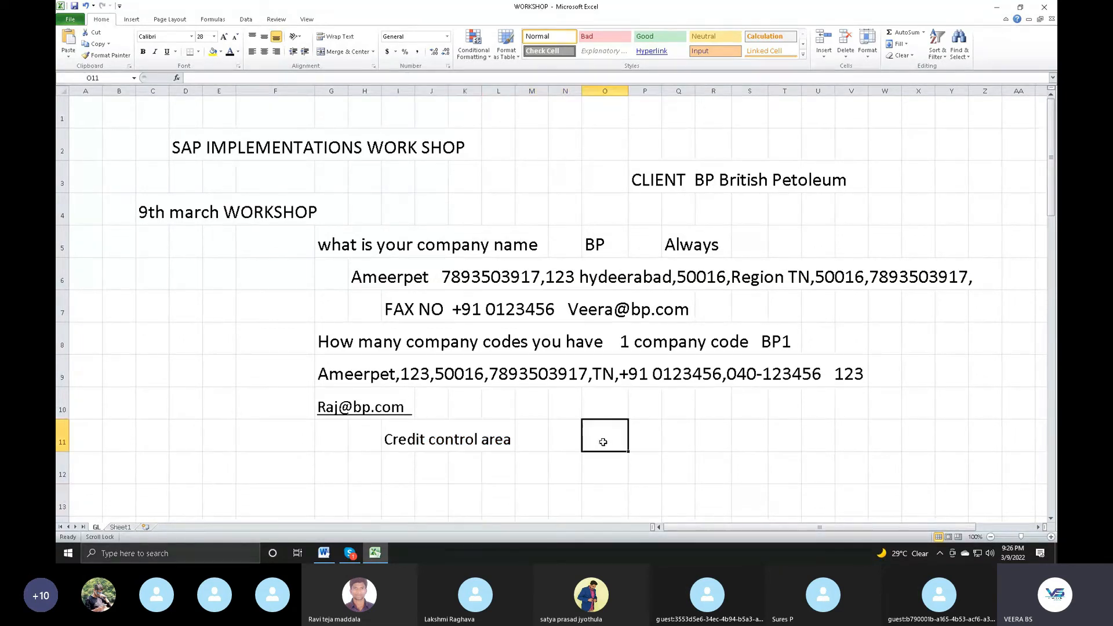
Step: Enter 'BPC british petroleum credit control area' in O11 beside the Credit control area label
type("BPC  C")
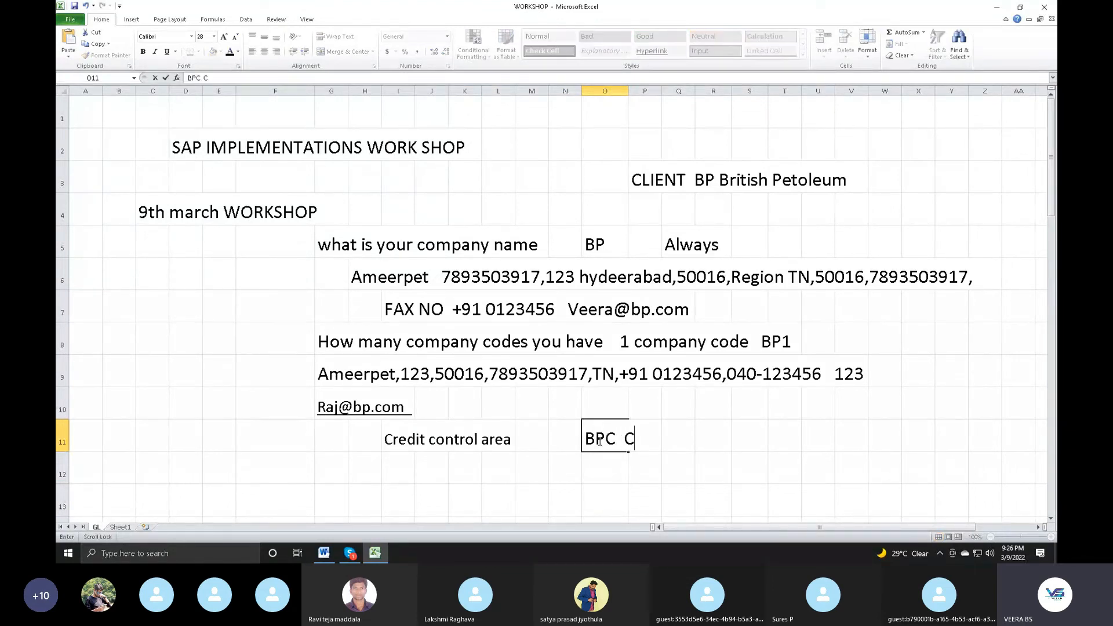
type("bri")
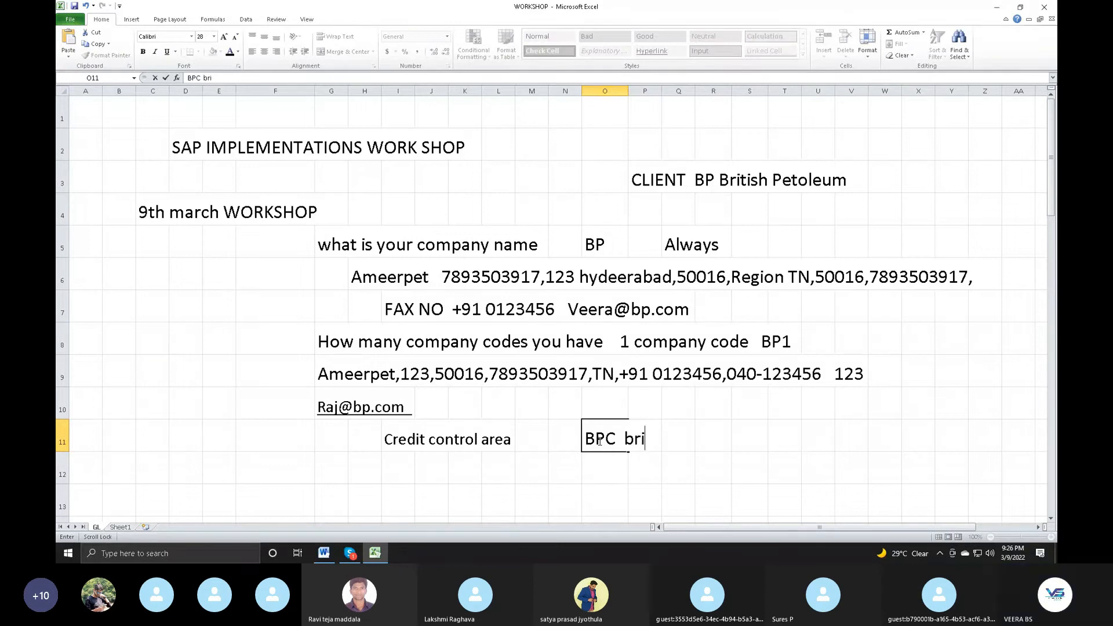
type("ri")
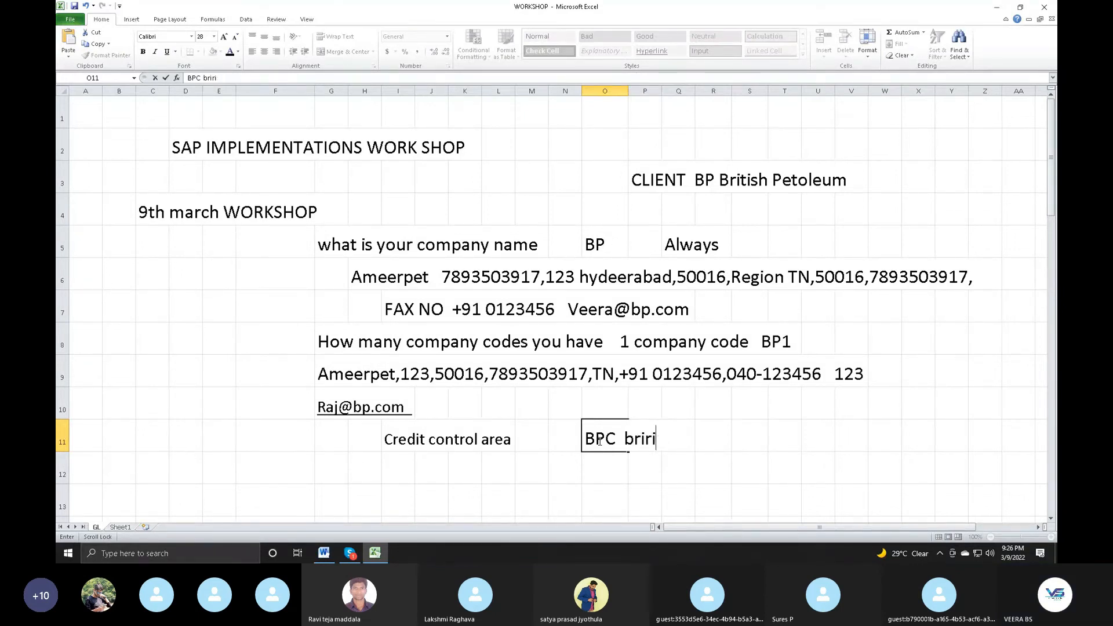
key("Backspace")
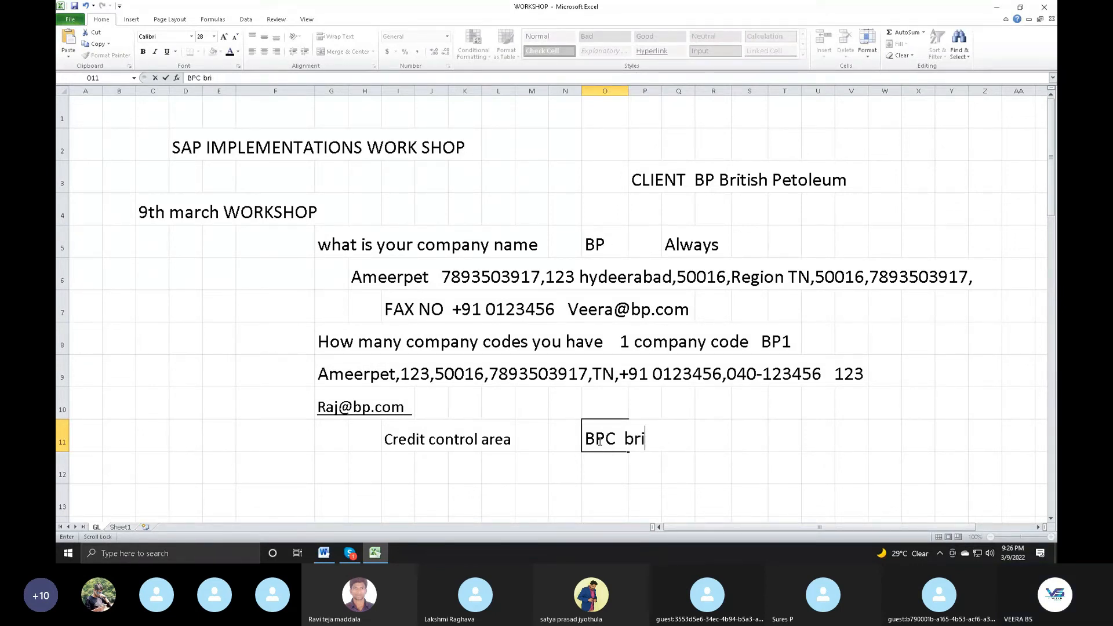
type("t")
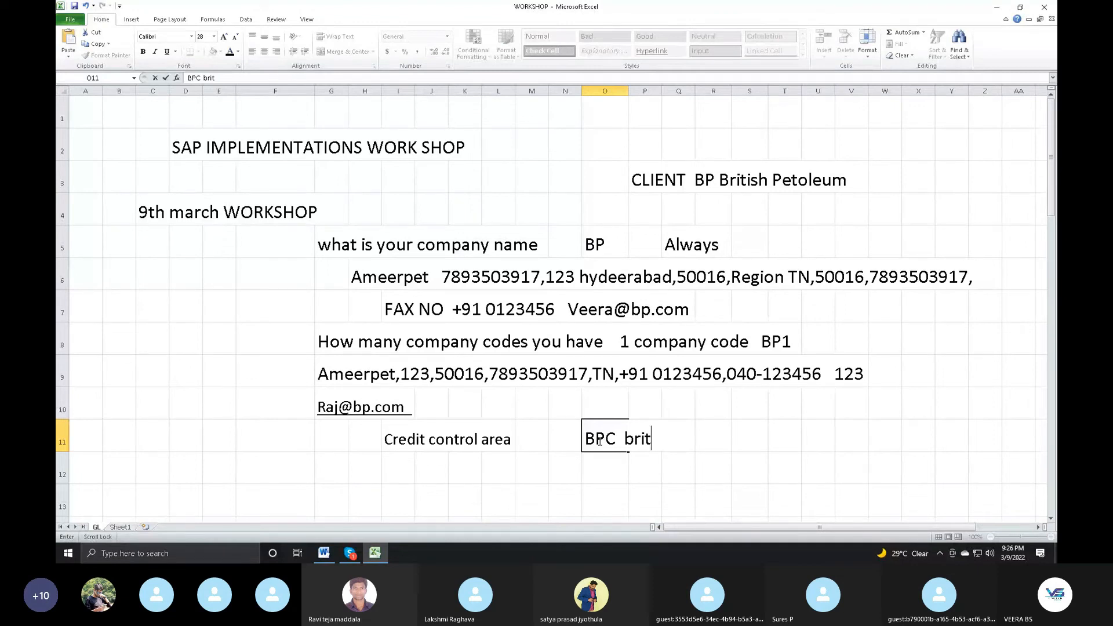
type("ish petr")
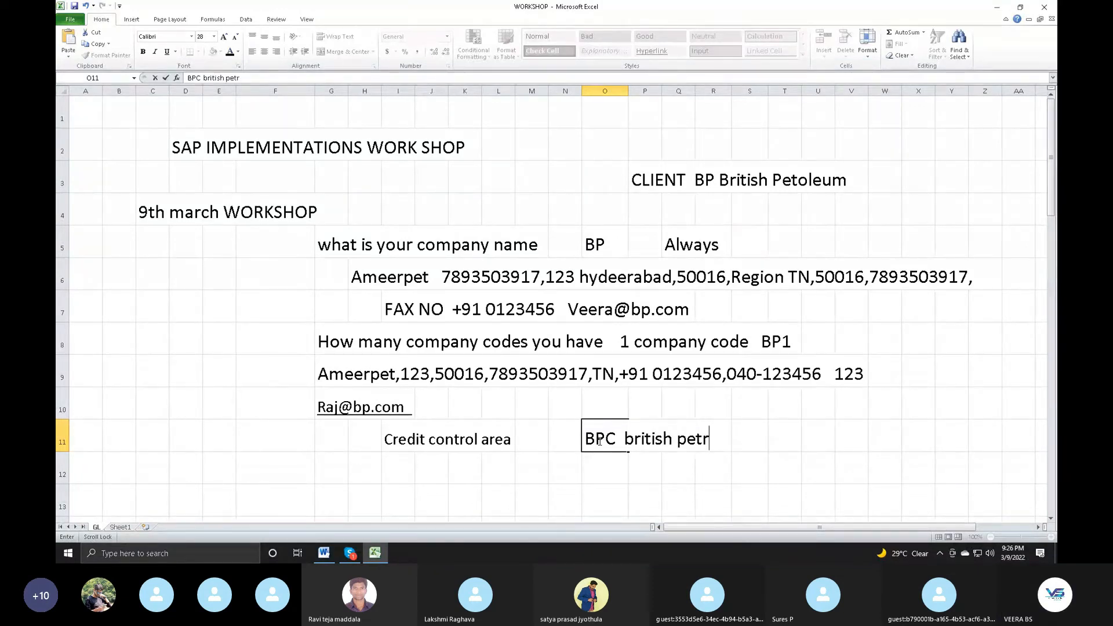
type("oleum c")
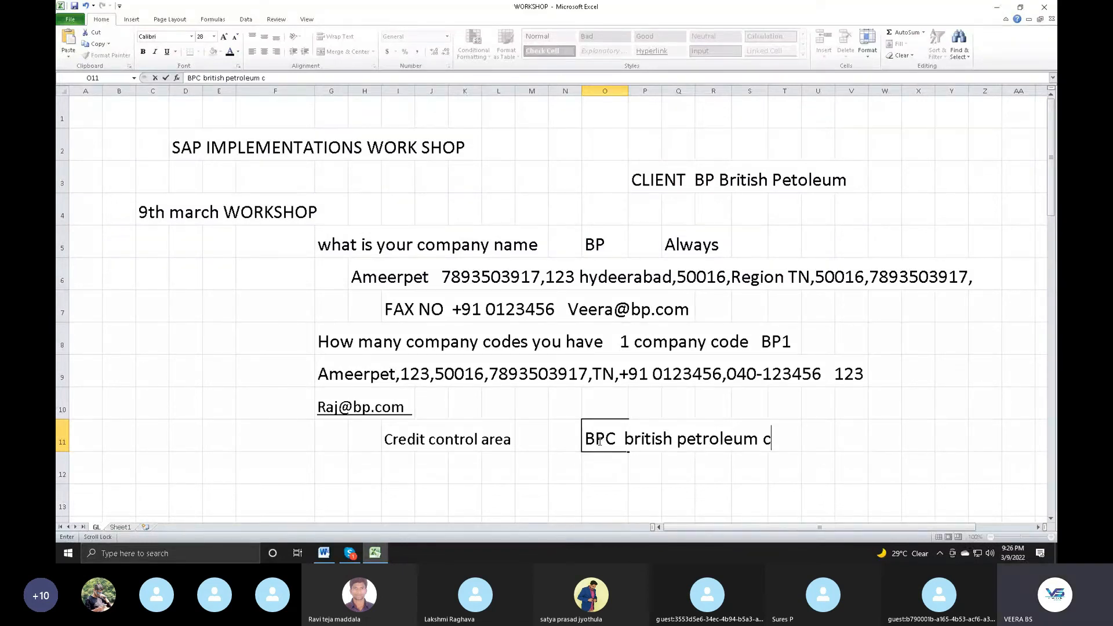
type("redit control area")
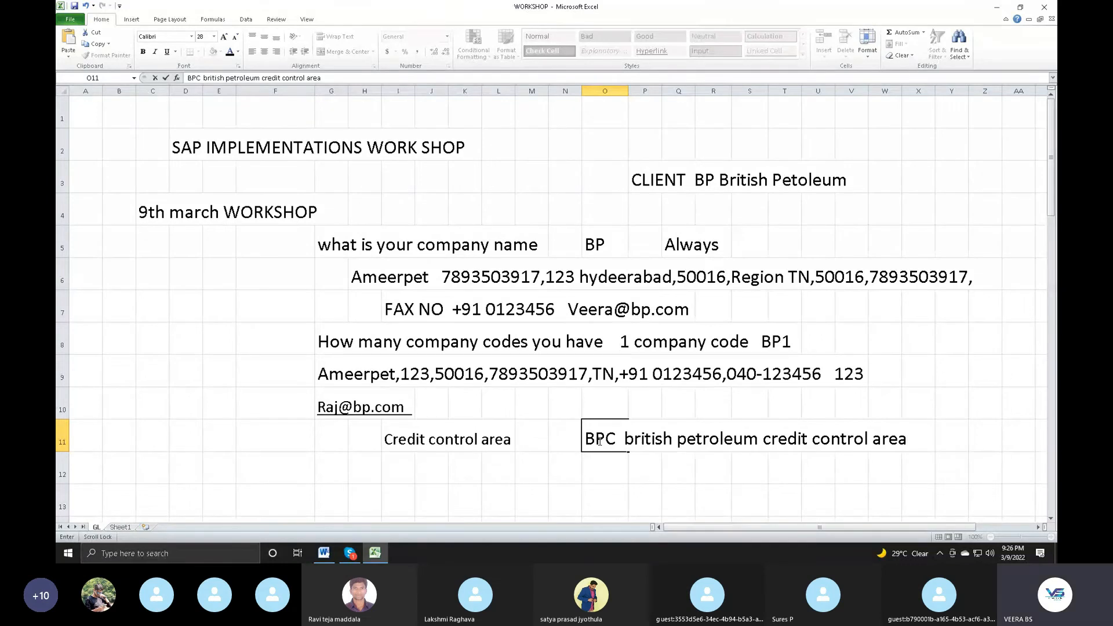
Step: Write the row 12 note 'how many business area you have one business area BPB'
scroll("down", 3)
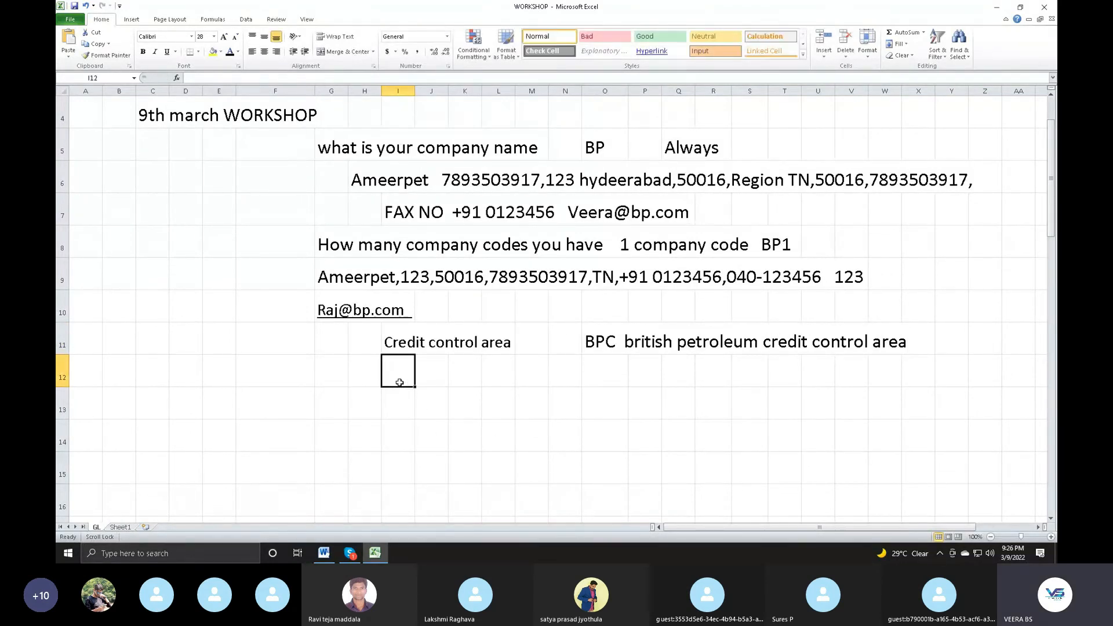
type("how many")
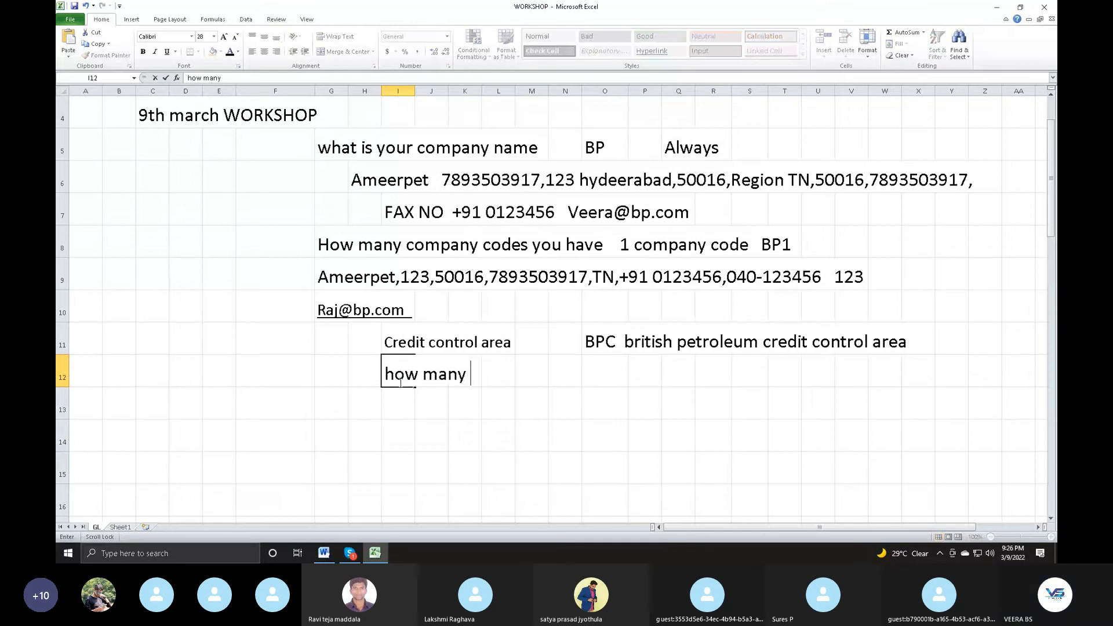
type("business area")
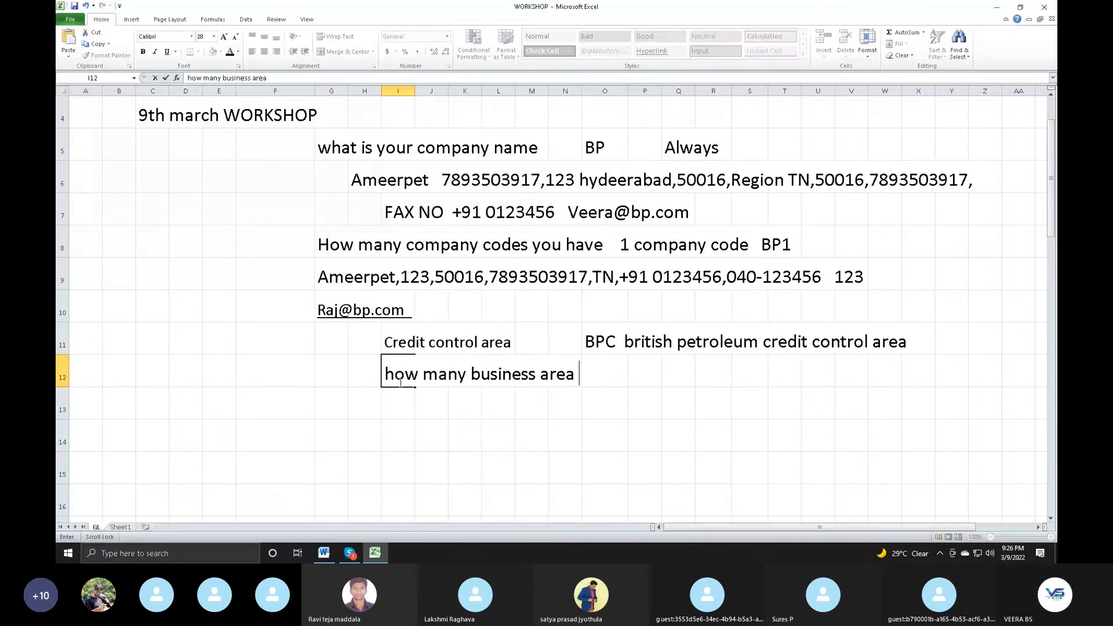
type("you have")
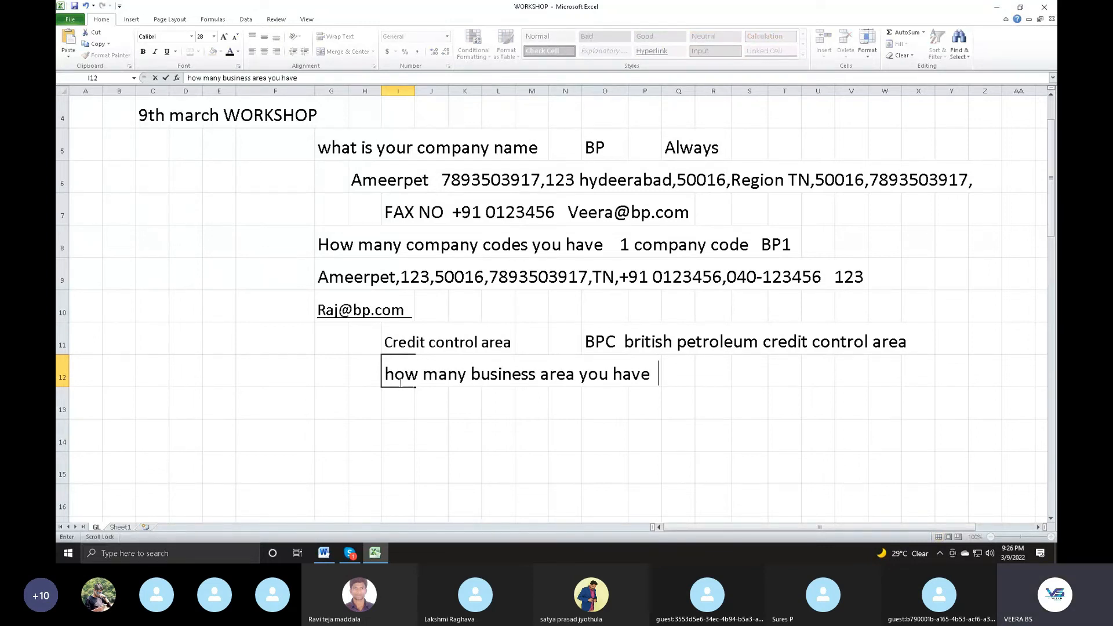
type("one busine")
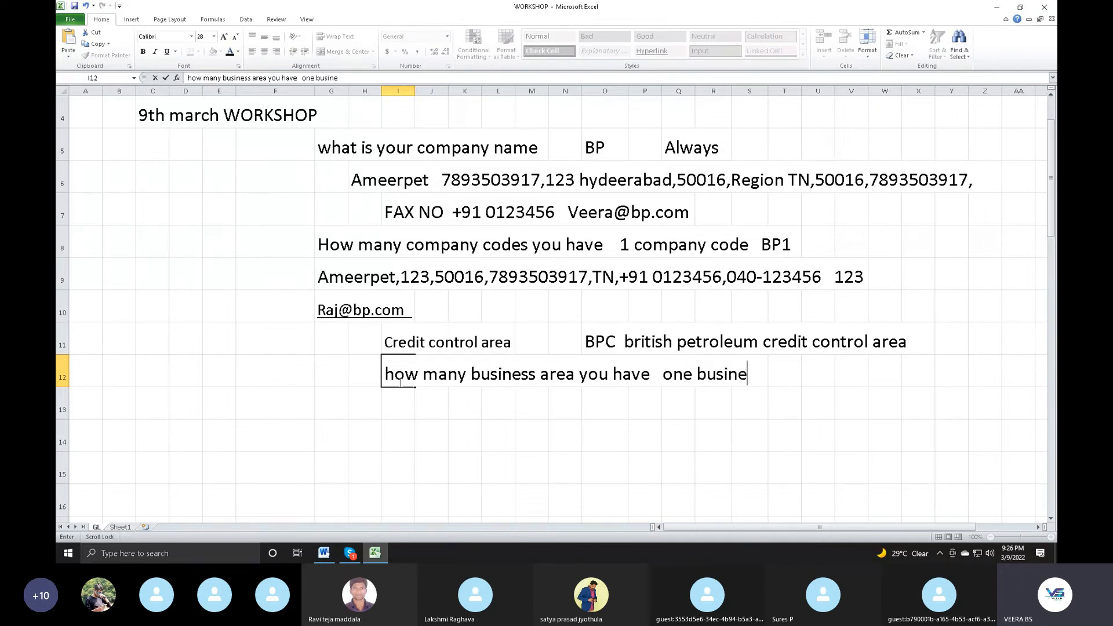
type("ss area")
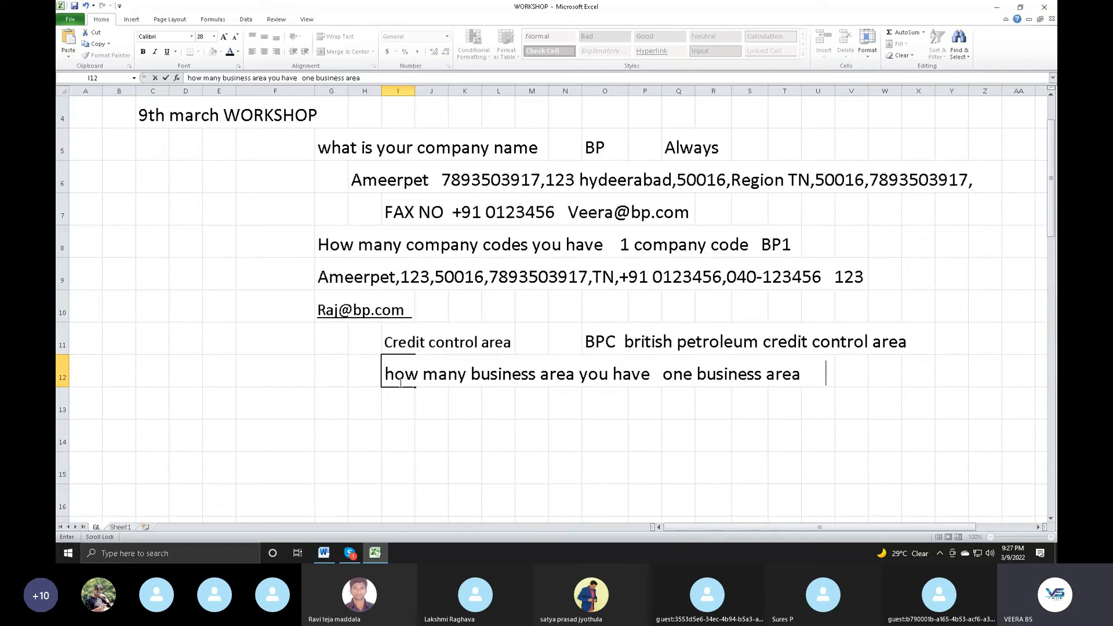
type("B")
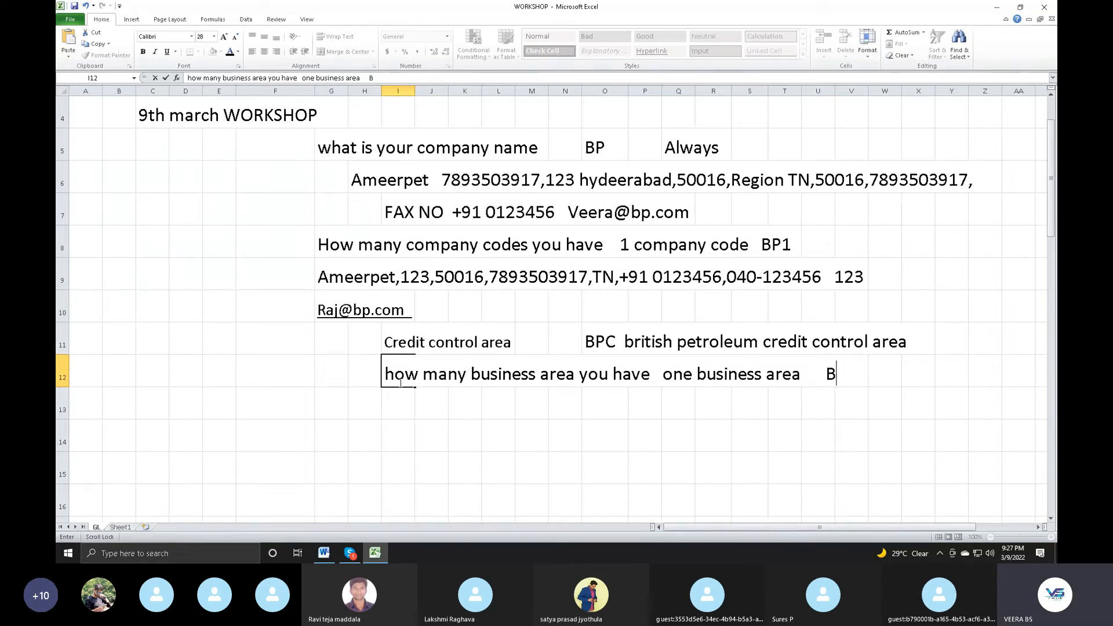
type("PB")
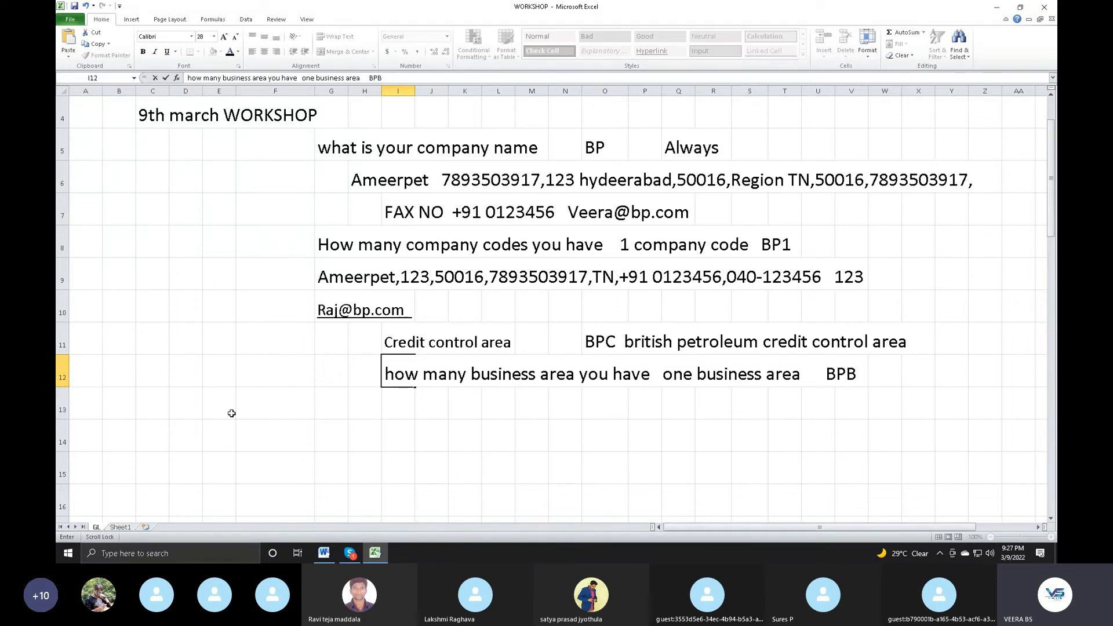
mouse_move(397, 431)
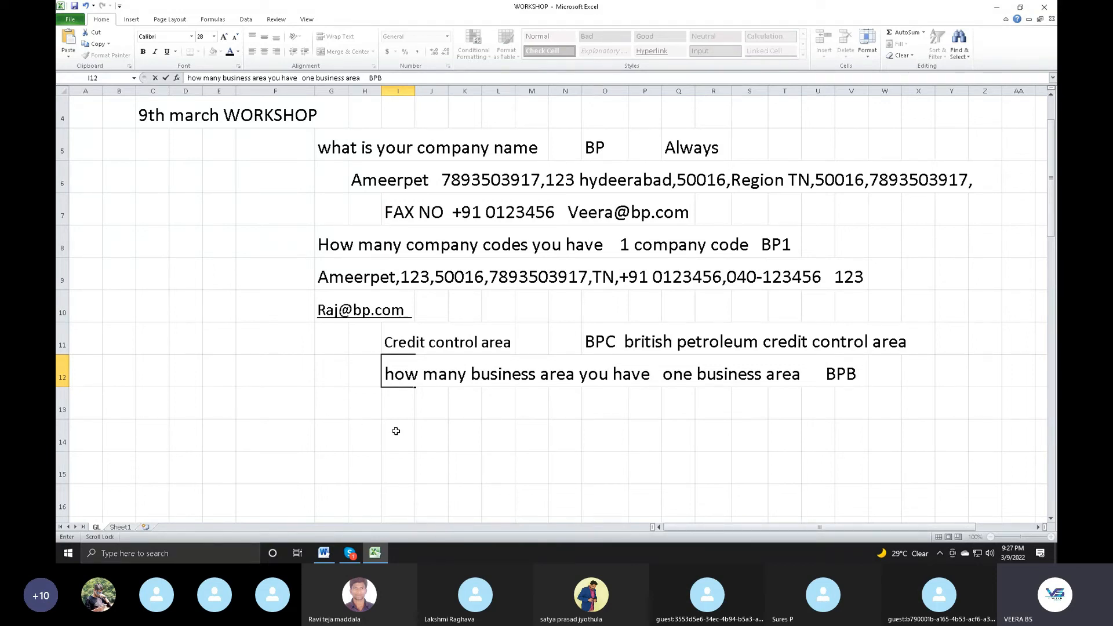
Step: Start a functional area note below the business area row, correcting the misspelled start in row 13
left_click(398, 435)
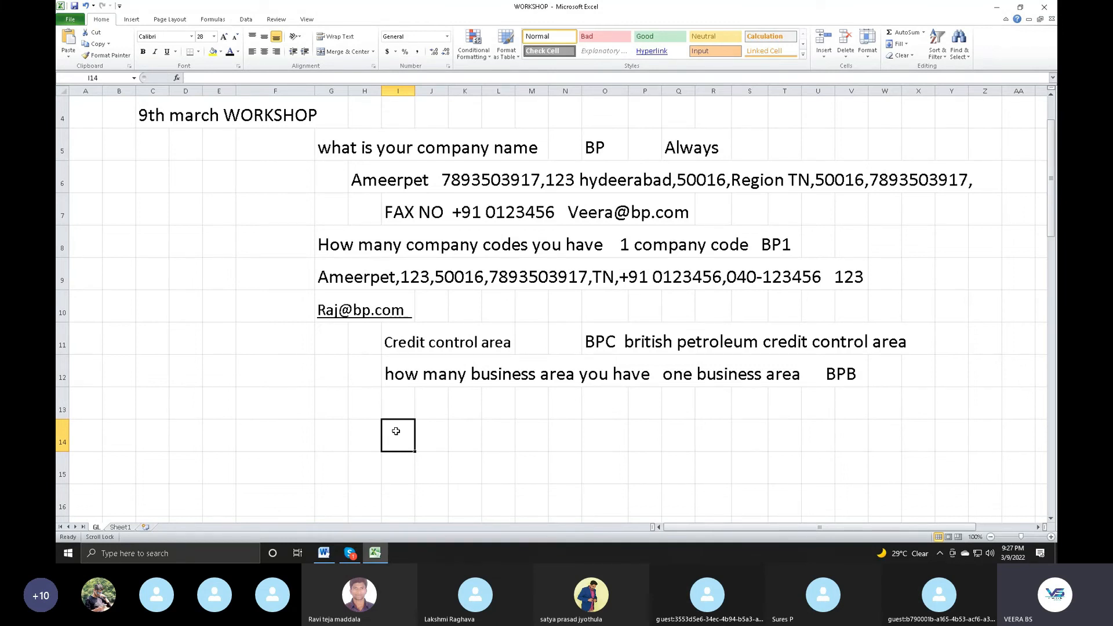
type("FUNC")
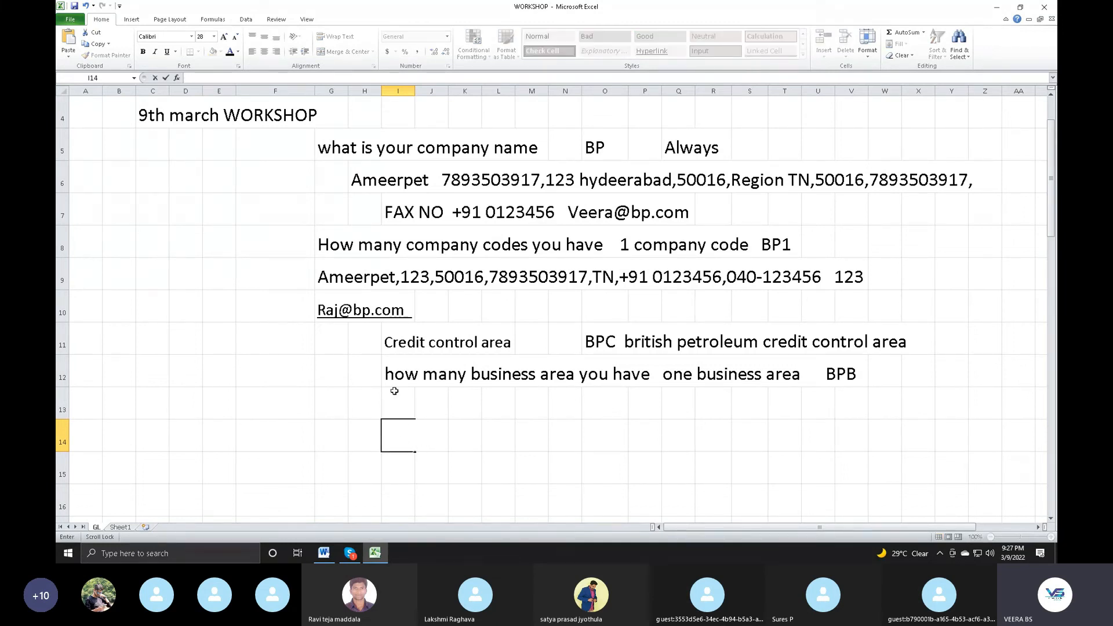
left_click(397, 403)
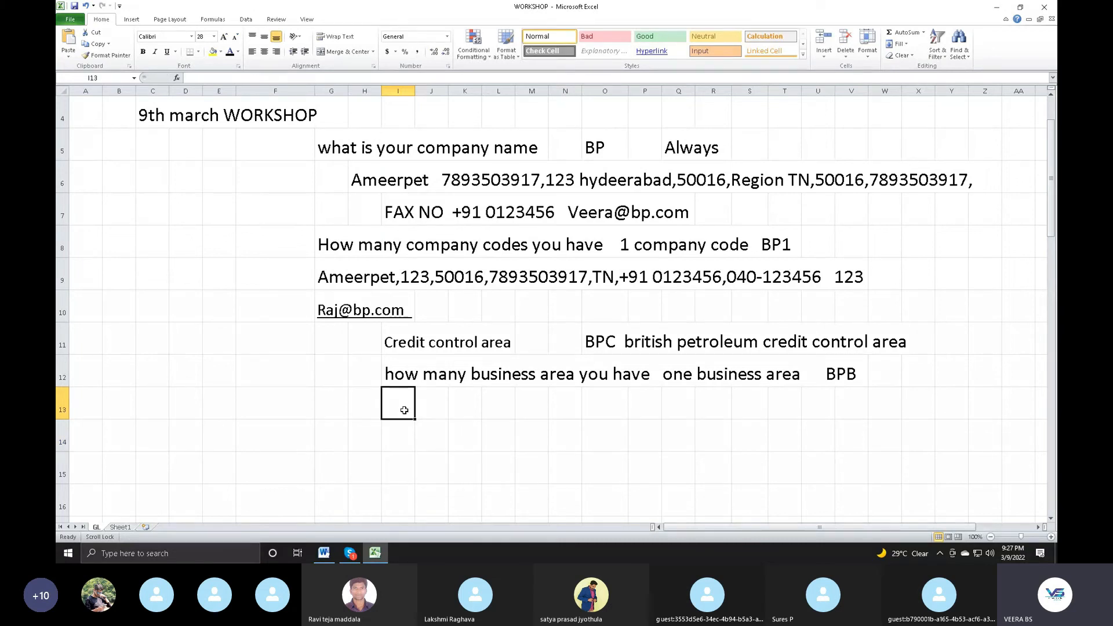
type("F")
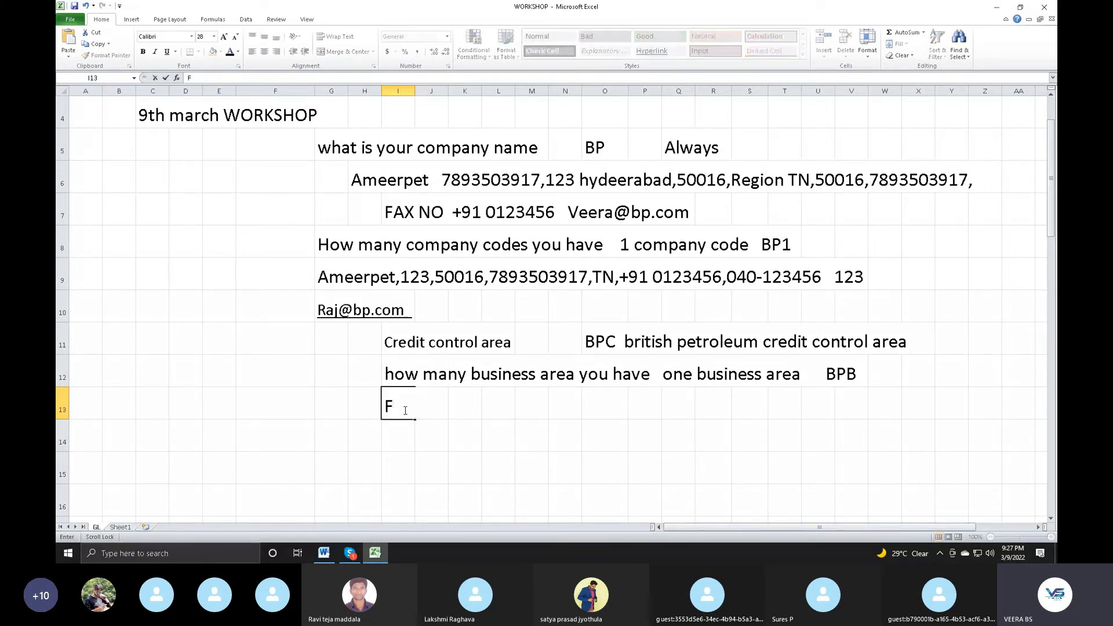
type("unctional ara")
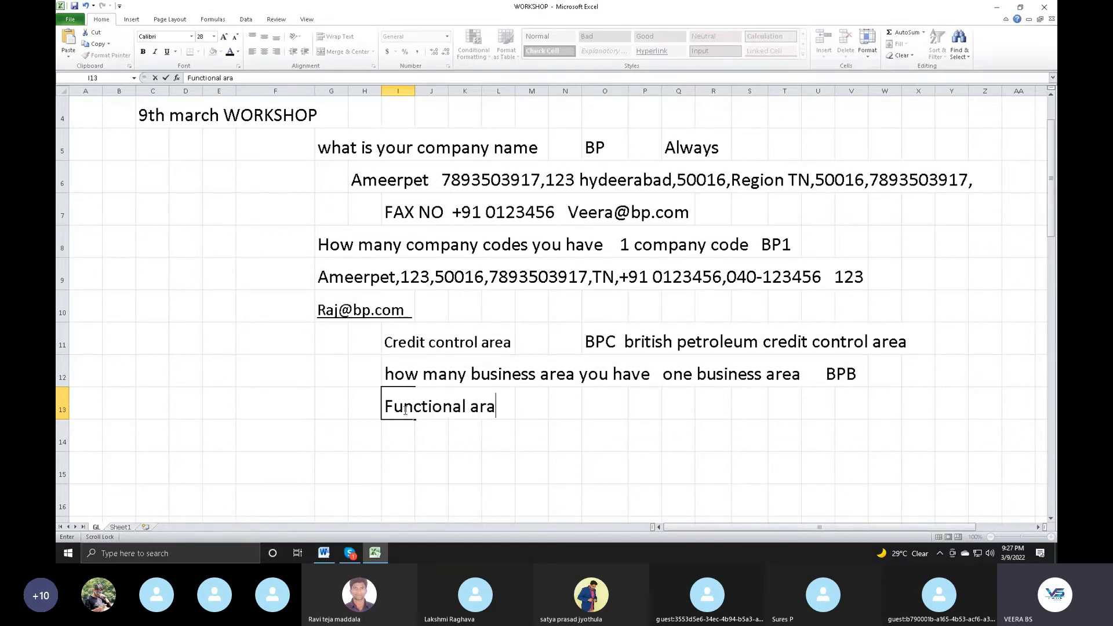
key("Backspace")
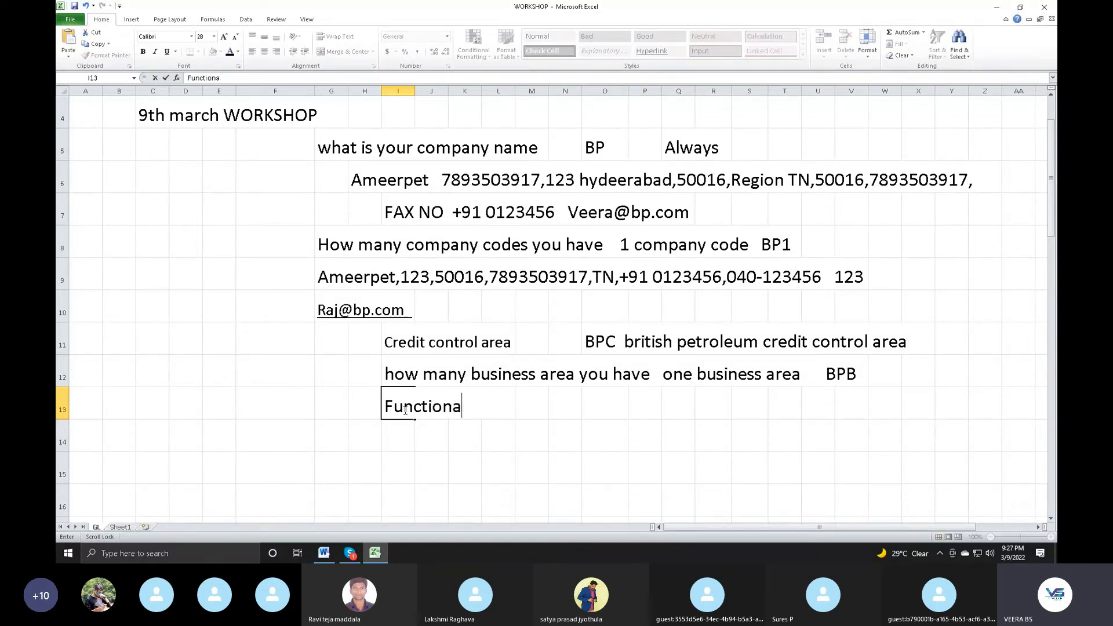
Step: Complete the row 13 note 'How many functional area you have 4 common'
type("How many business area you have   one business area     BPB")
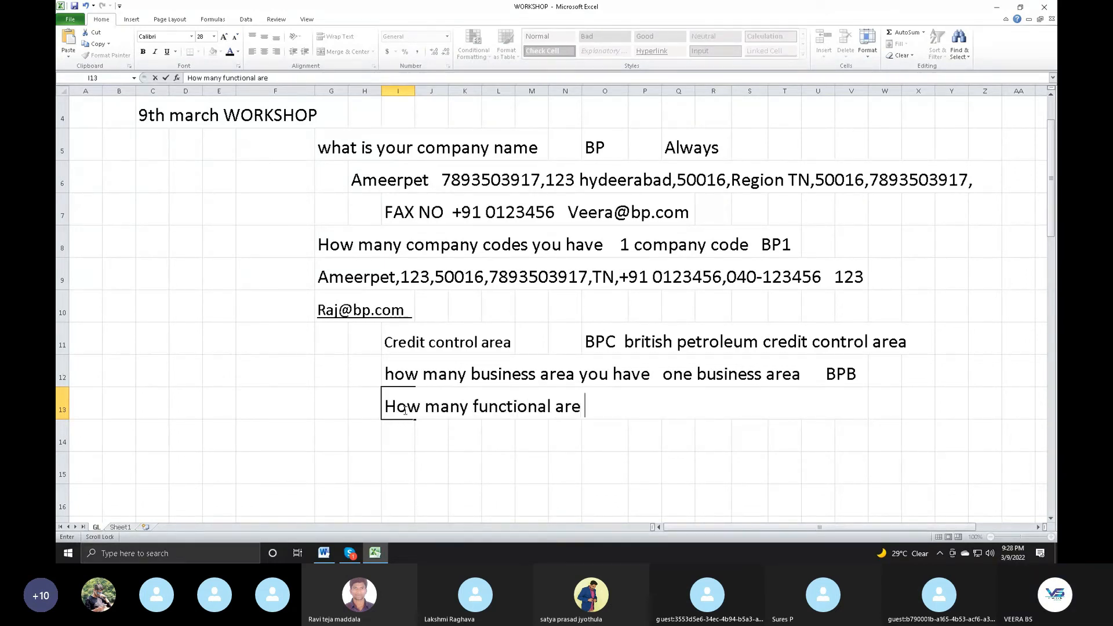
type("area you")
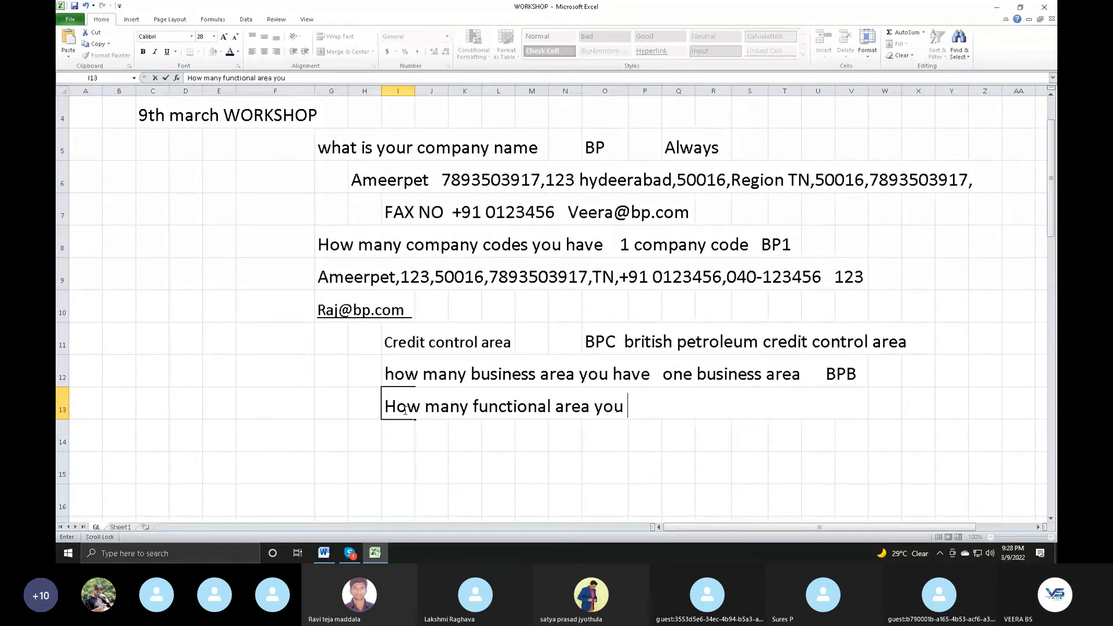
type("have  4 cv")
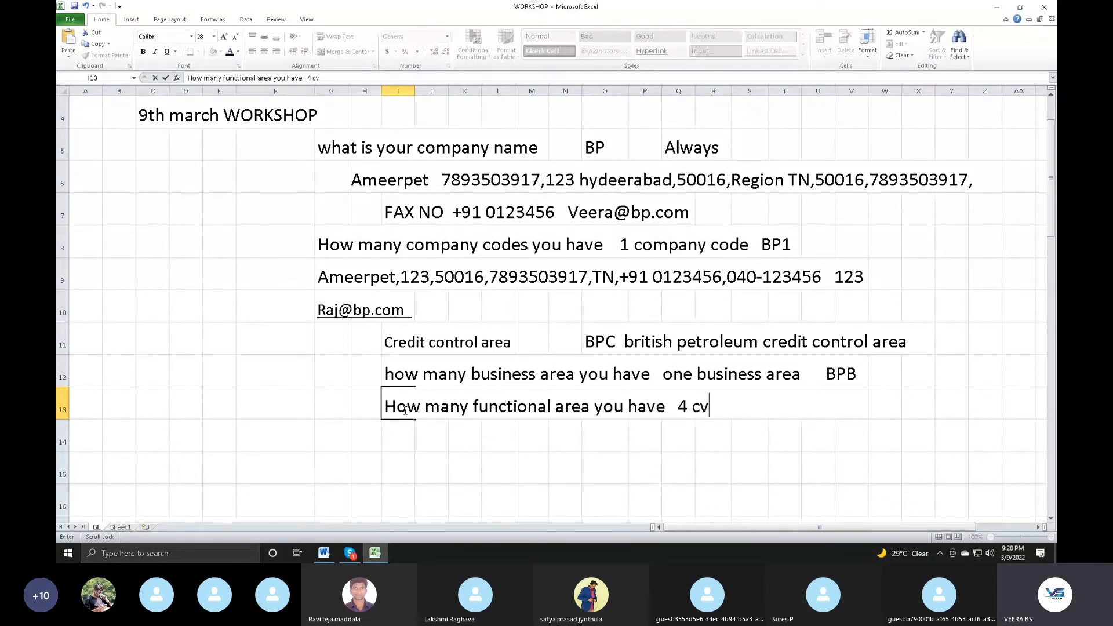
type("ommon")
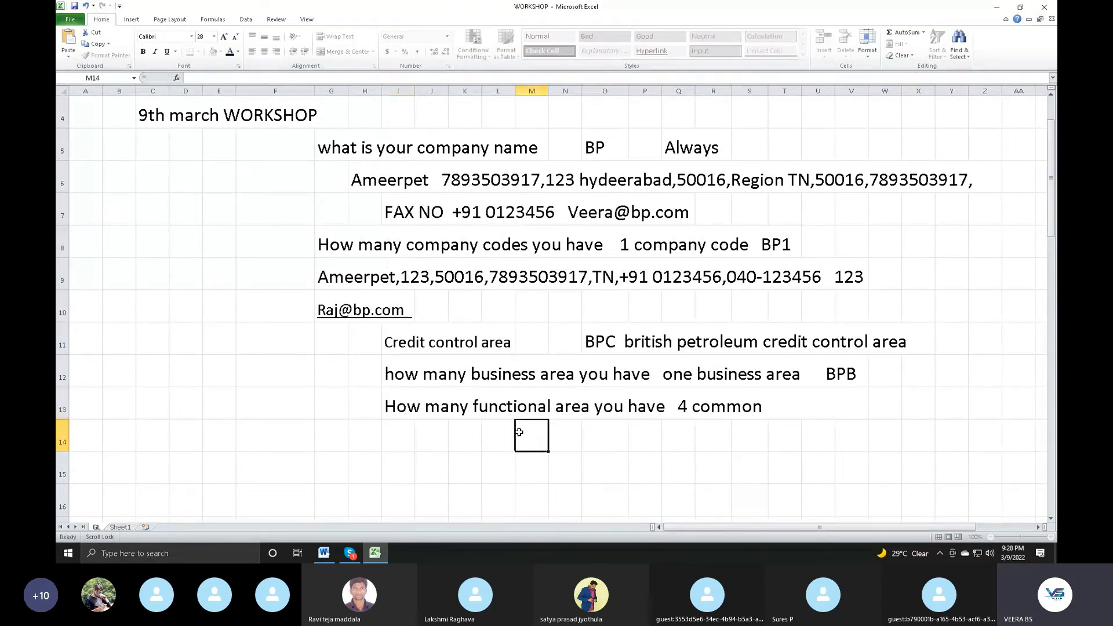
Step: List the functional areas in M14: production, administraion, marketing or sales, research and dev
type("producti")
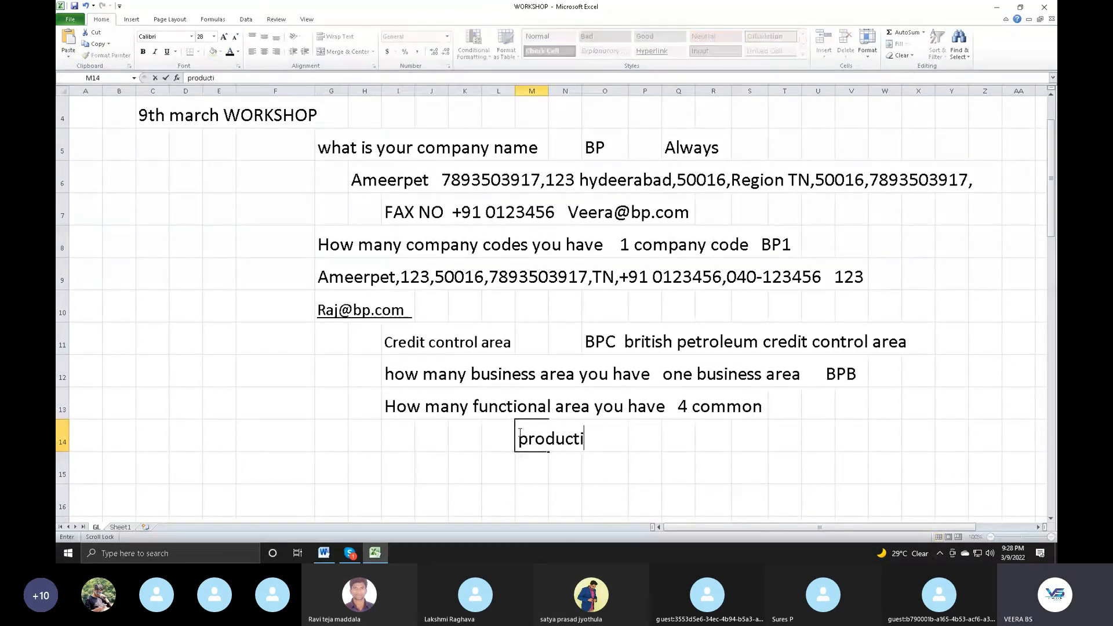
type("on")
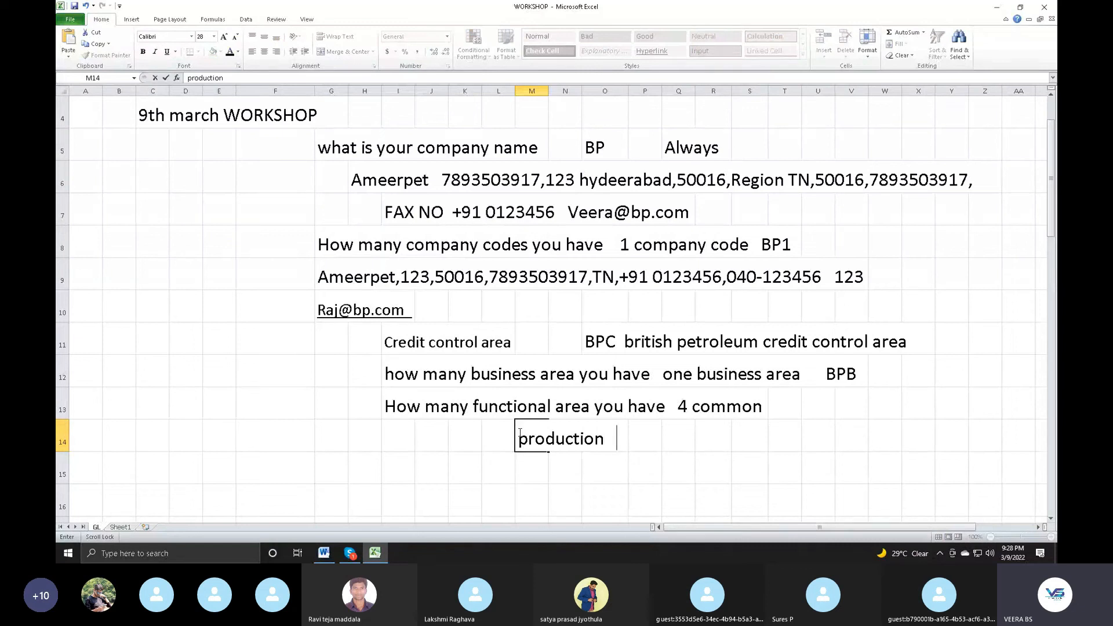
type("administraion")
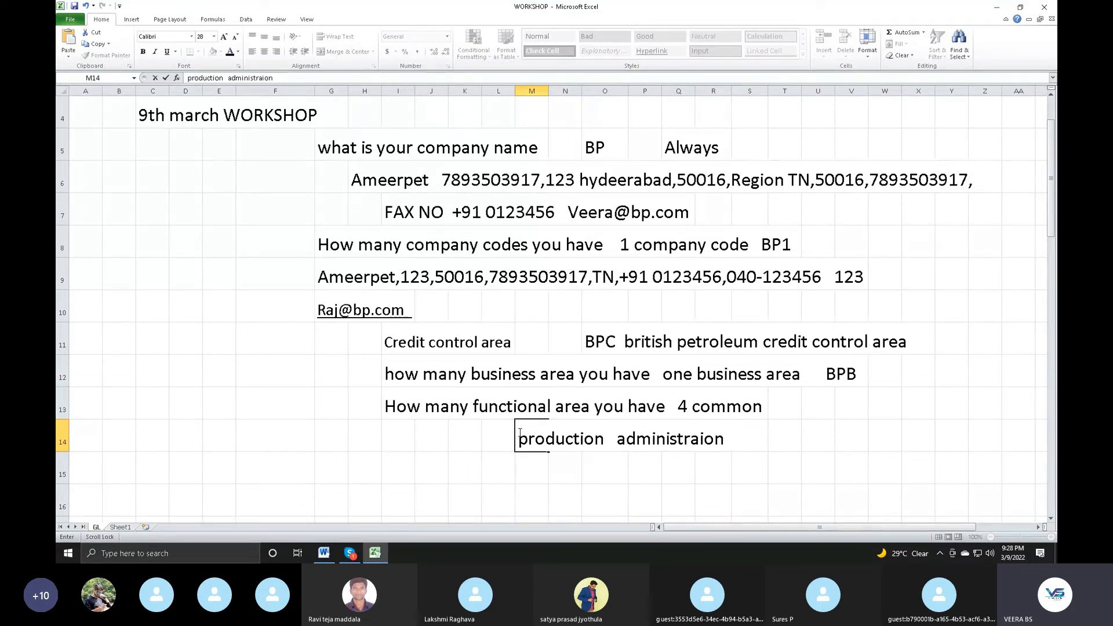
type("sakl")
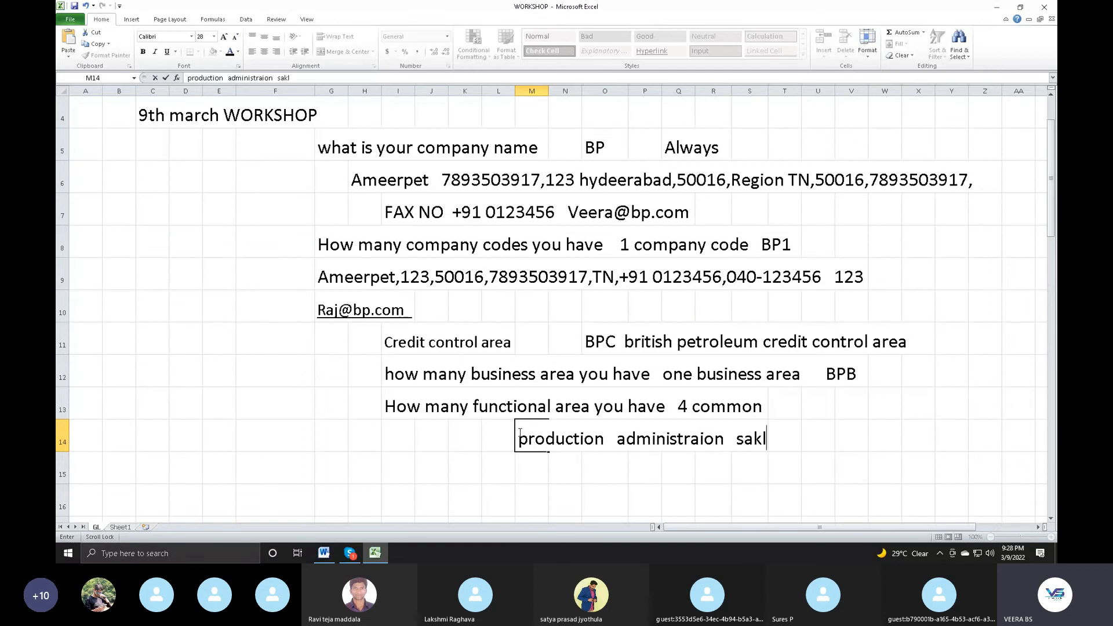
type("marketing or")
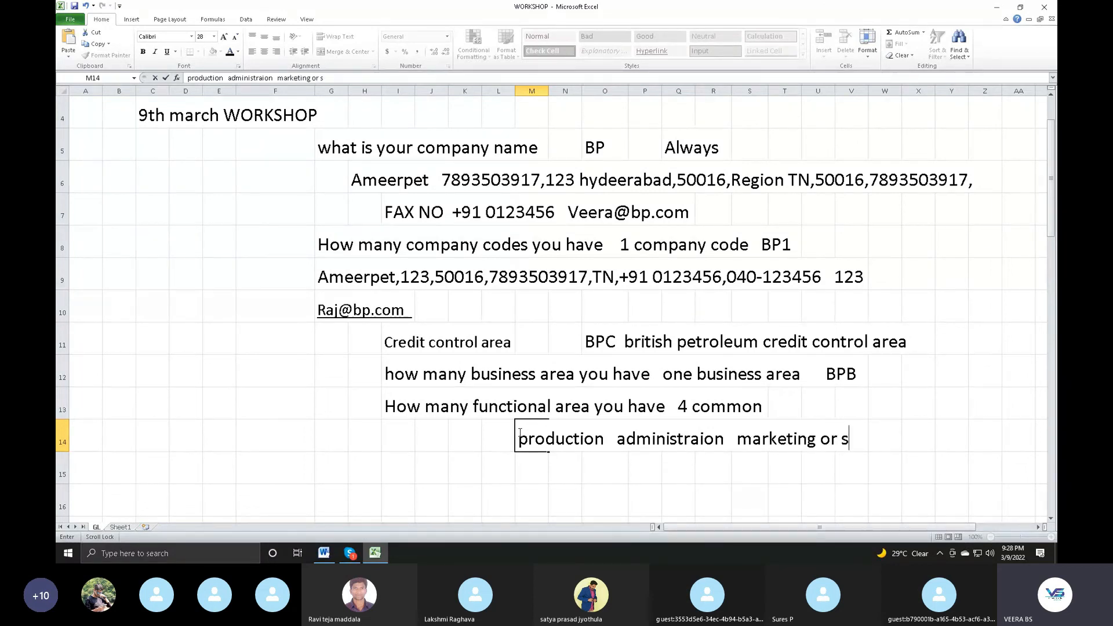
type("ales")
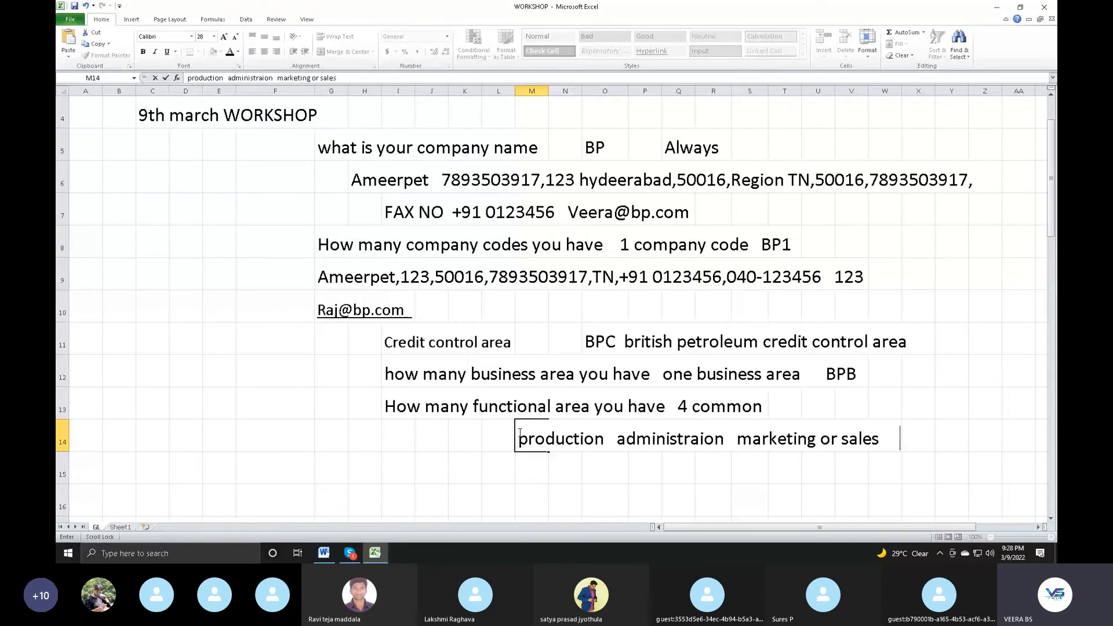
type("rese")
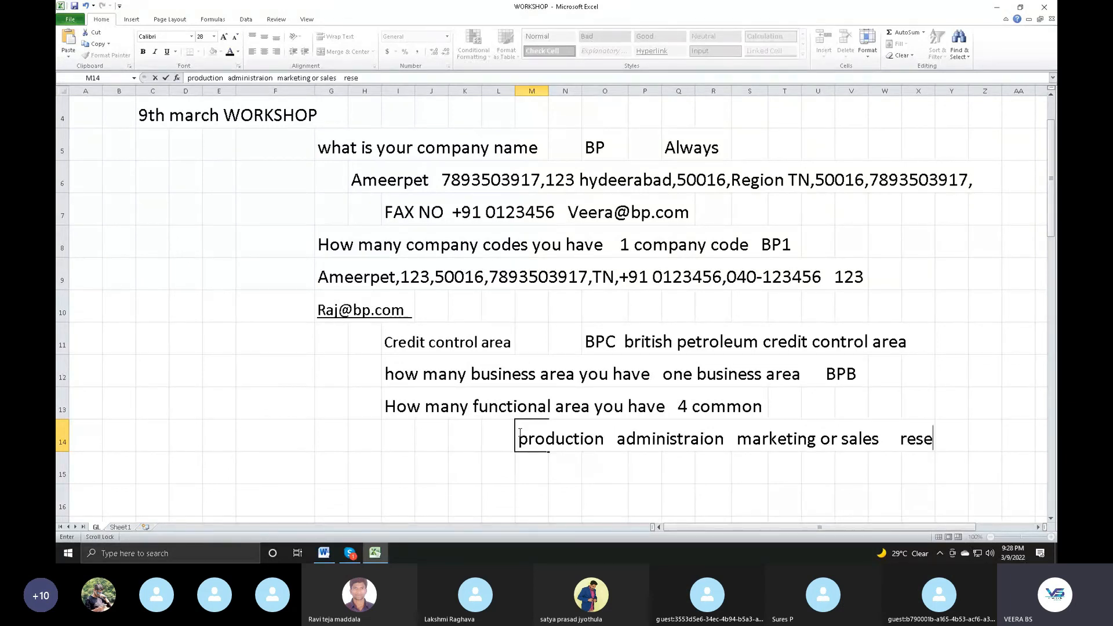
type("arch")
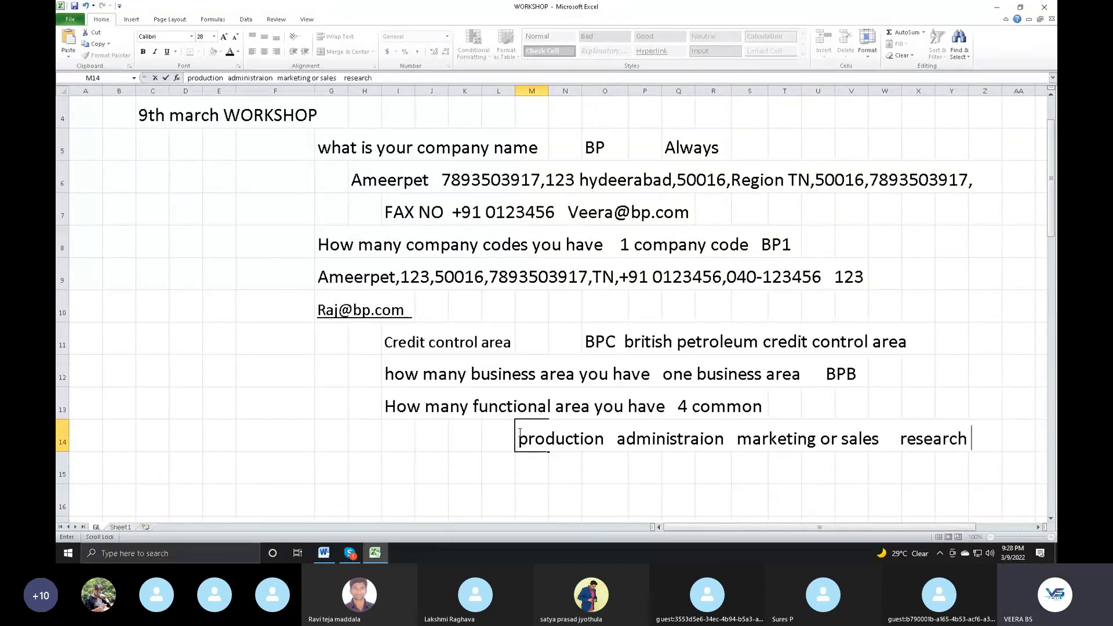
type("and dev")
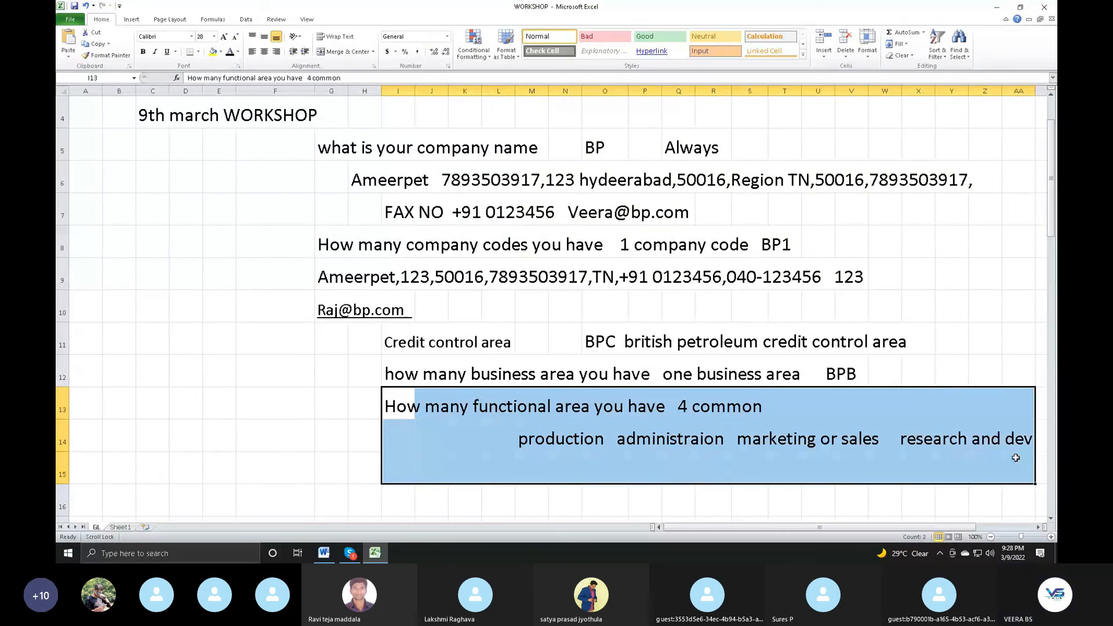
left_click(565, 498)
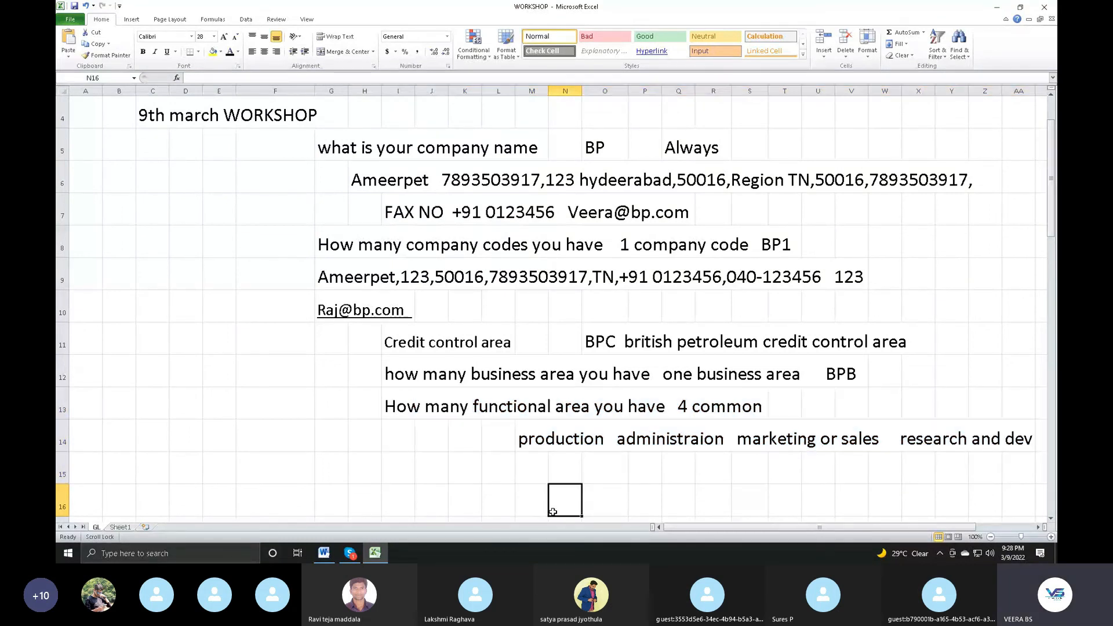
left_click(274, 500)
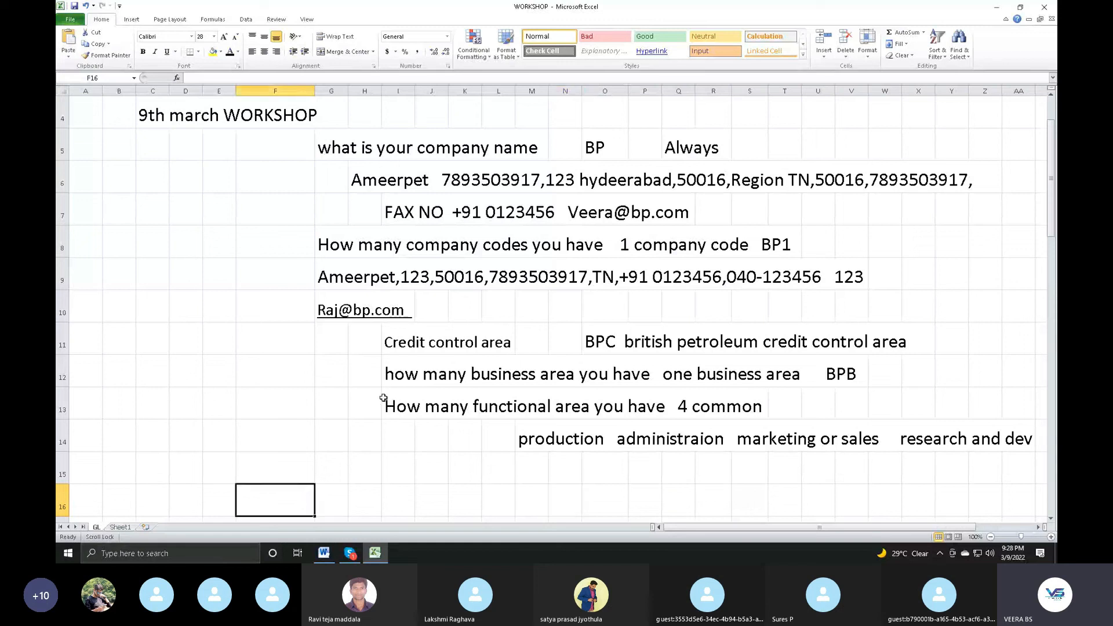
left_click_drag(397, 406, 1015, 460)
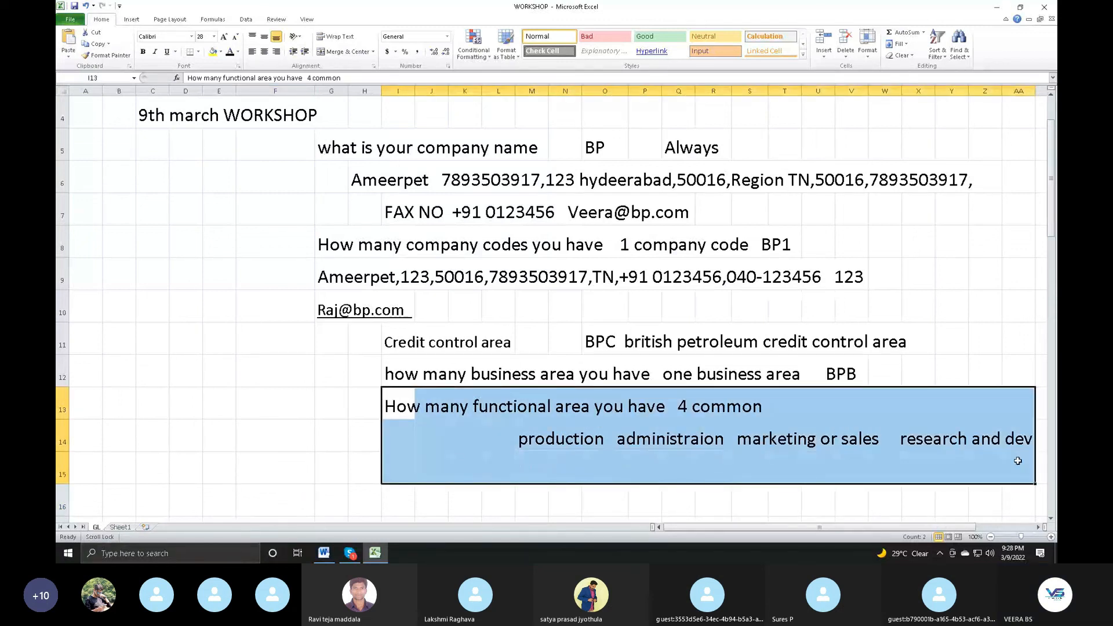
left_click(643, 498)
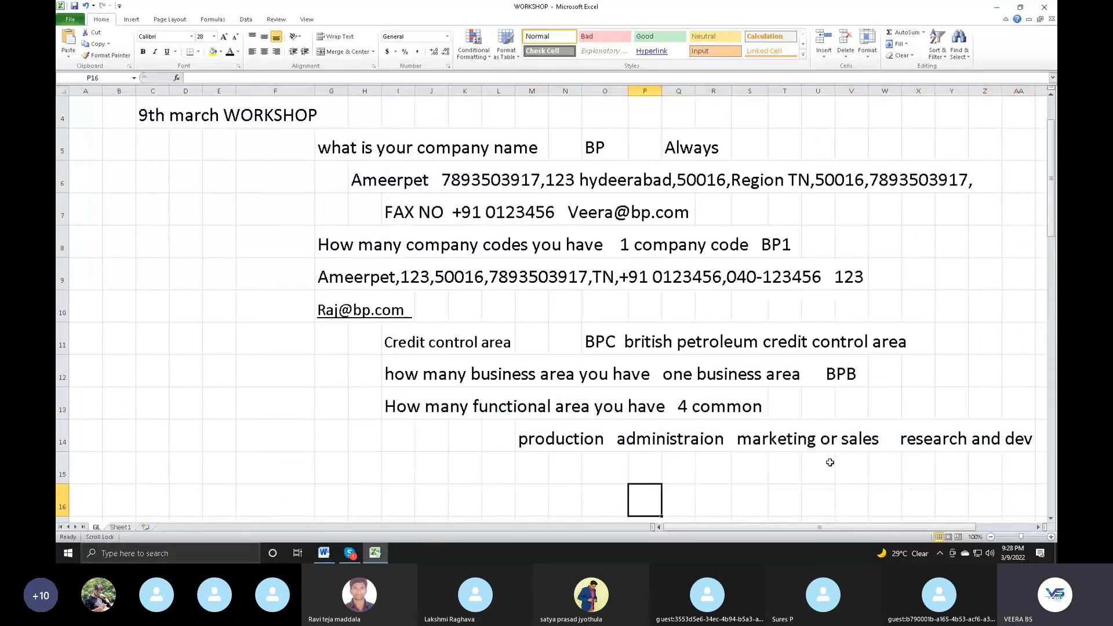
mouse_move(1029, 475)
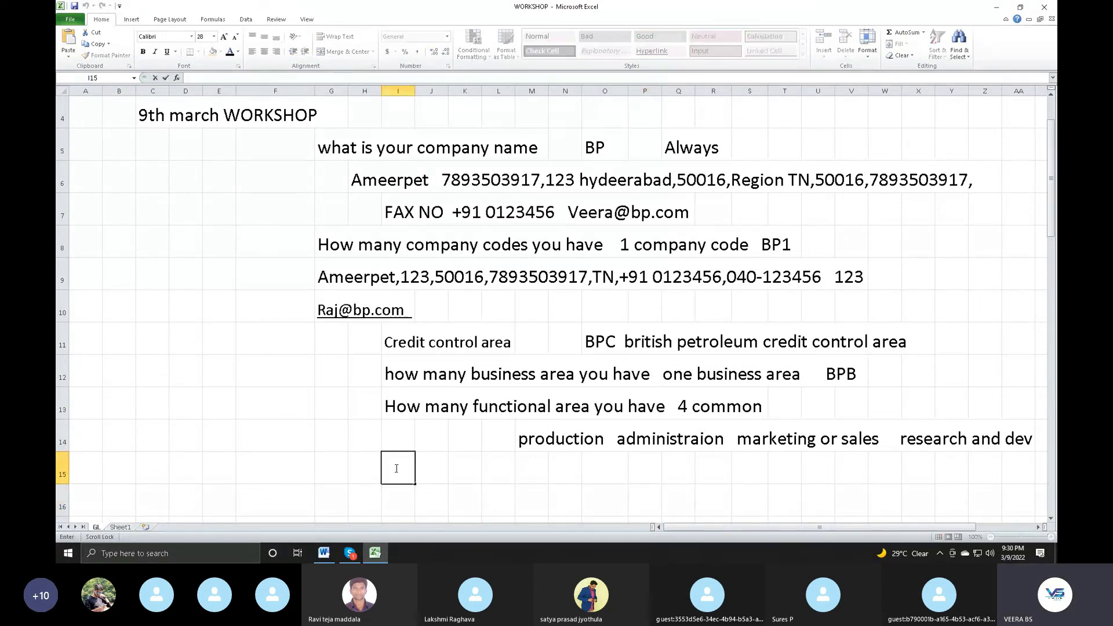
Step: Enter 'FM Financial management' in I15 as the FM area heading
type("FM")
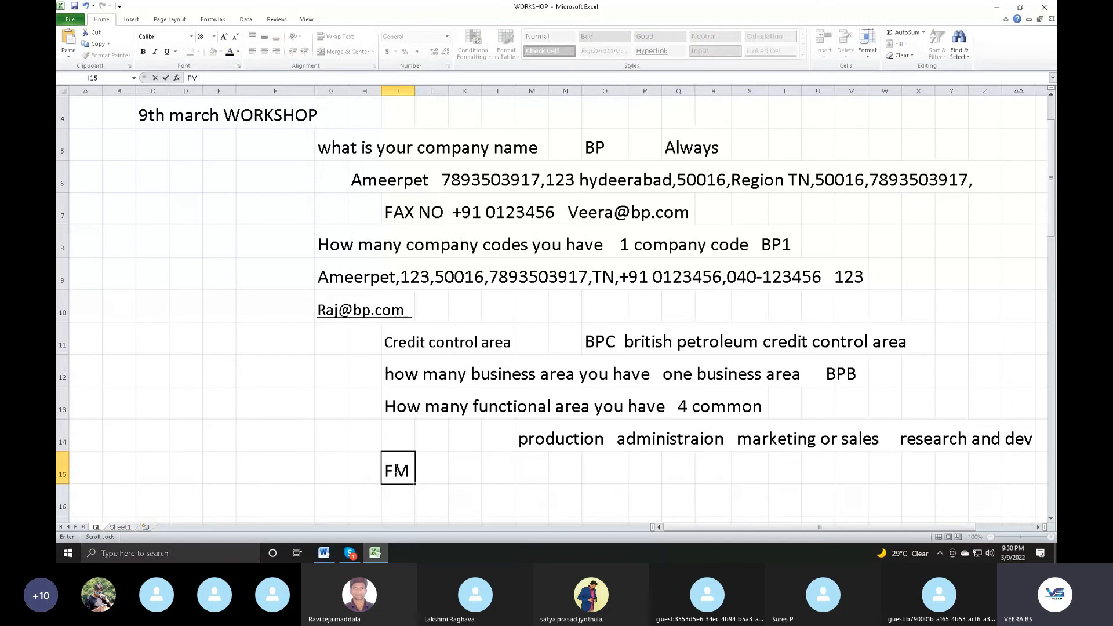
type("Financial")
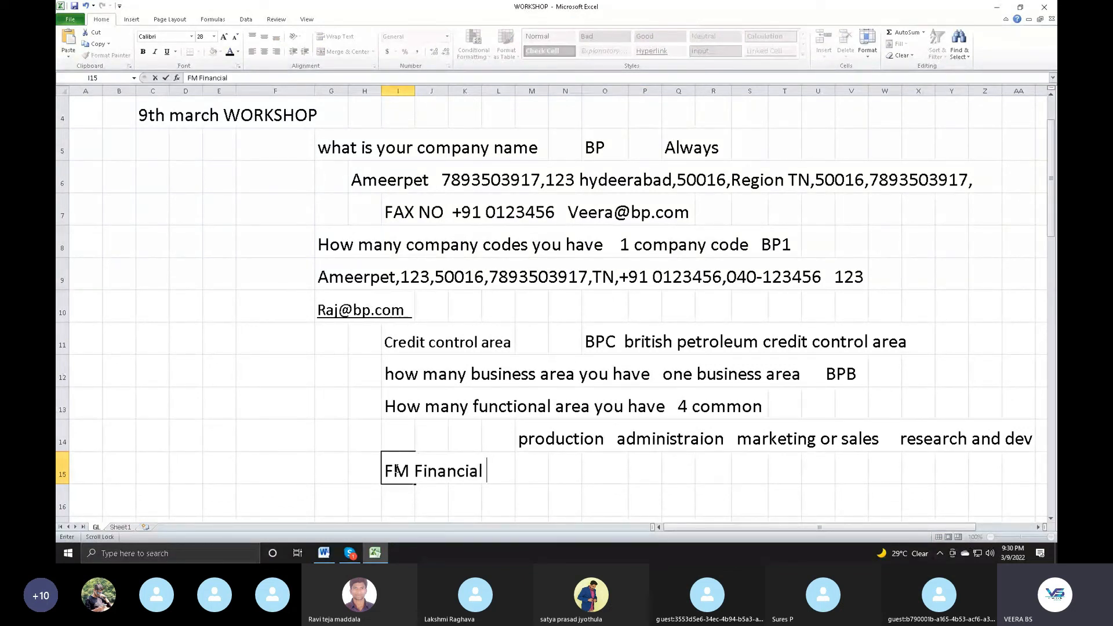
type("management")
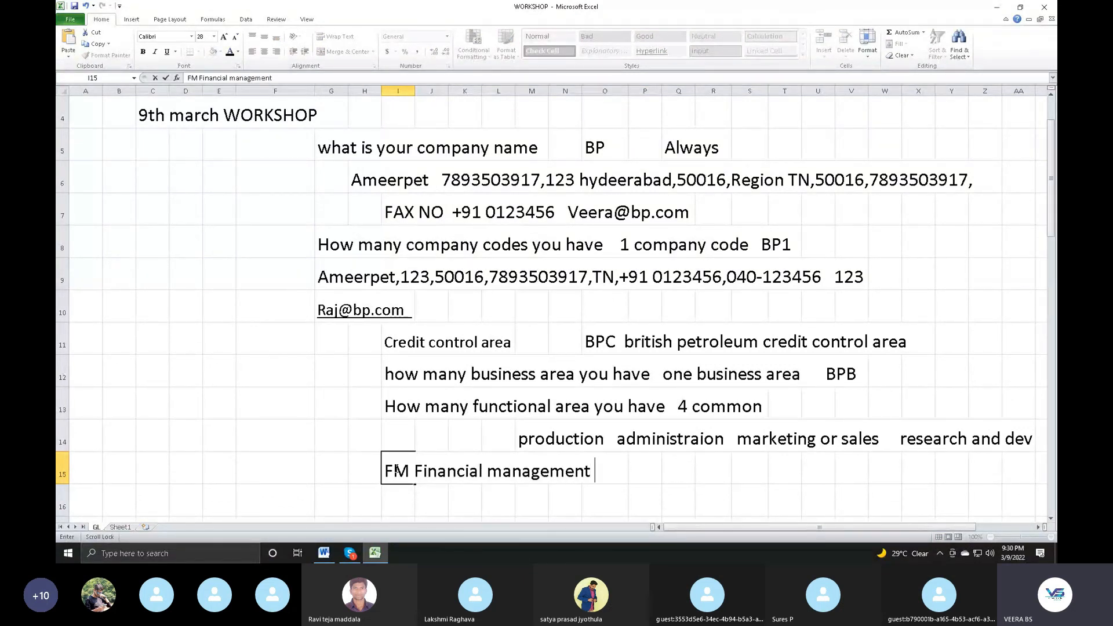